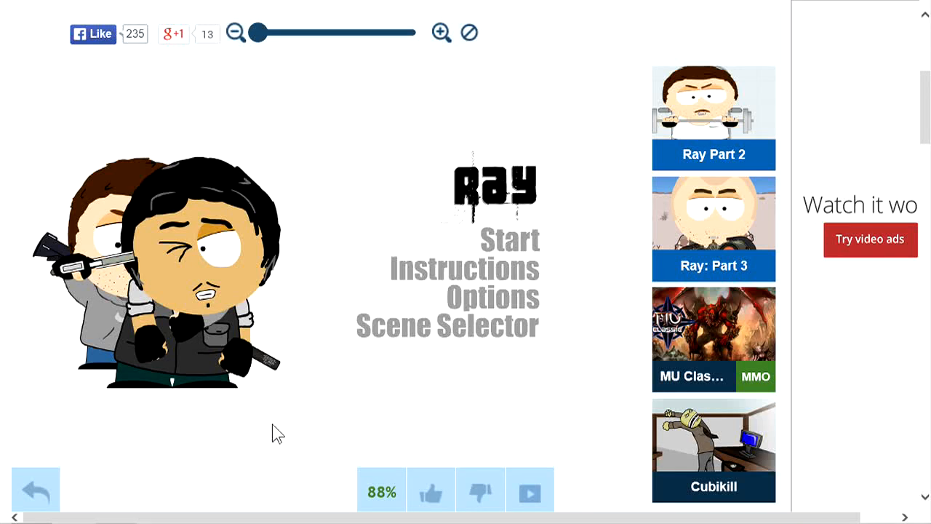
pyautogui.moveTo(629, 216)
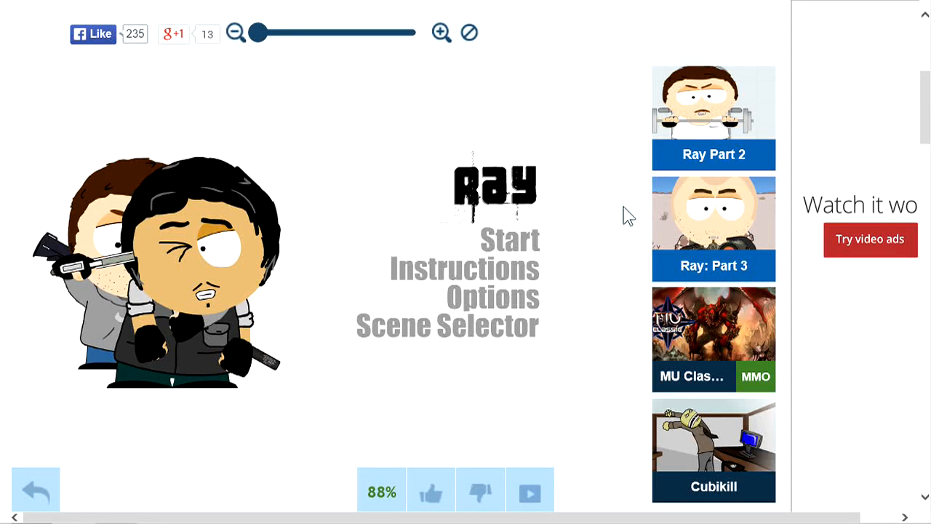
pyautogui.moveTo(555, 373)
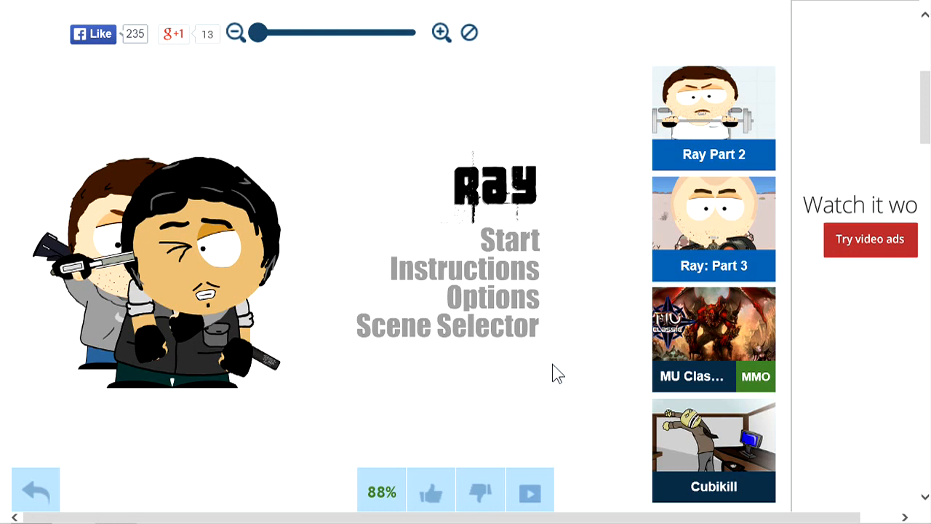
pyautogui.moveTo(548, 373)
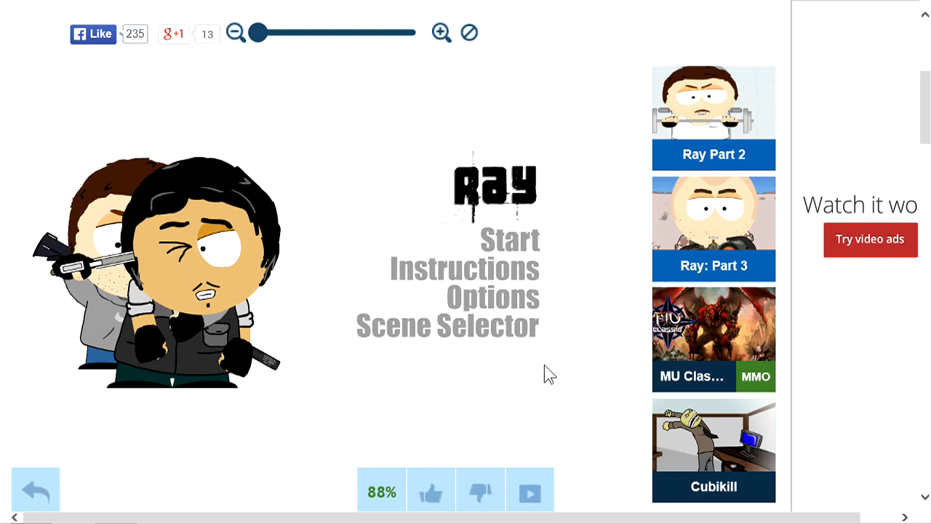
pyautogui.moveTo(121, 473)
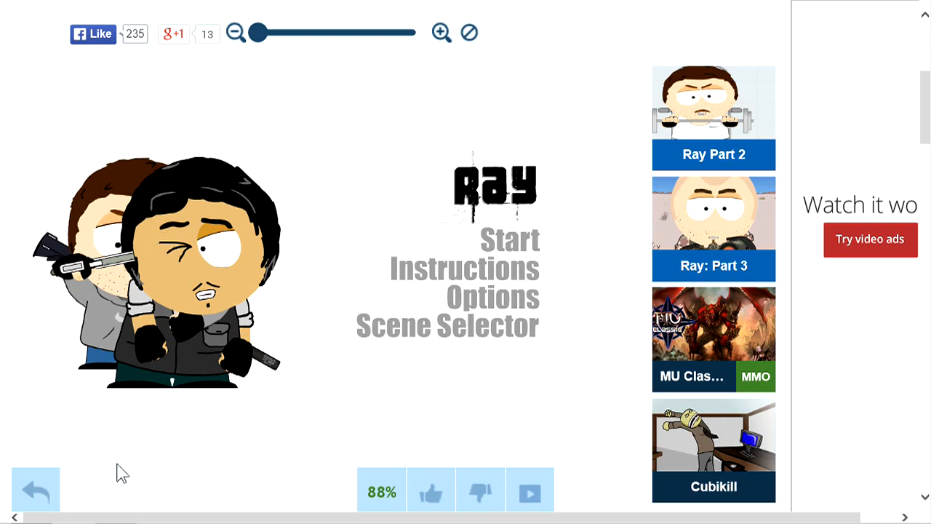
pyautogui.moveTo(518, 251)
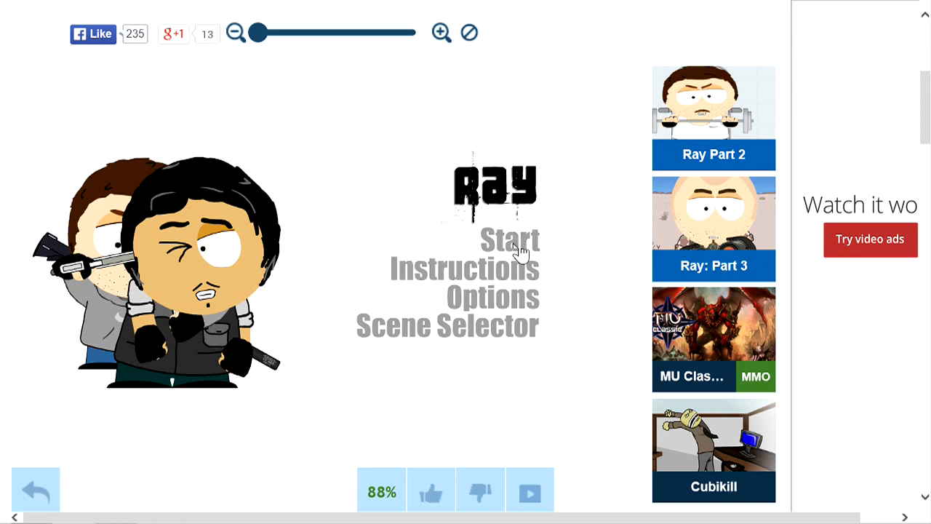
pyautogui.moveTo(545, 381)
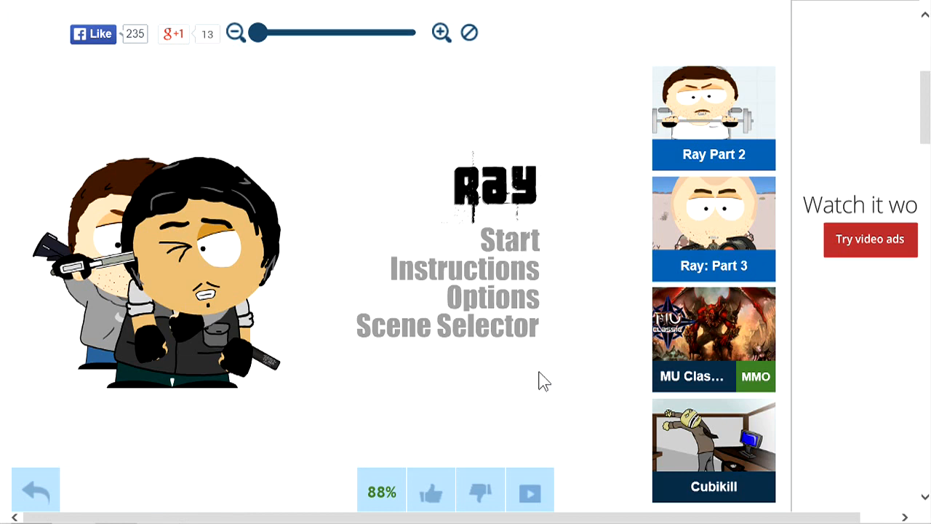
# Start a new play-through of Ray from the title menu.
pyautogui.click(510, 239)
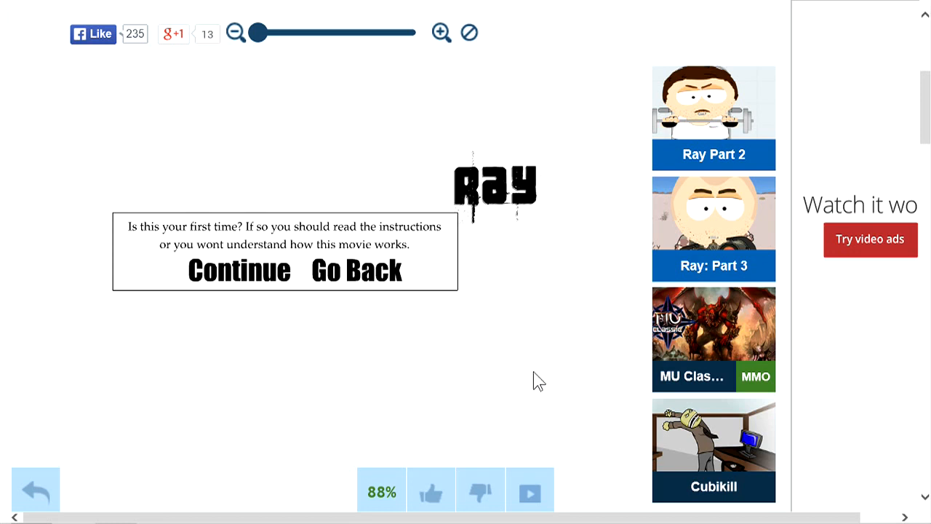
pyautogui.moveTo(583, 281)
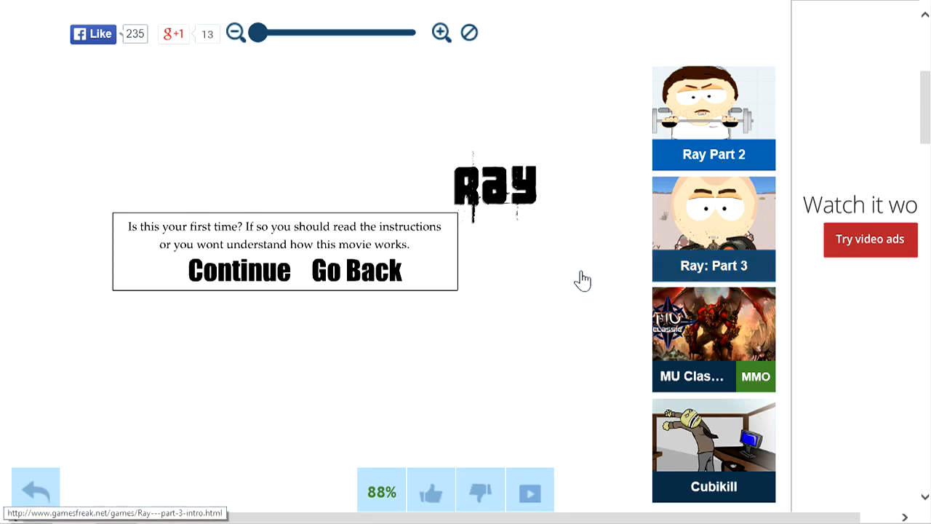
pyautogui.moveTo(189, 327)
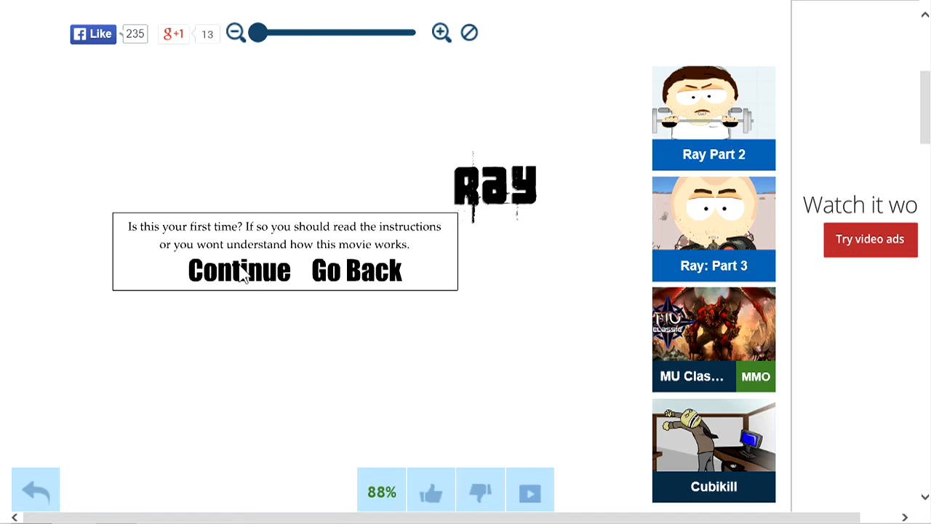
# Skip the instructions prompt and advance past the liquor store narration.
pyautogui.click(239, 270)
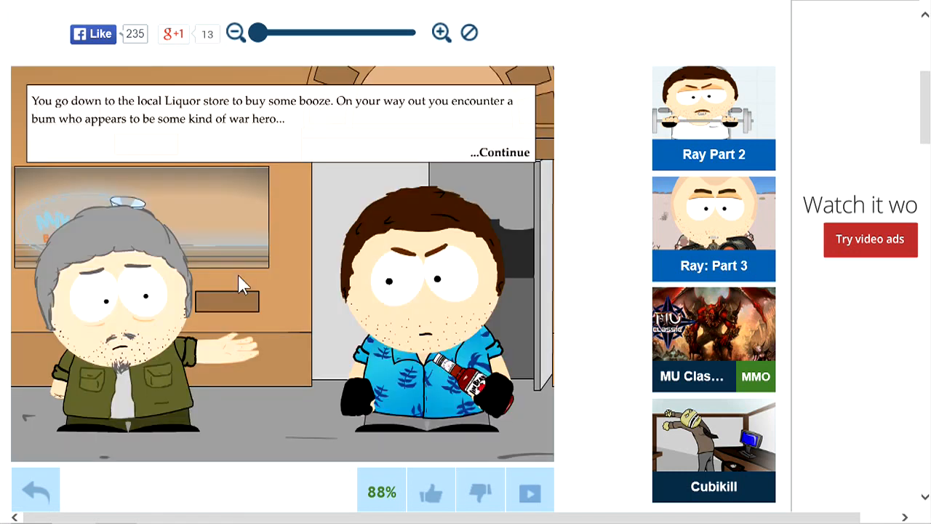
pyautogui.moveTo(273, 403)
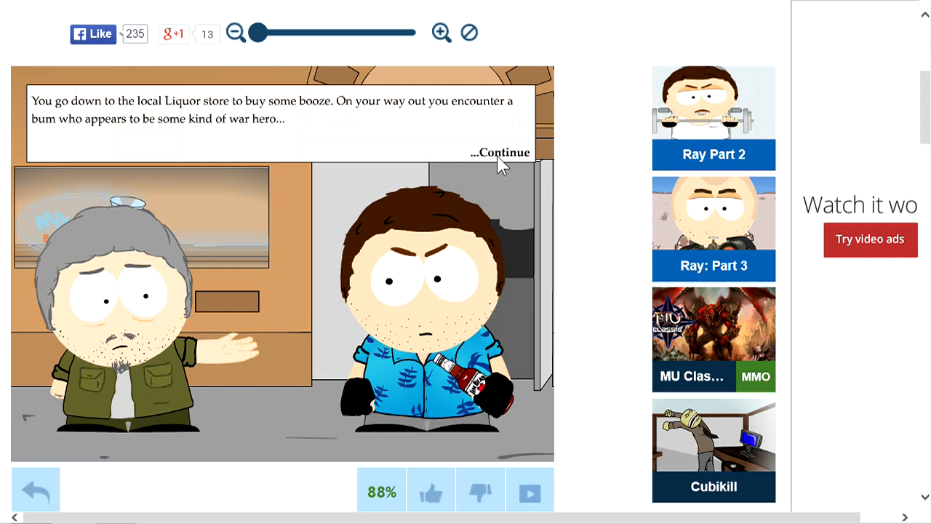
pyautogui.moveTo(496, 214)
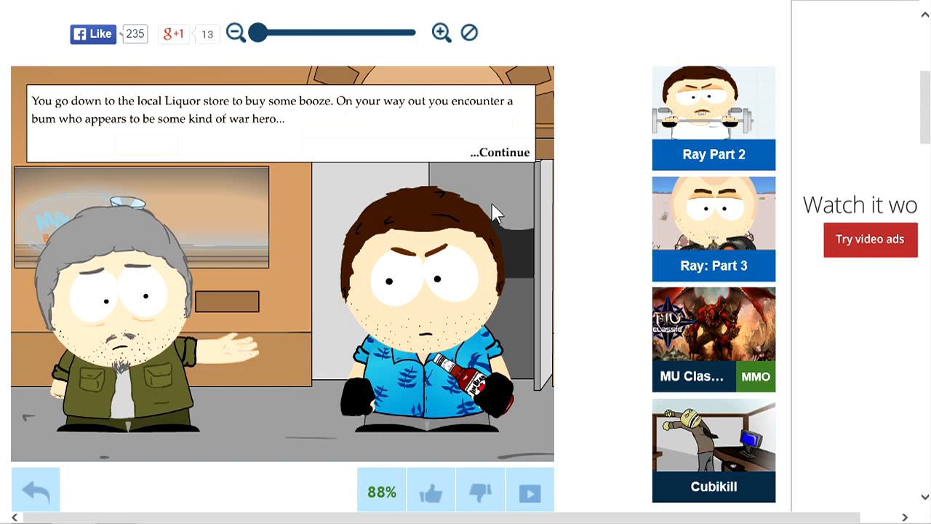
pyautogui.moveTo(507, 160)
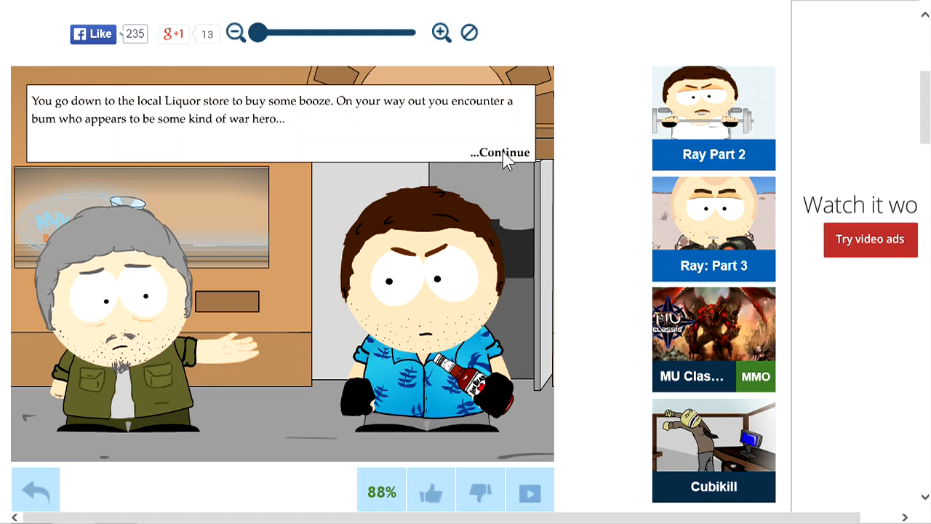
pyautogui.click(501, 152)
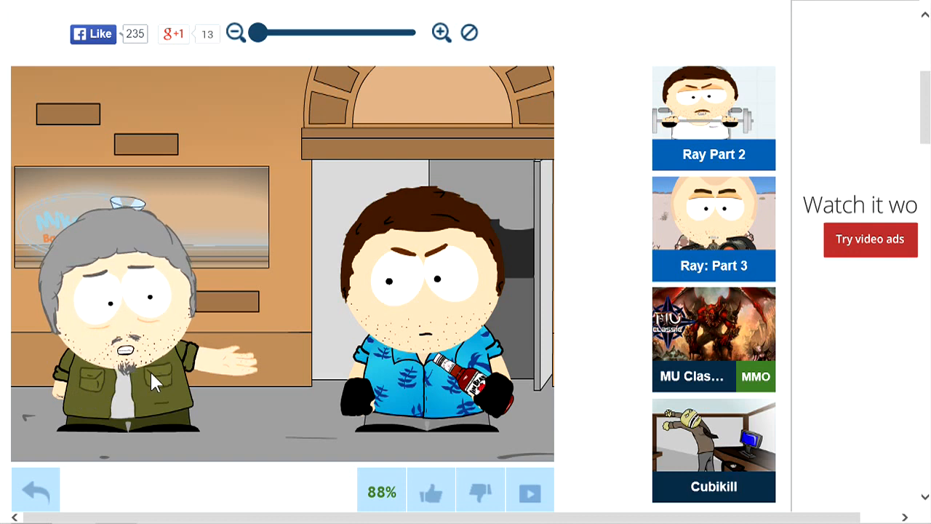
pyautogui.moveTo(142, 397)
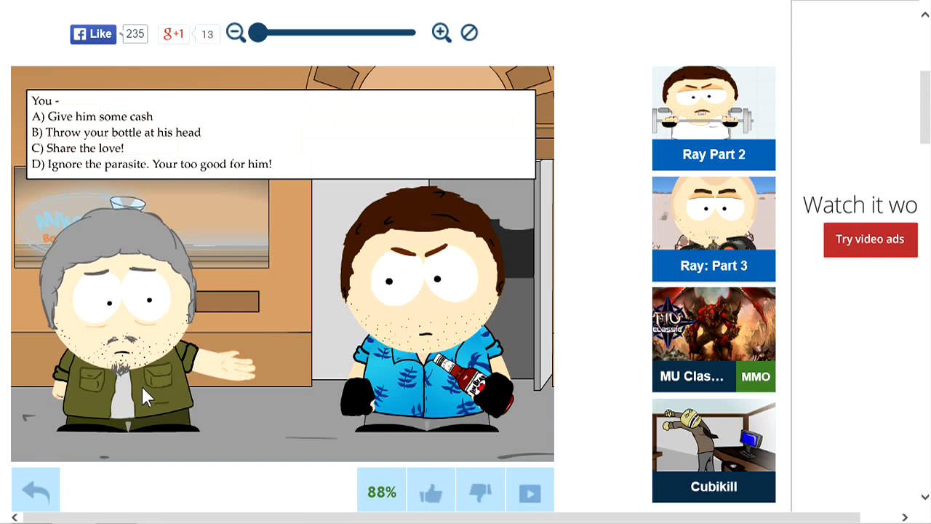
pyautogui.moveTo(133, 401)
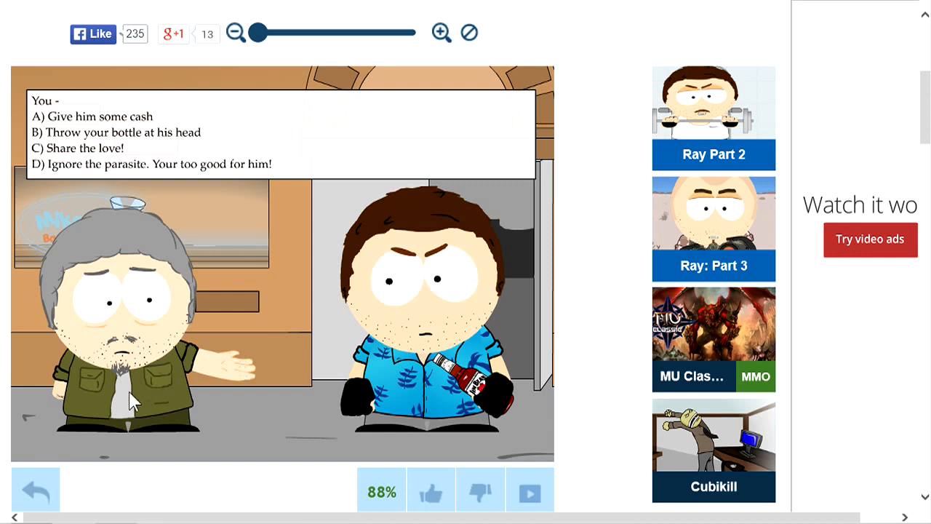
pyautogui.moveTo(4, 234)
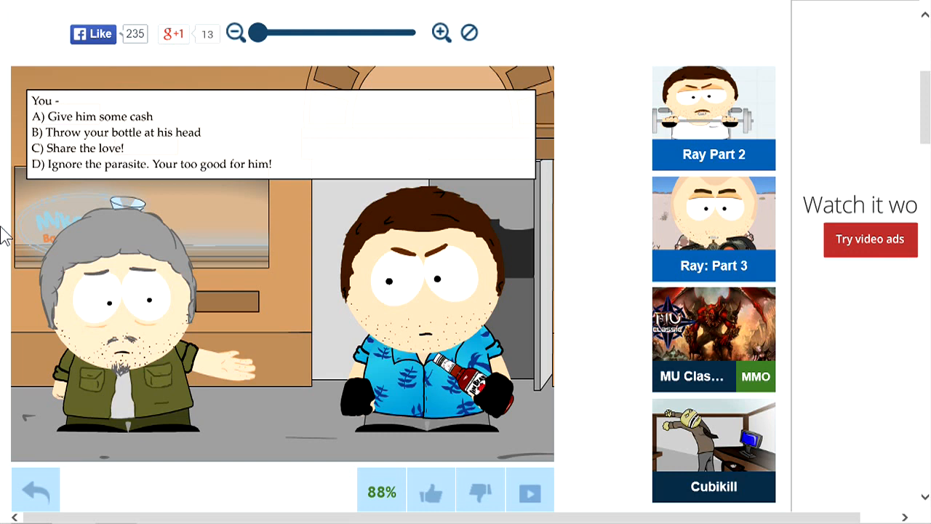
pyautogui.moveTo(175, 140)
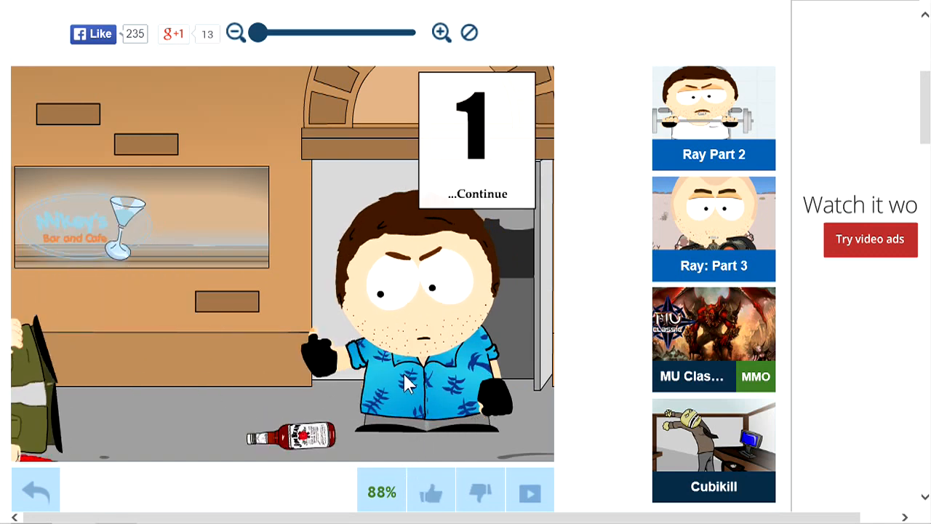
pyautogui.moveTo(498, 203)
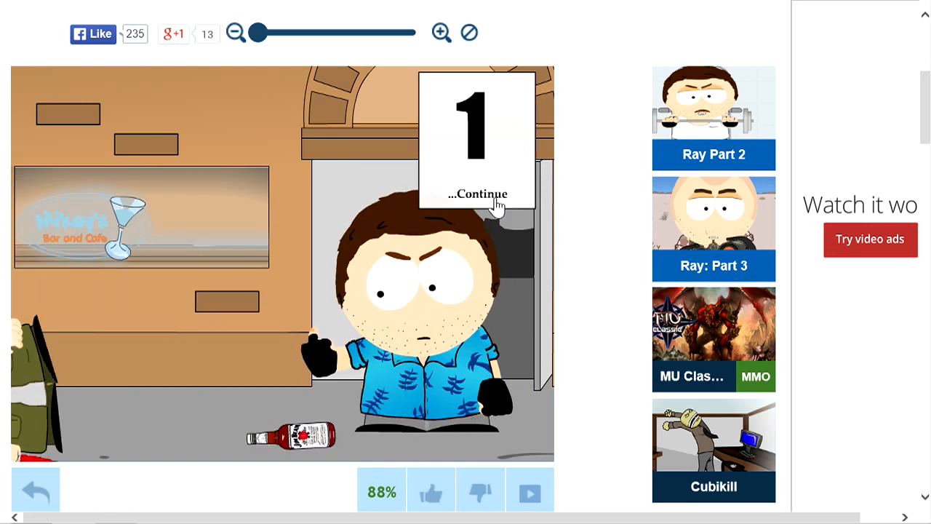
# Continue past the result card and the narration about the two men.
pyautogui.click(477, 193)
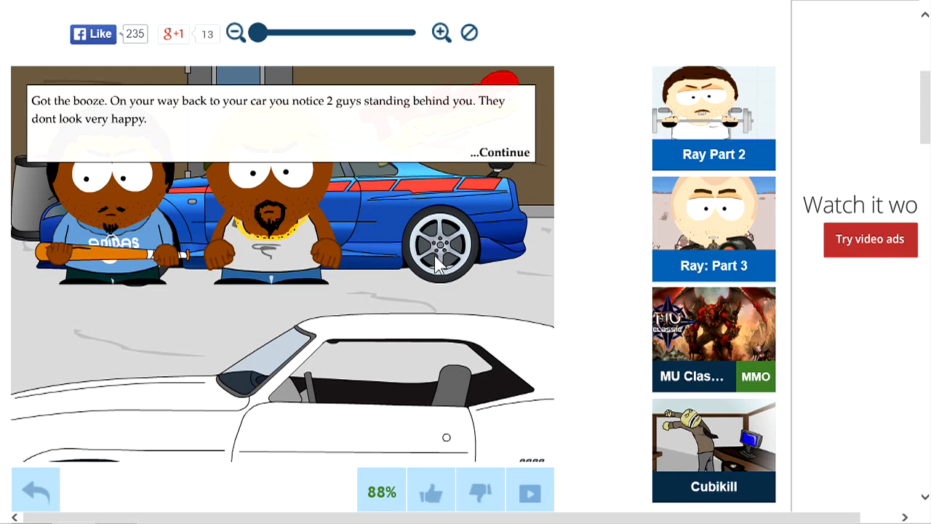
pyautogui.moveTo(349, 182)
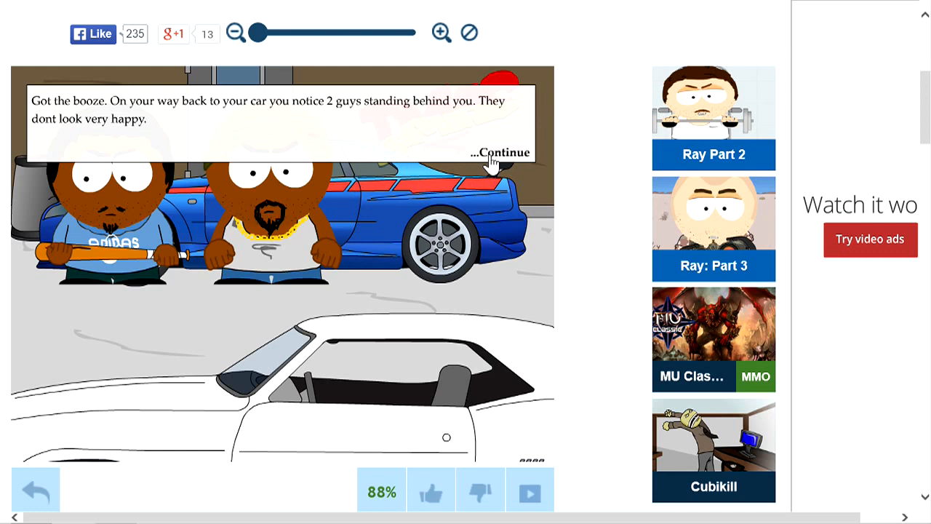
pyautogui.click(500, 153)
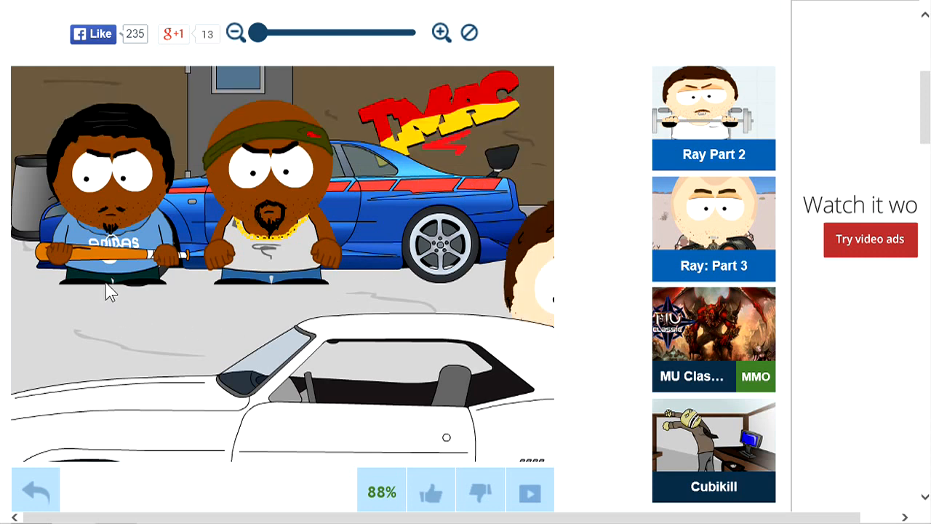
pyautogui.moveTo(143, 314)
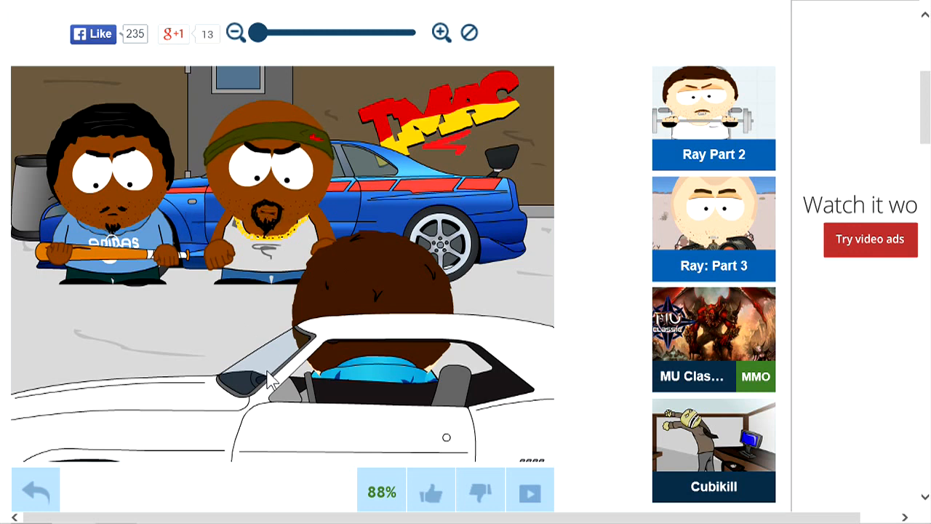
pyautogui.moveTo(165, 349)
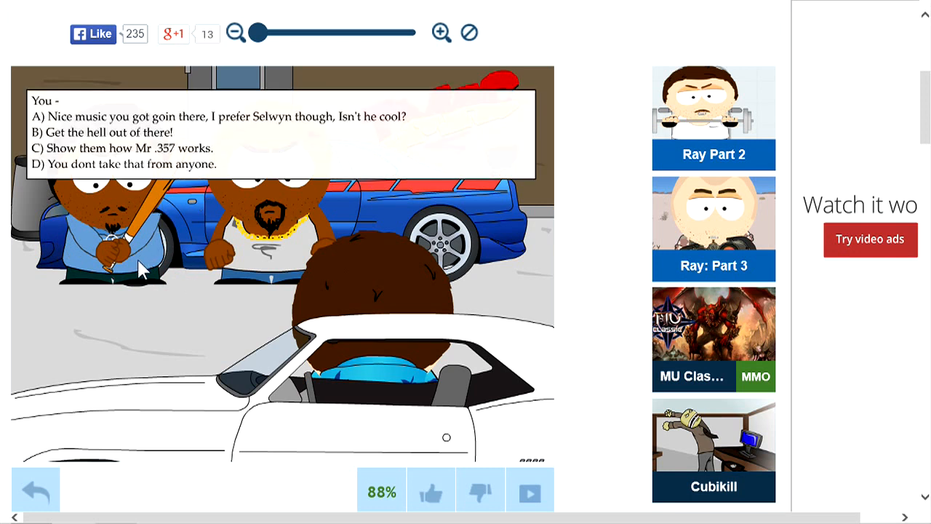
pyautogui.moveTo(119, 287)
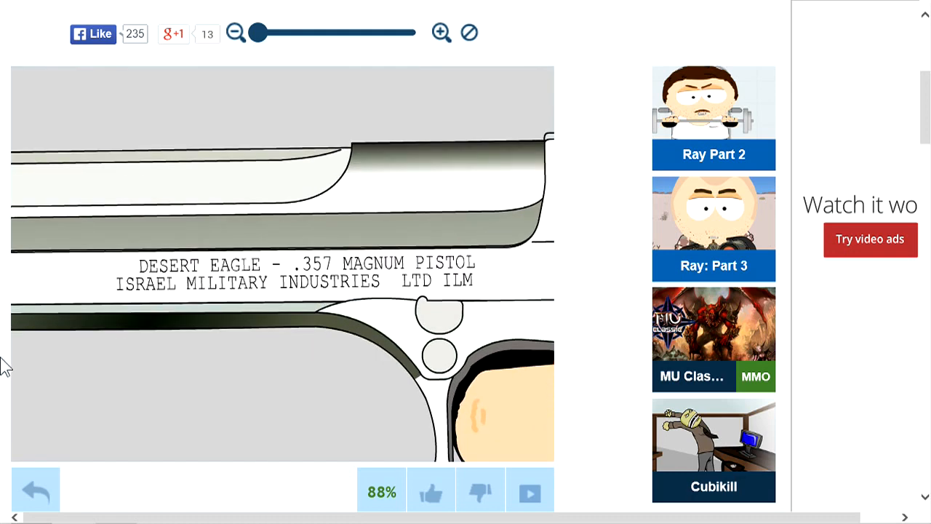
pyautogui.moveTo(7, 374)
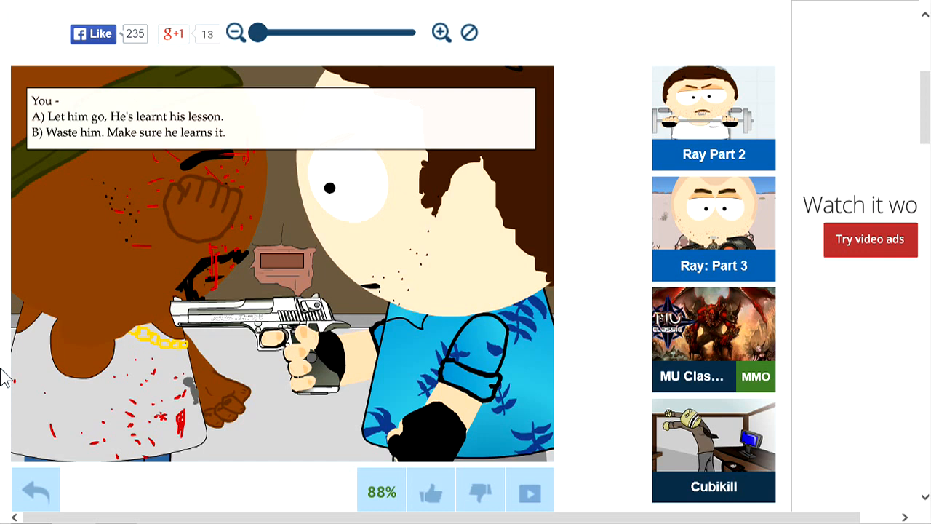
pyautogui.moveTo(113, 124)
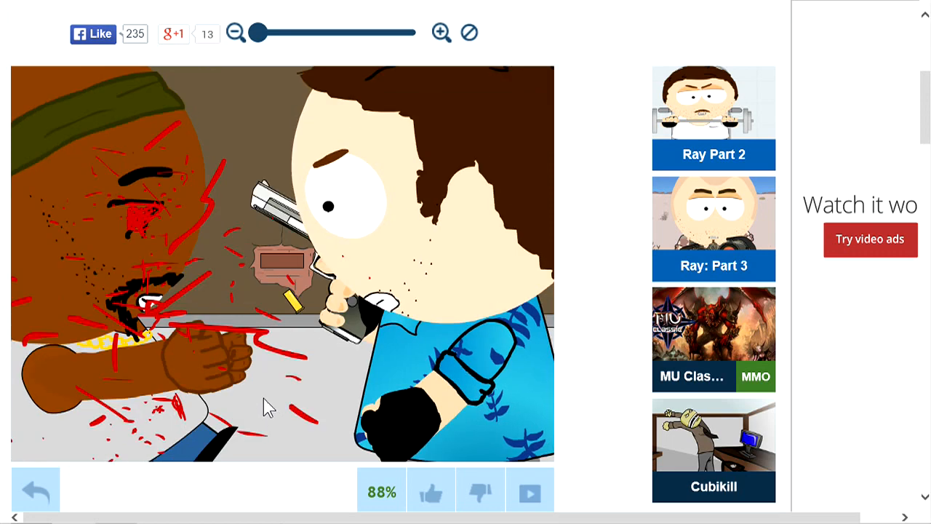
pyautogui.moveTo(313, 226)
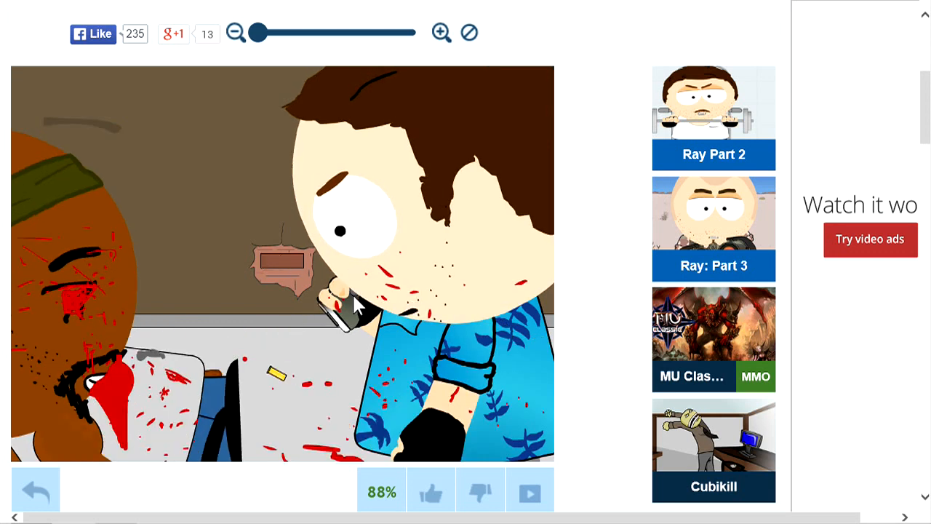
pyautogui.moveTo(361, 455)
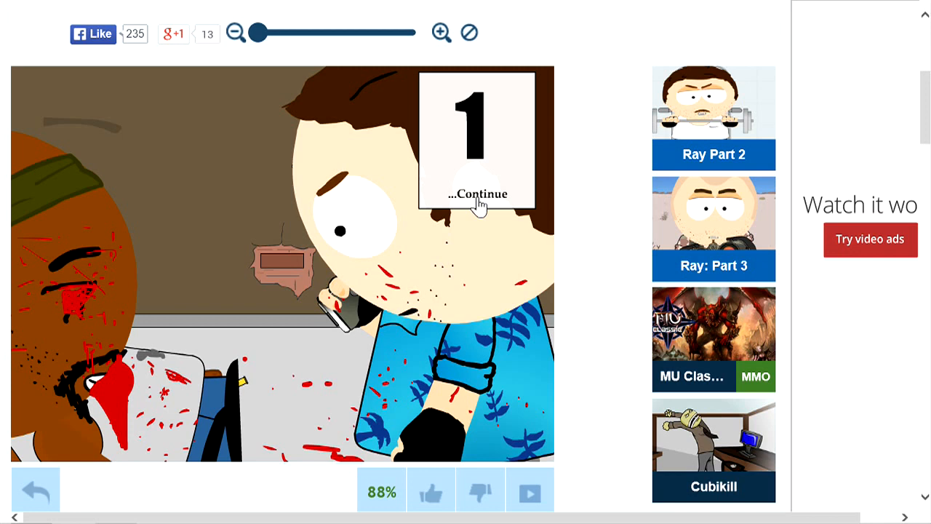
# Continue past the number card to load the pizza parlour scene.
pyautogui.click(478, 194)
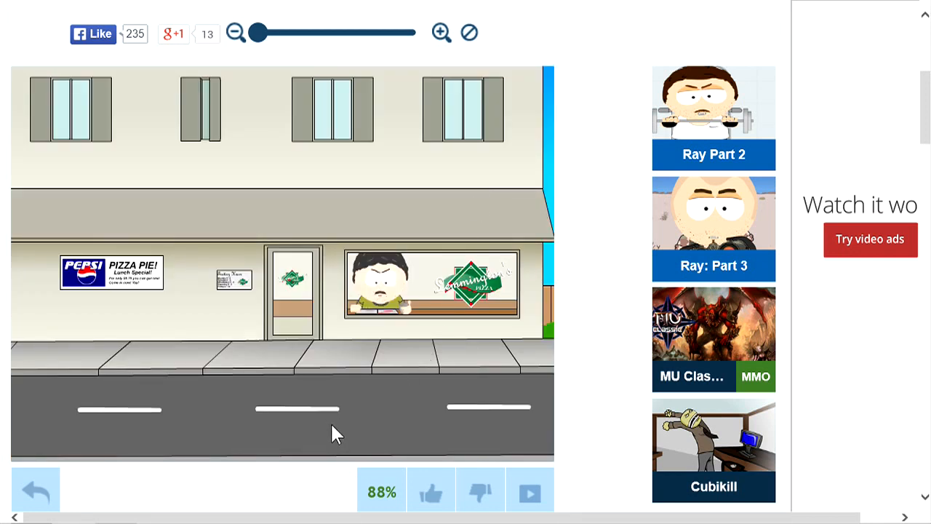
pyautogui.moveTo(331, 395)
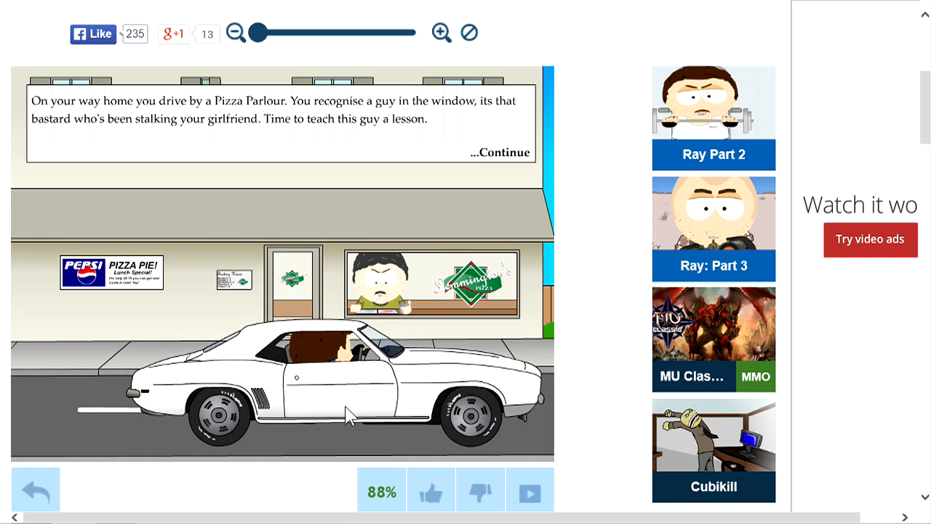
pyautogui.moveTo(283, 325)
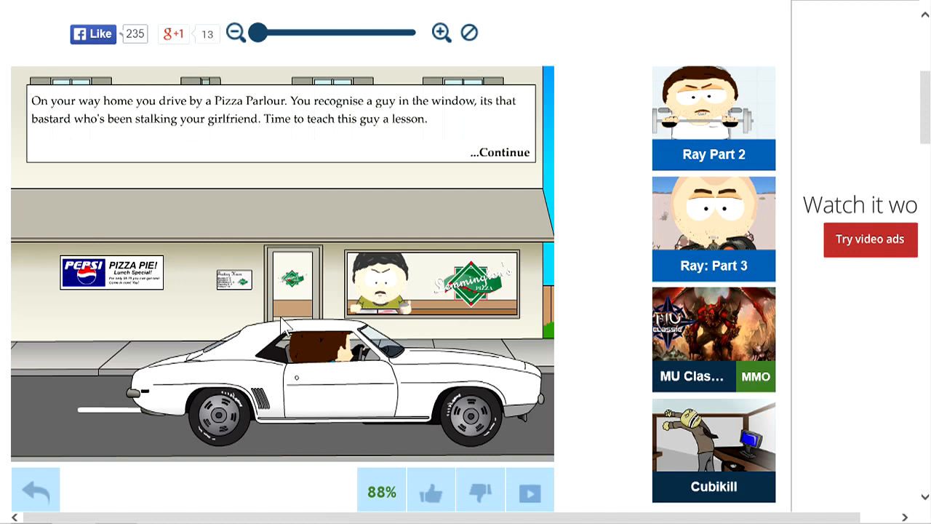
pyautogui.moveTo(269, 425)
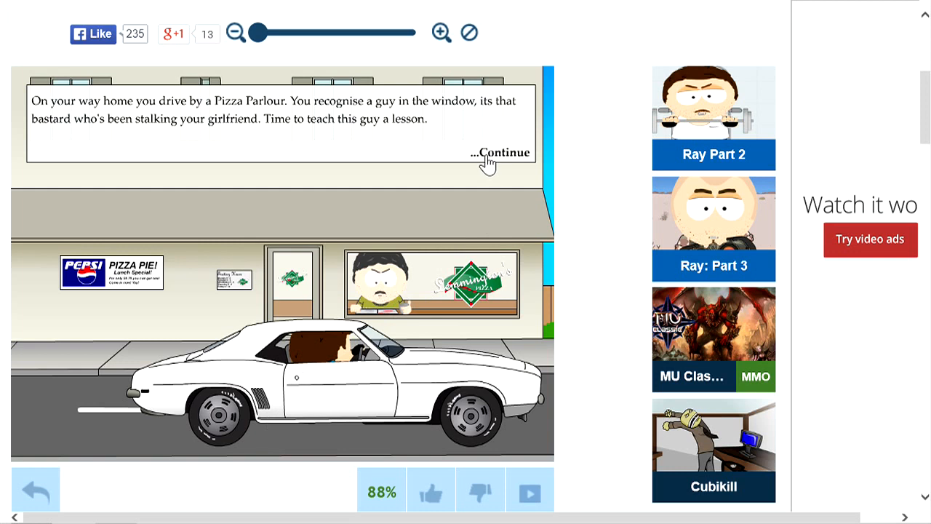
# Dismiss the stalker narration so the gun store and van cutscenes play.
pyautogui.click(499, 152)
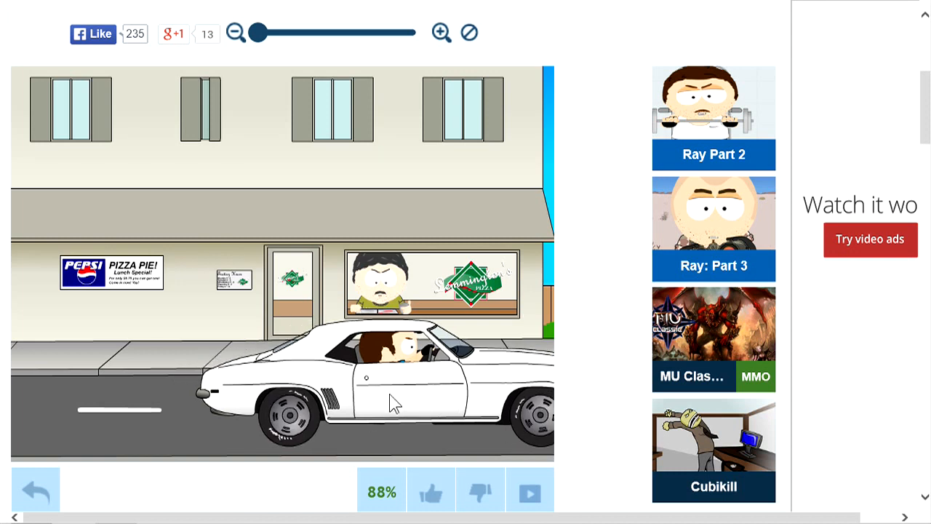
pyautogui.moveTo(386, 410)
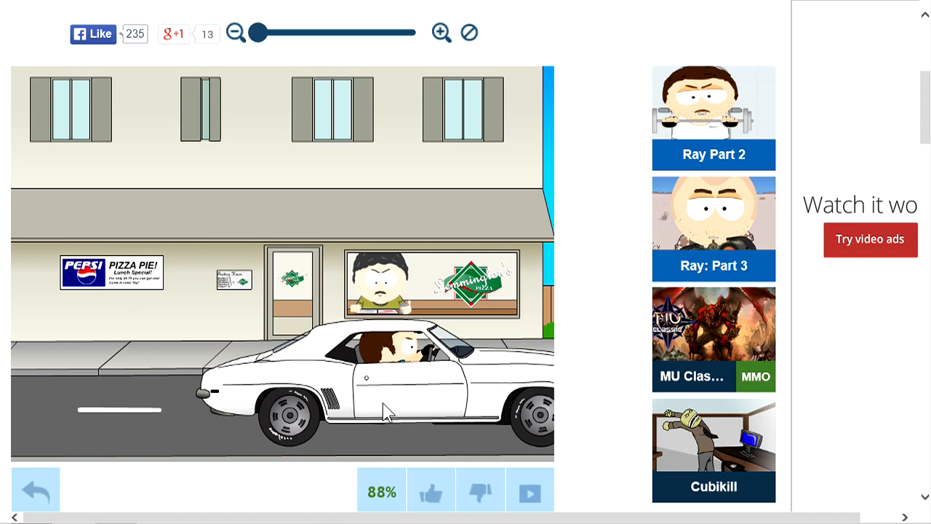
pyautogui.moveTo(153, 485)
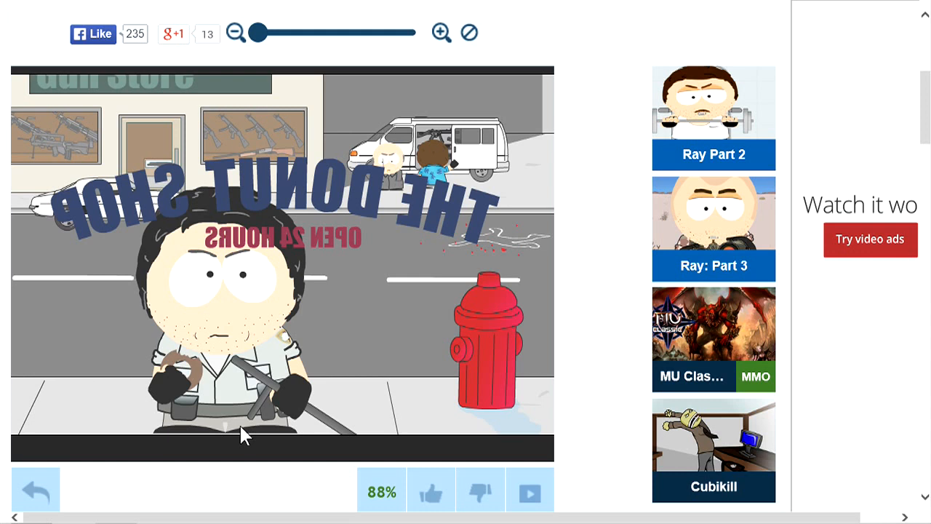
pyautogui.moveTo(40, 243)
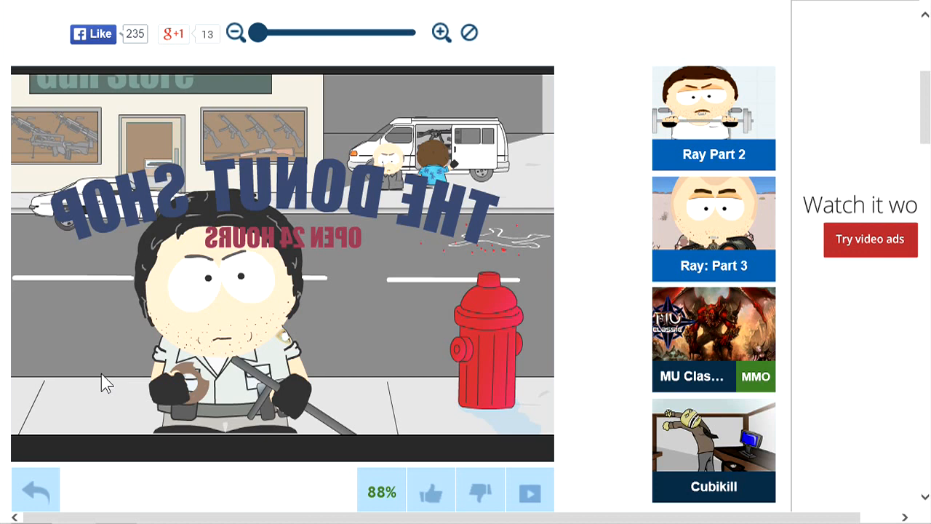
pyautogui.moveTo(155, 459)
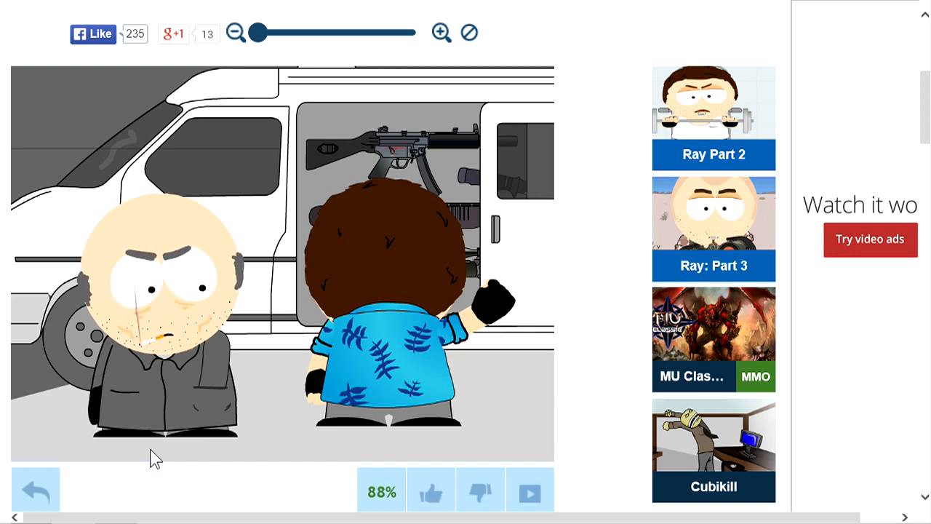
pyautogui.moveTo(298, 333)
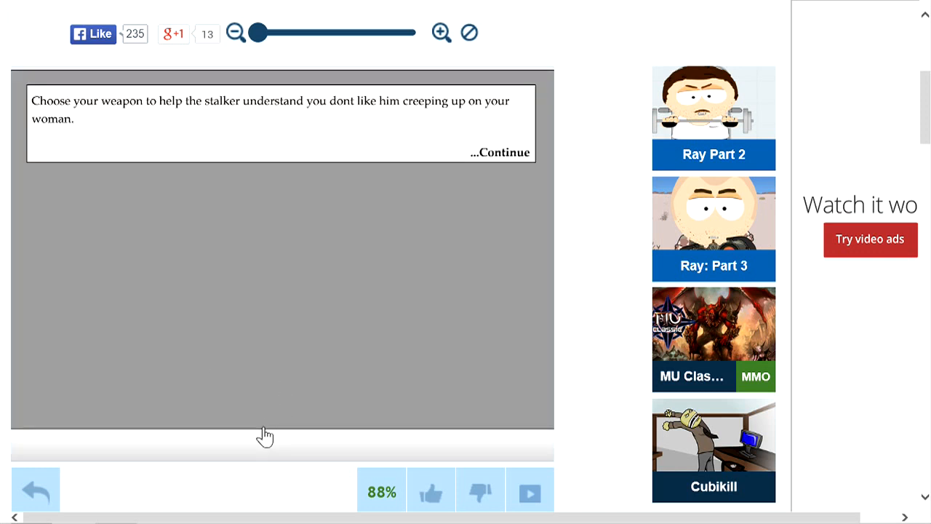
pyautogui.moveTo(508, 181)
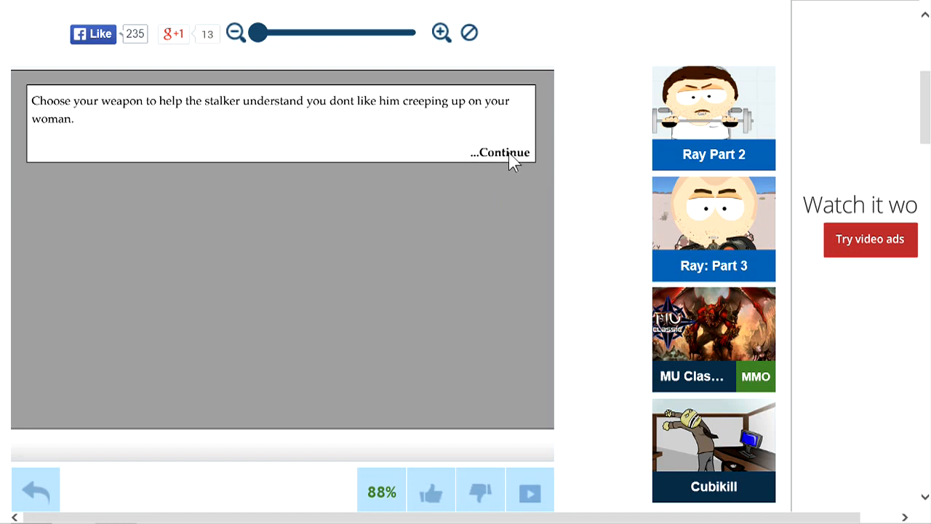
pyautogui.moveTo(480, 163)
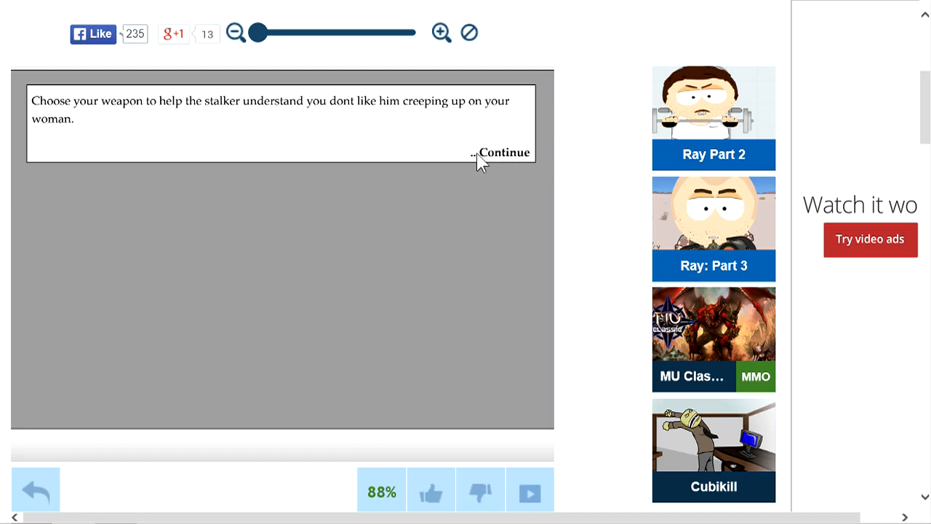
# Bring up the four-weapon choice list for attacking the stalker.
pyautogui.click(504, 152)
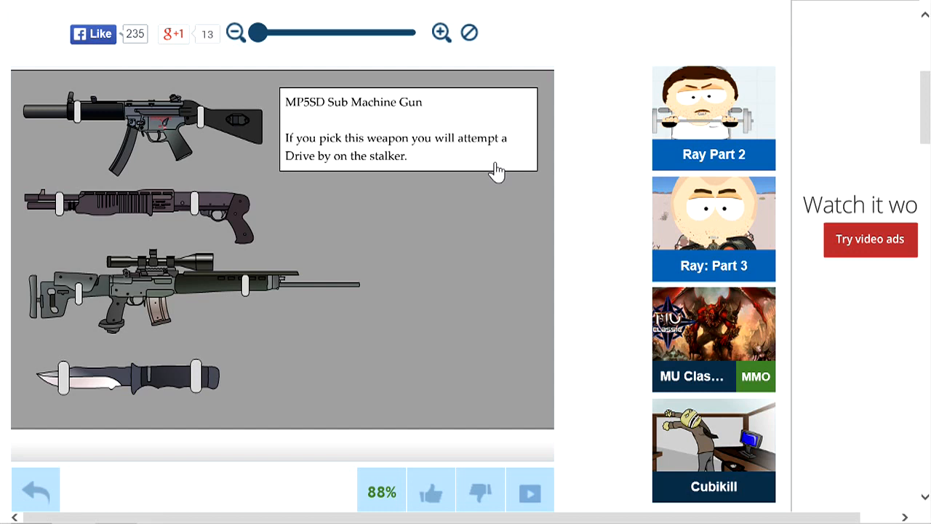
pyautogui.moveTo(444, 171)
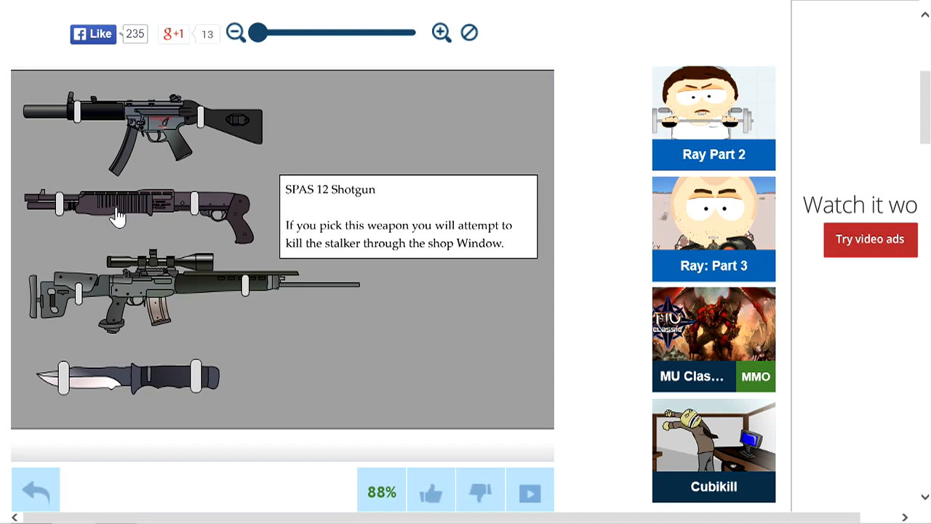
pyautogui.moveTo(122, 323)
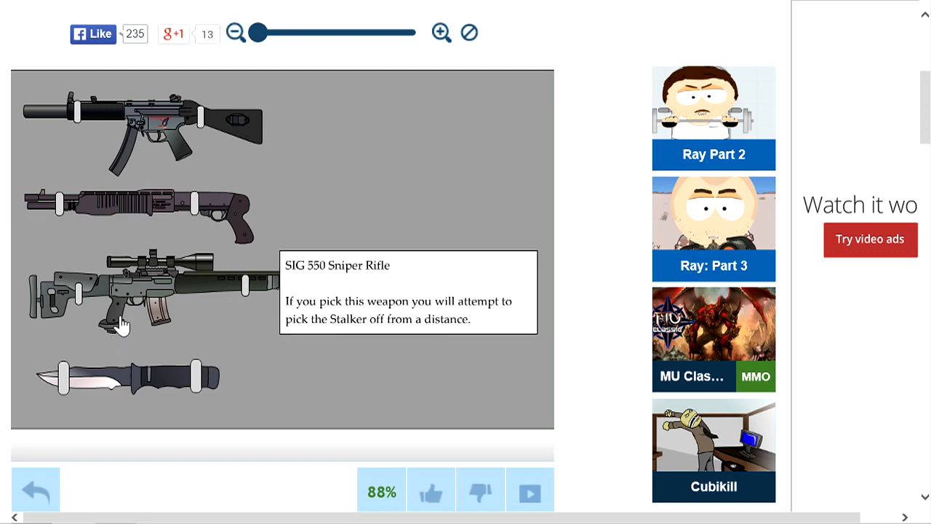
pyautogui.moveTo(106, 400)
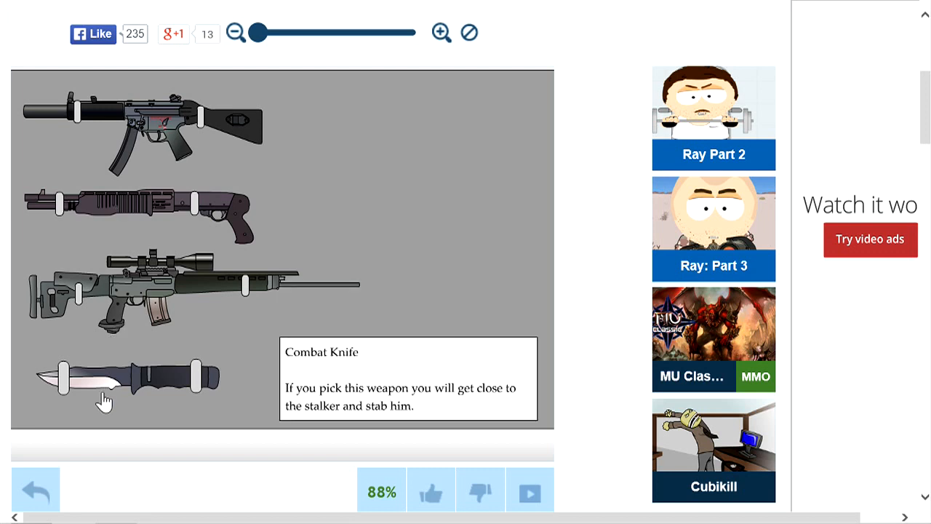
pyautogui.moveTo(135, 218)
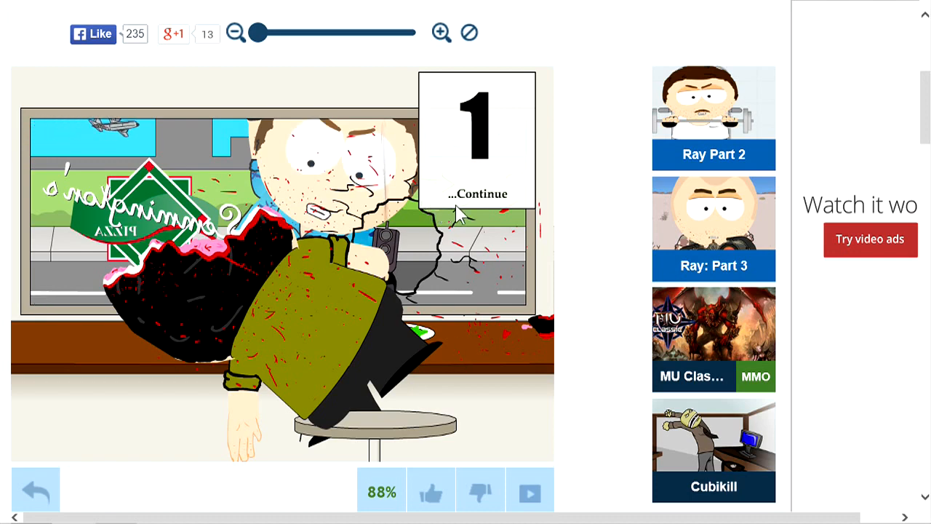
# Continue past the stalker's death card and the landlord narration.
pyautogui.click(478, 193)
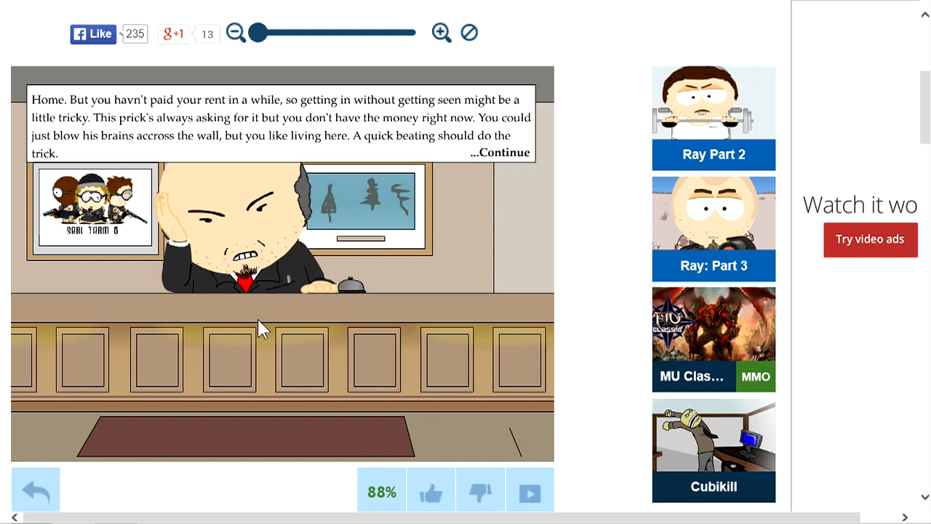
pyautogui.moveTo(261, 333)
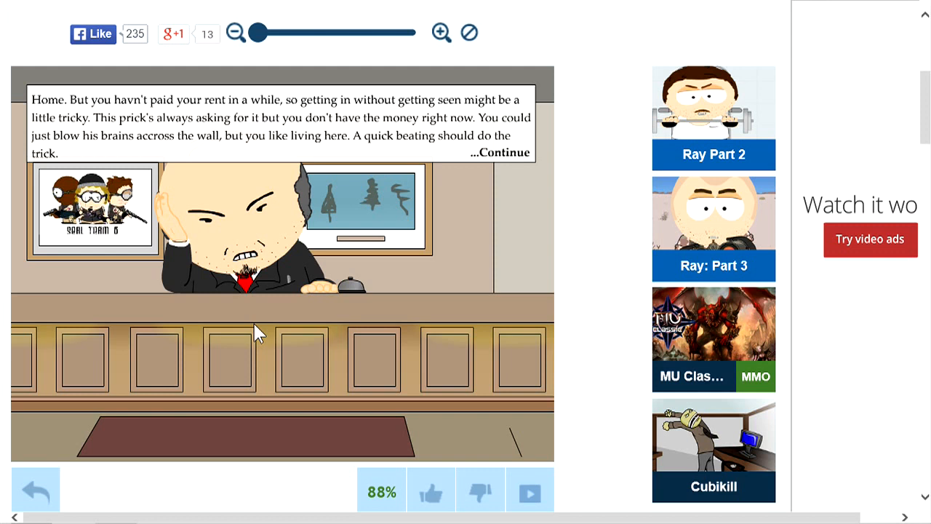
pyautogui.moveTo(397, 57)
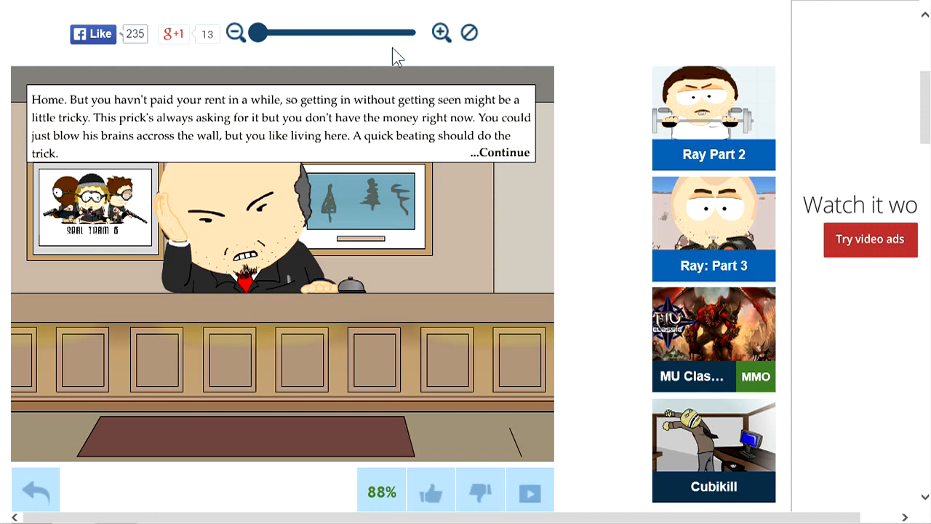
pyautogui.click(501, 152)
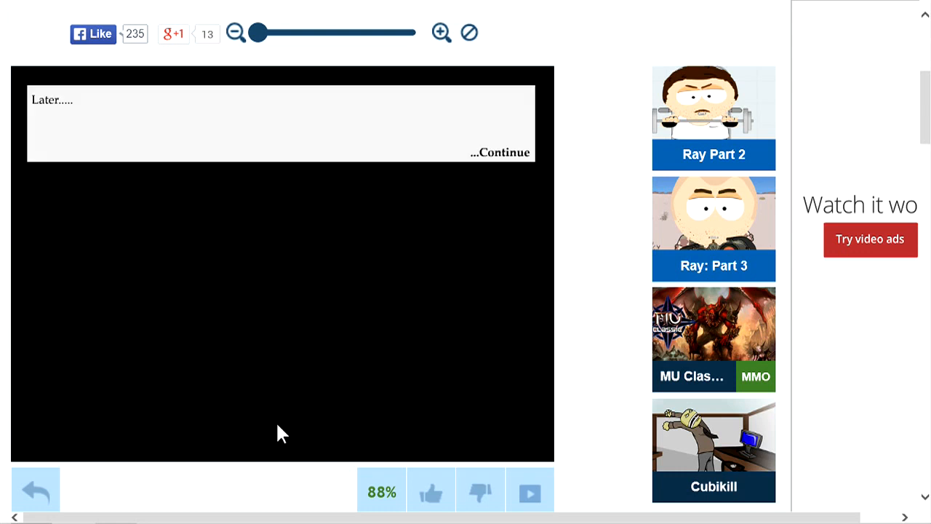
pyautogui.moveTo(508, 158)
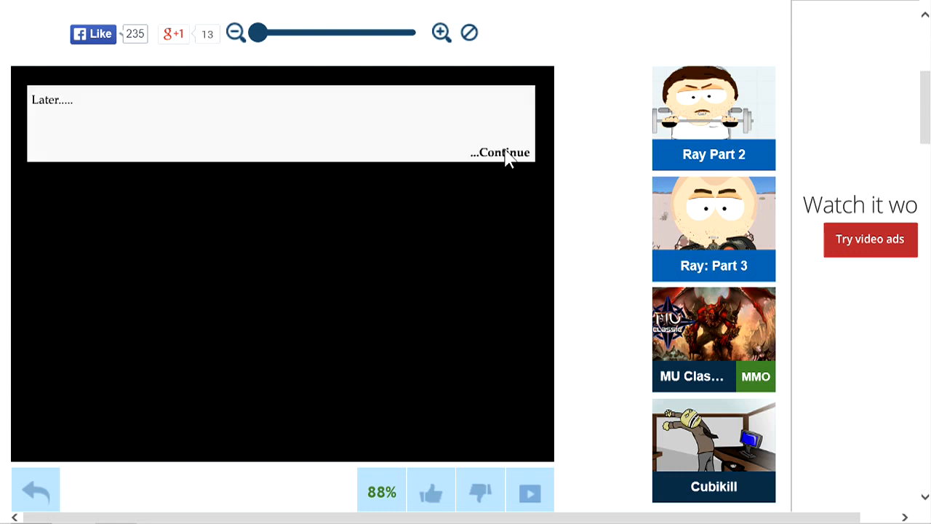
pyautogui.moveTo(506, 162)
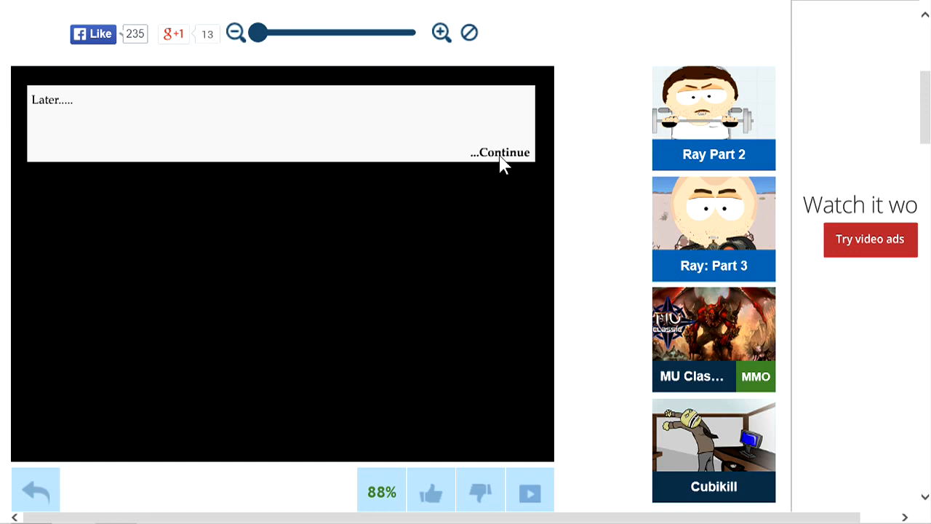
pyautogui.moveTo(501, 157)
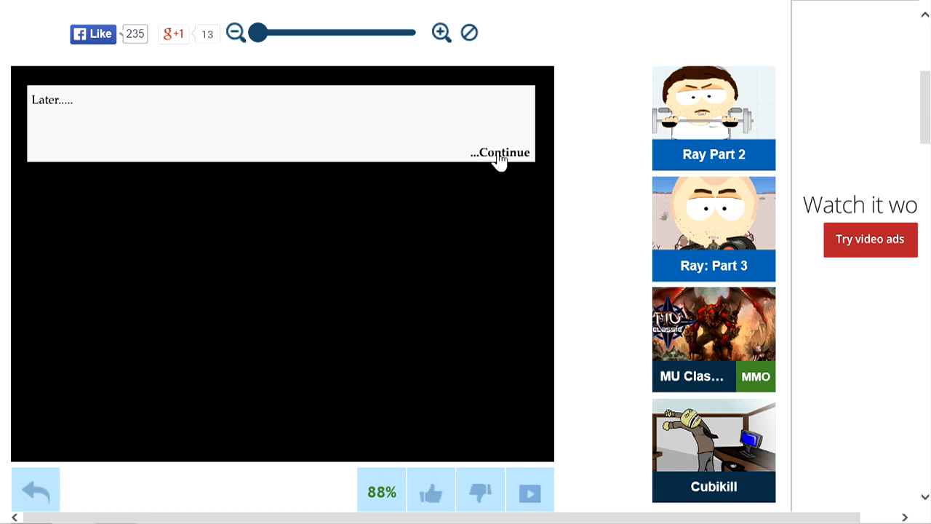
# Advance past the 'Later.....' card to Ray passed out on the couch.
pyautogui.click(499, 152)
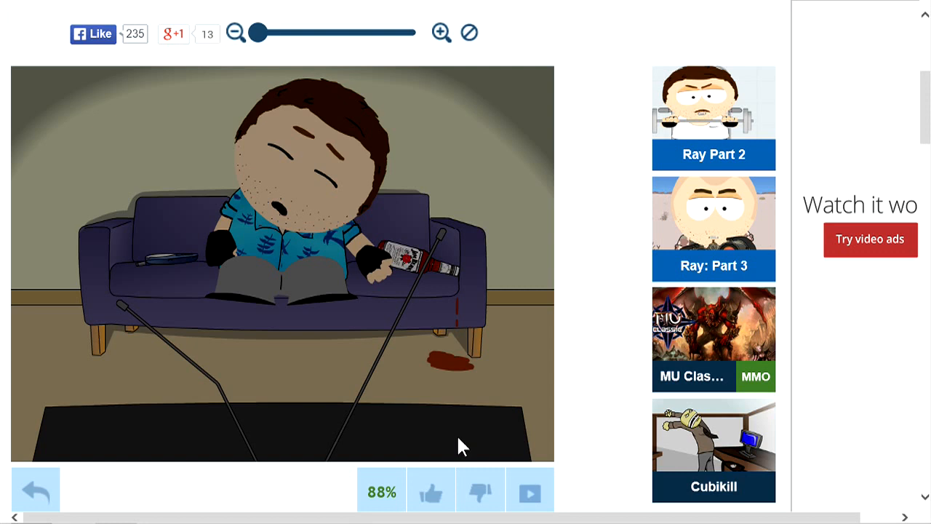
pyautogui.moveTo(464, 320)
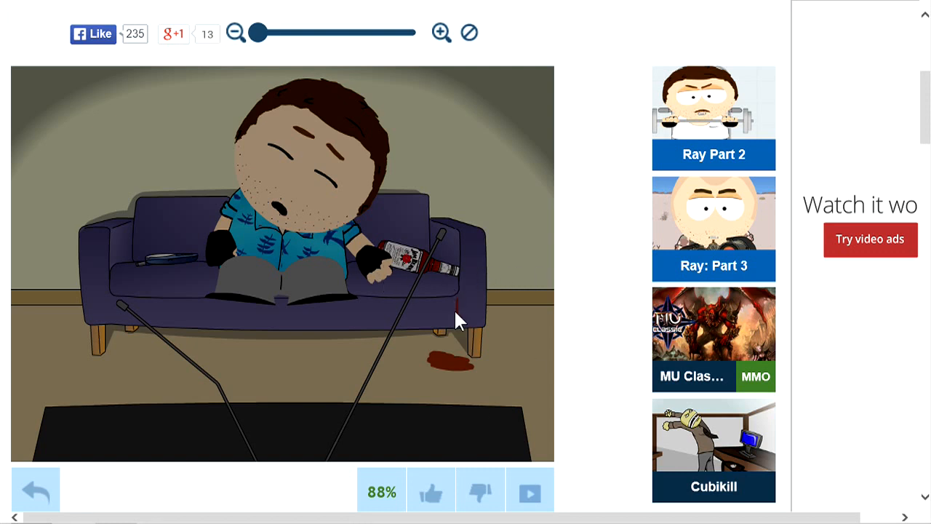
pyautogui.moveTo(449, 457)
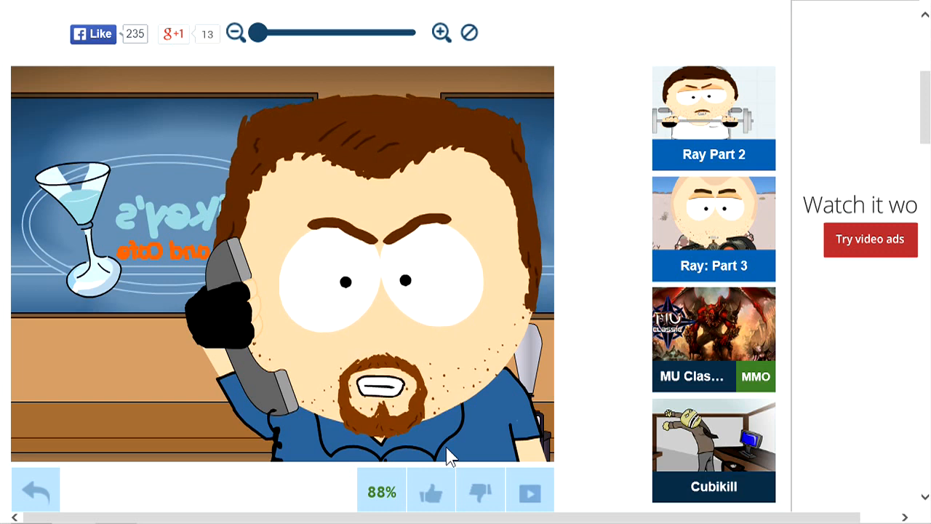
pyautogui.moveTo(440, 449)
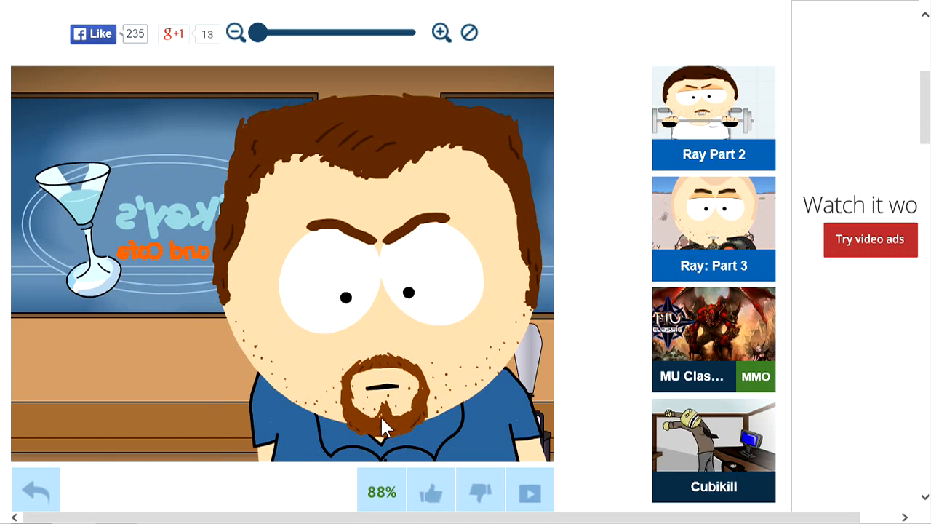
pyautogui.moveTo(464, 331)
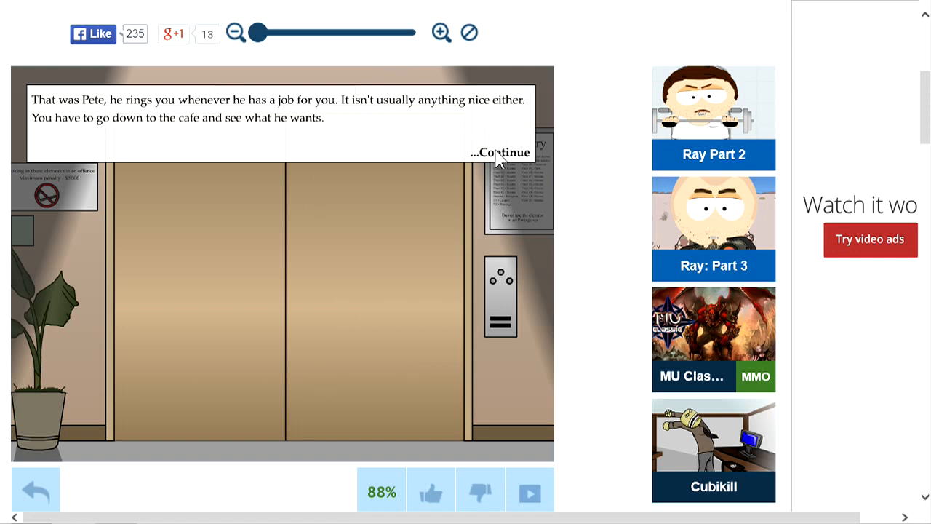
pyautogui.moveTo(502, 163)
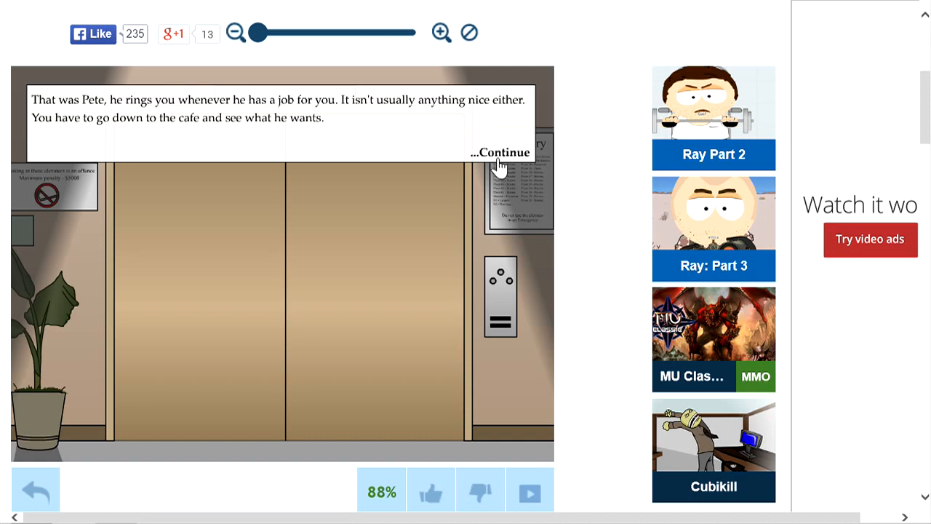
# Dismiss the narration about Pete's call and call the elevator downstairs.
pyautogui.click(501, 152)
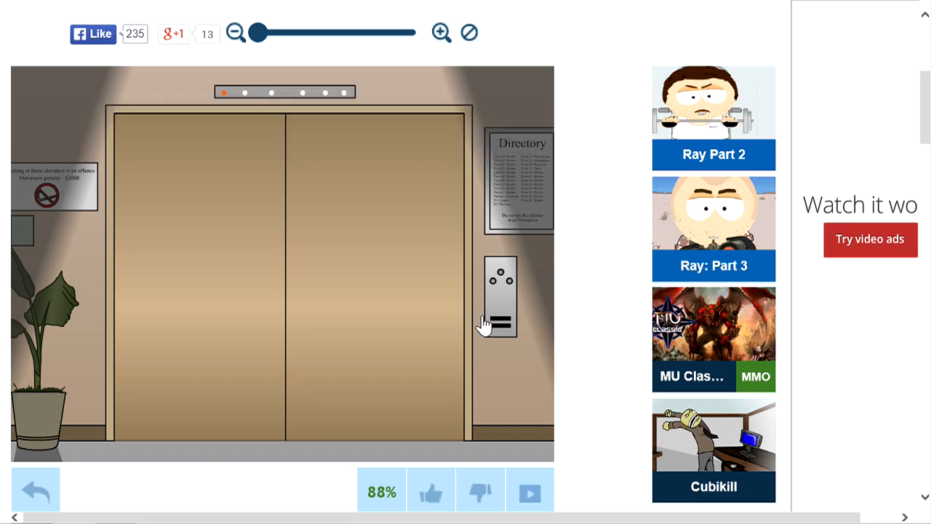
pyautogui.click(499, 323)
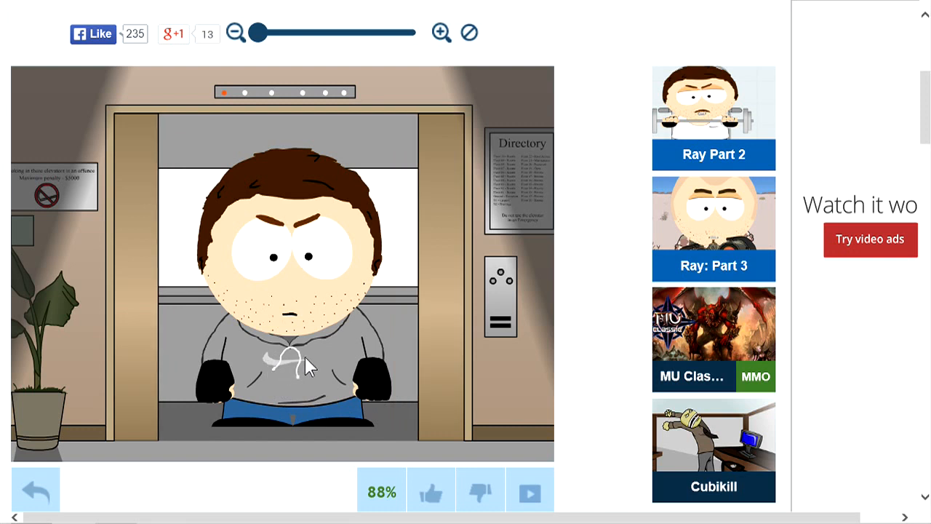
pyautogui.moveTo(447, 389)
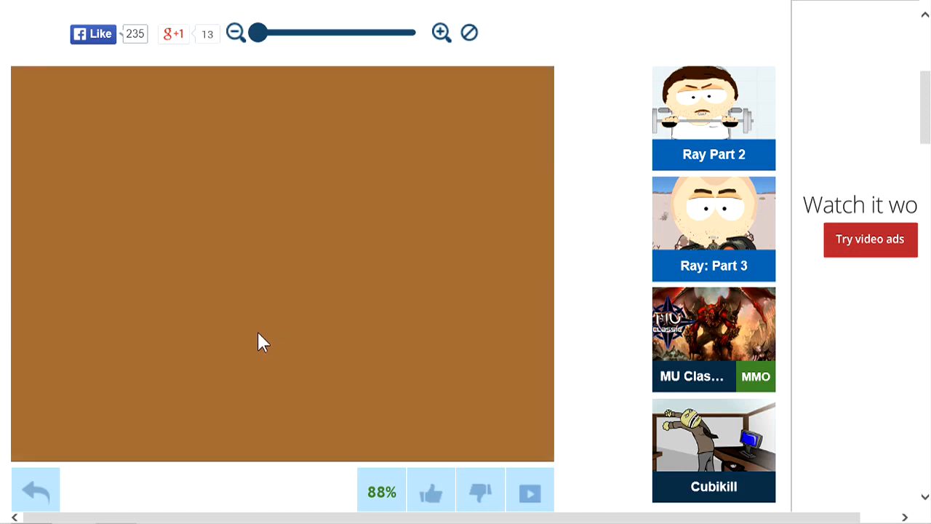
pyautogui.moveTo(180, 294)
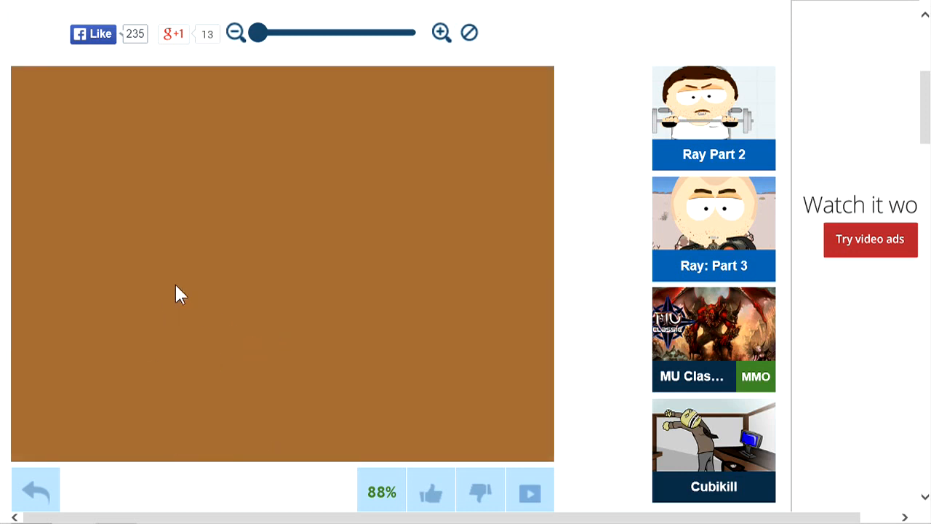
pyautogui.moveTo(232, 291)
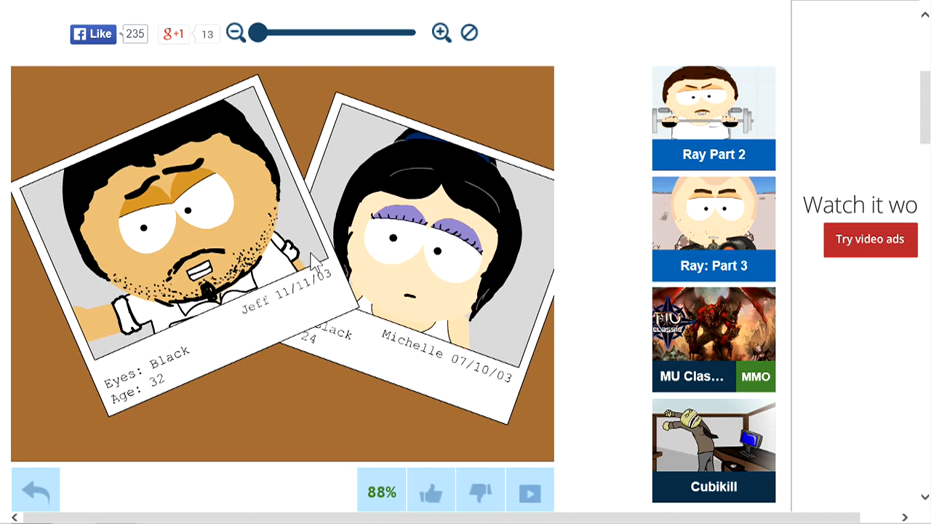
pyautogui.moveTo(255, 360)
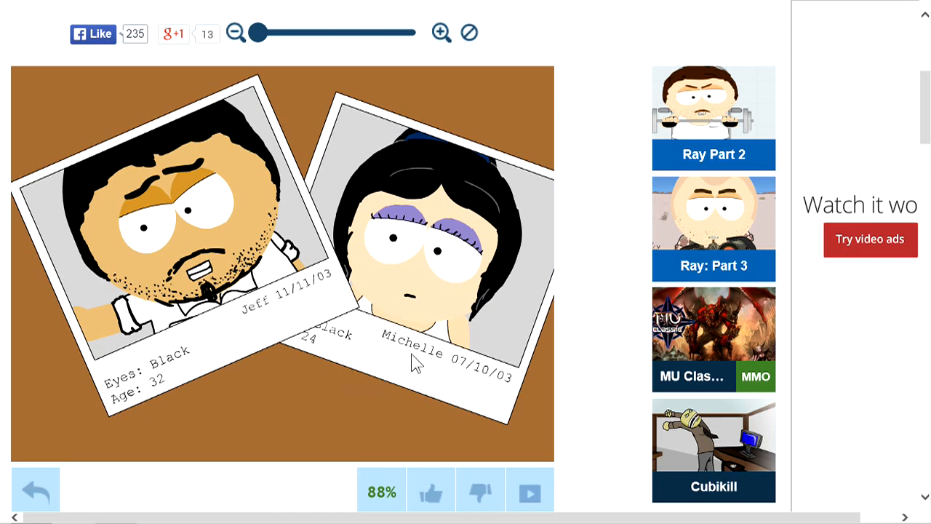
pyautogui.moveTo(265, 348)
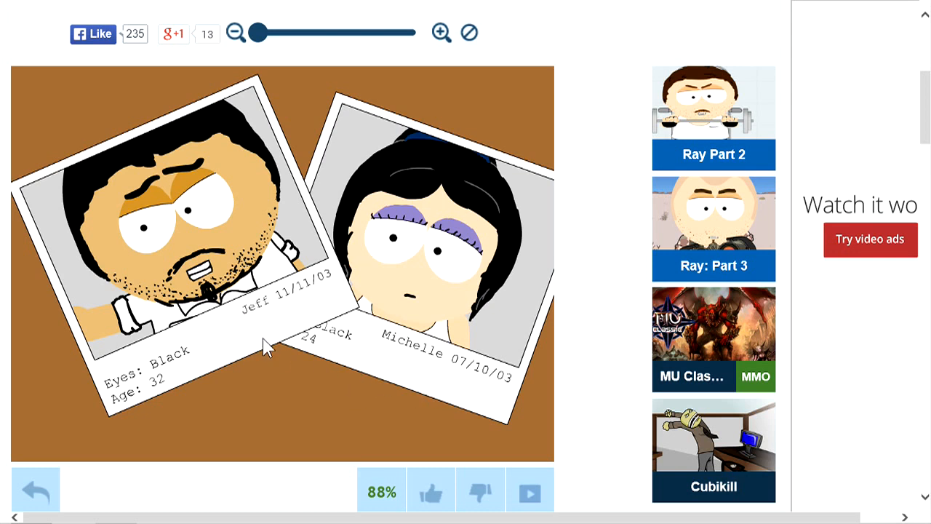
pyautogui.moveTo(277, 367)
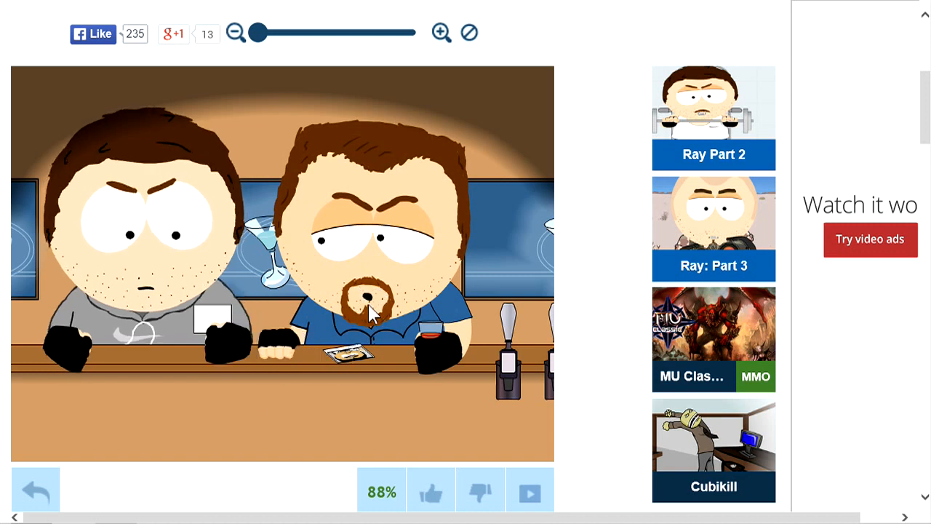
pyautogui.moveTo(462, 283)
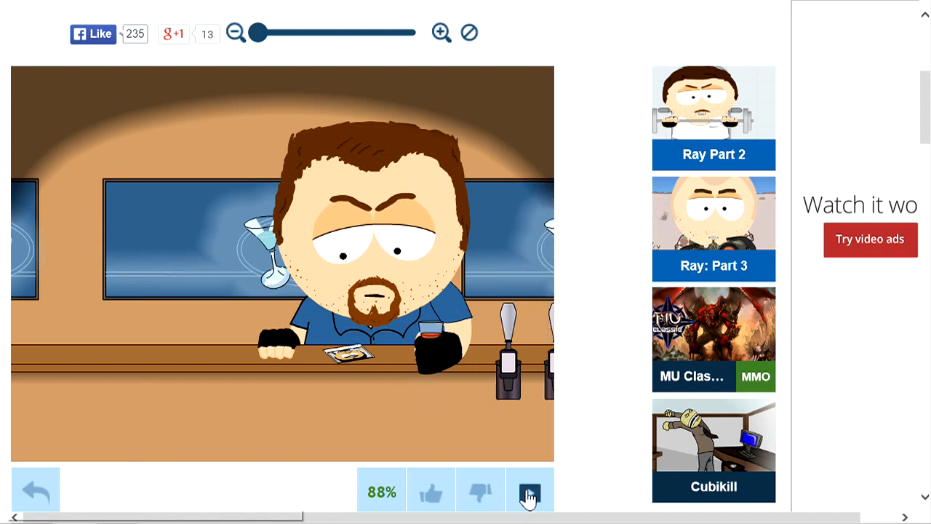
pyautogui.moveTo(427, 427)
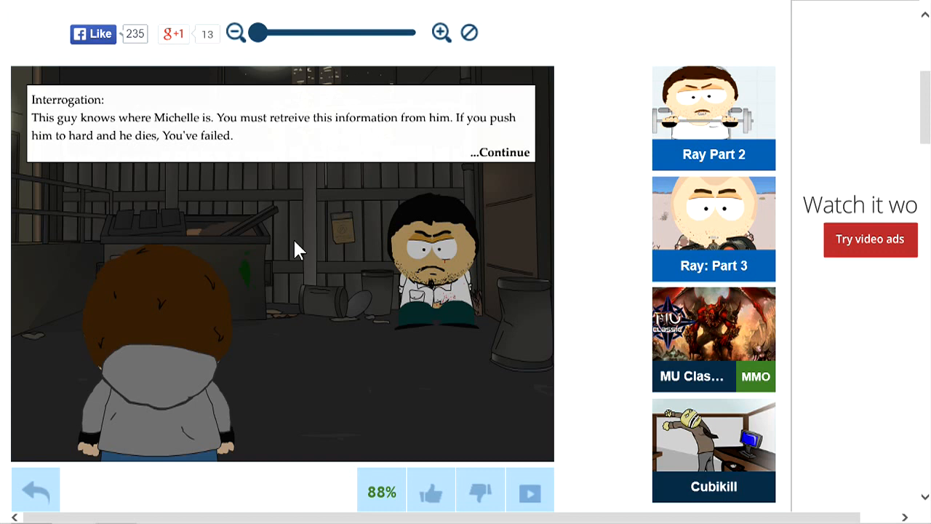
pyautogui.moveTo(480, 151)
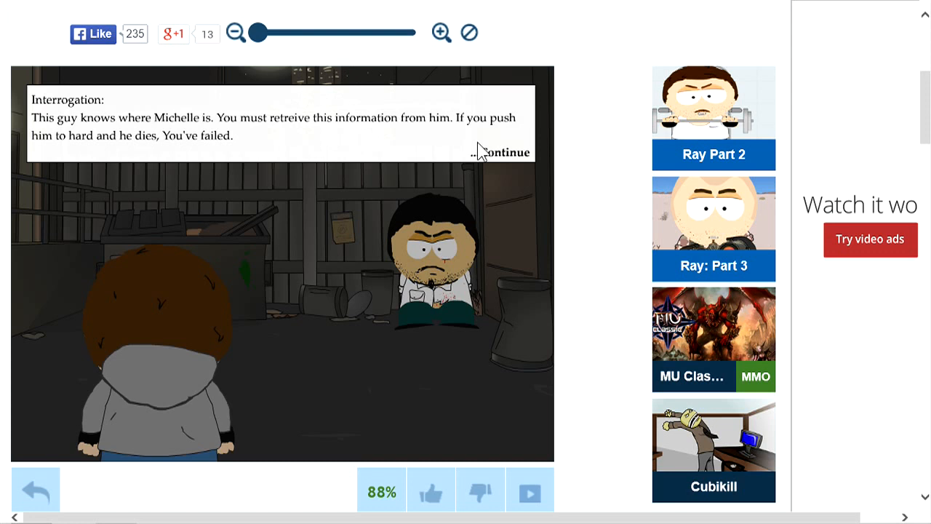
pyautogui.moveTo(376, 259)
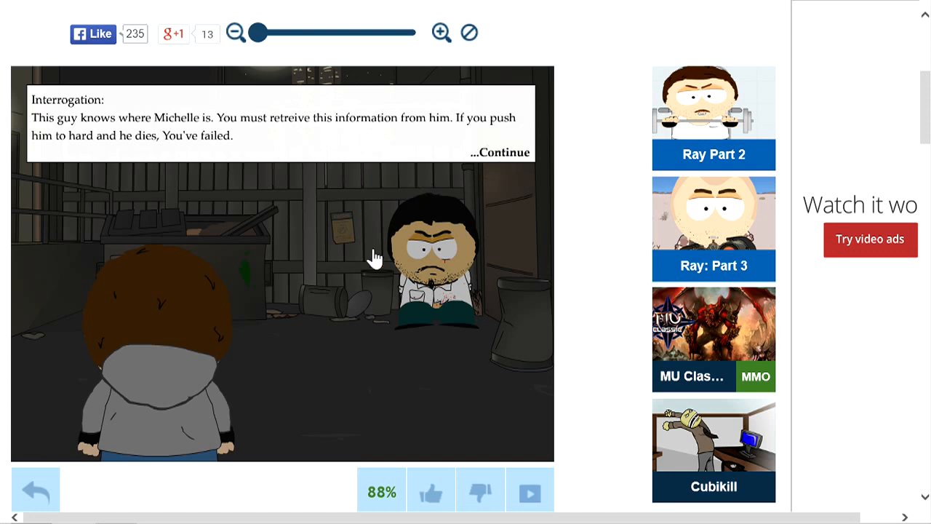
pyautogui.moveTo(349, 390)
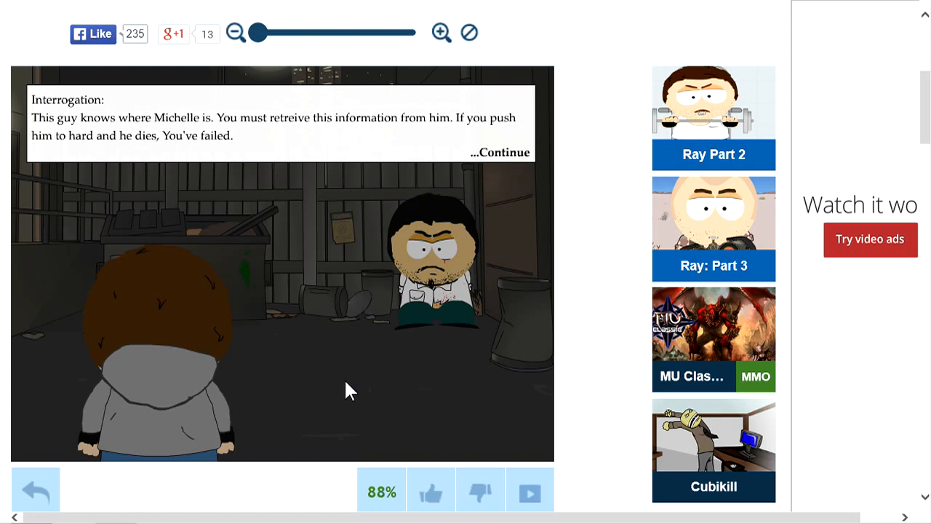
# Close the 'Interrogation' text box to reveal Jeff in the alley.
pyautogui.click(509, 152)
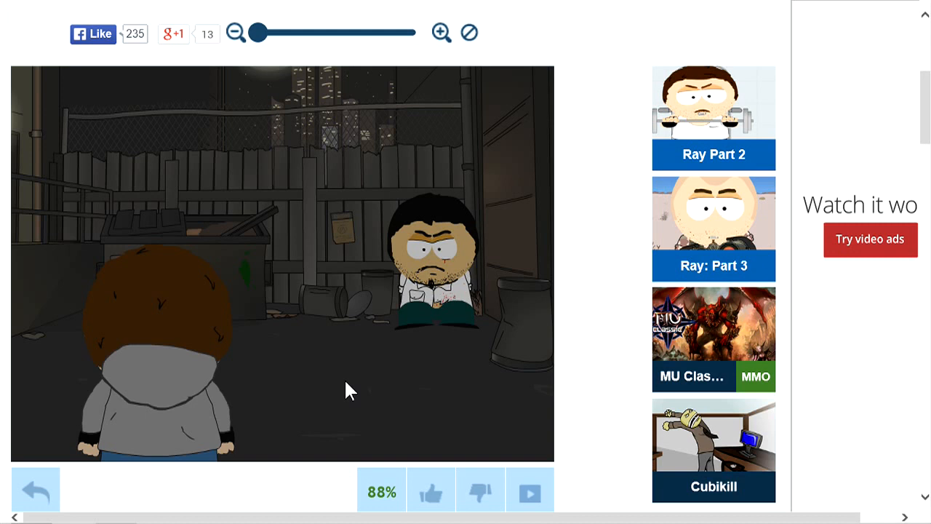
pyautogui.moveTo(363, 366)
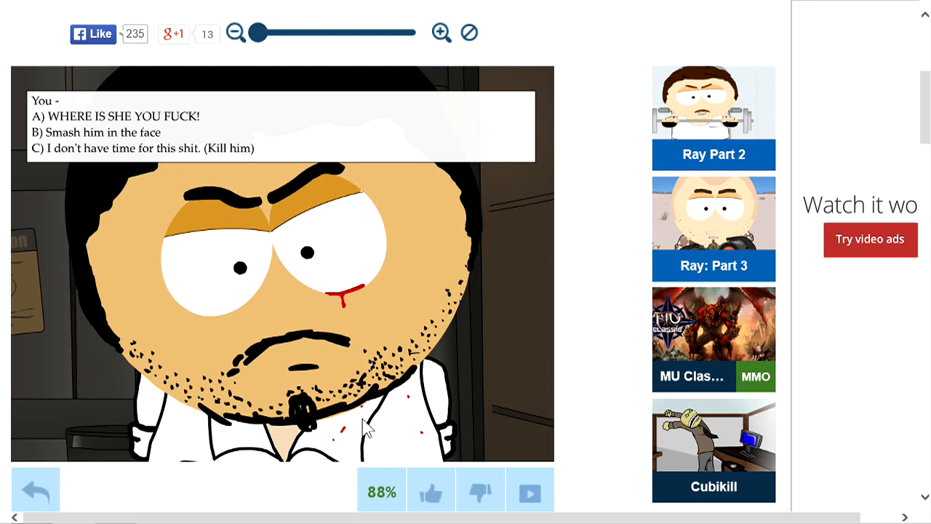
pyautogui.moveTo(291, 434)
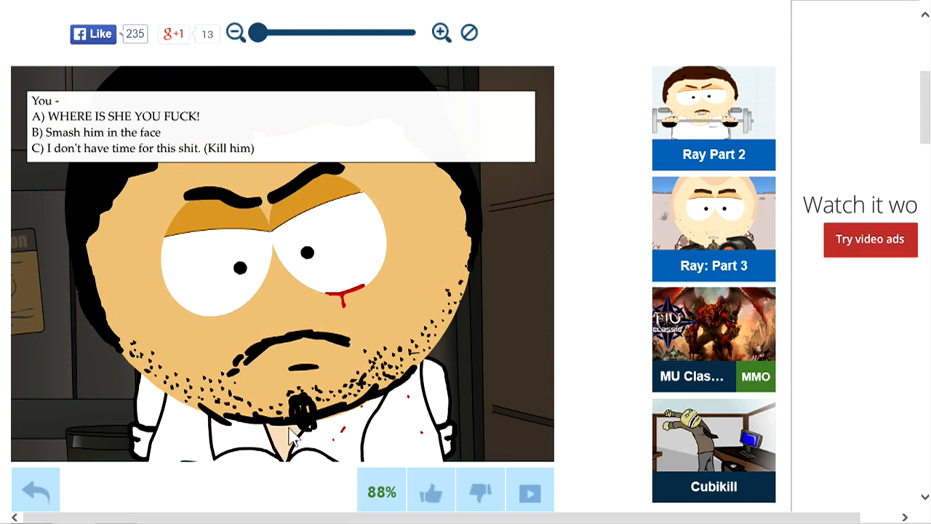
pyautogui.moveTo(4, 208)
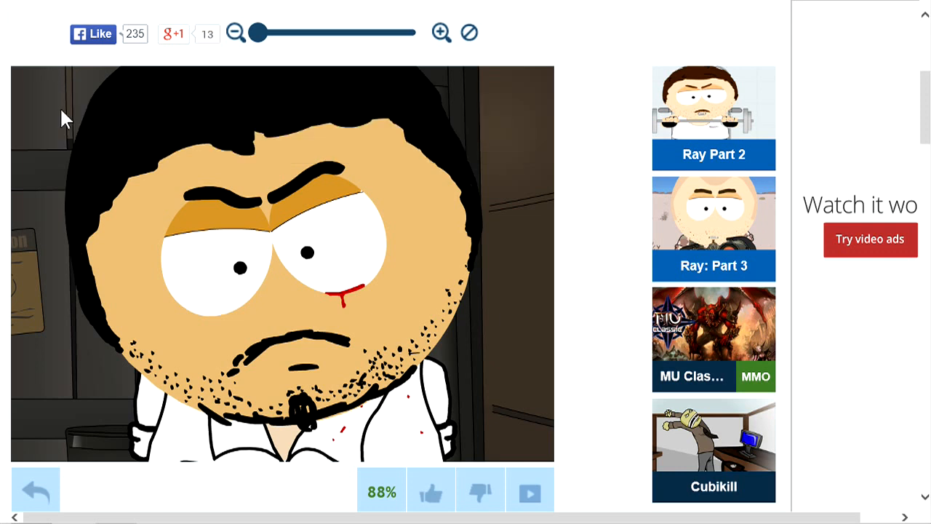
pyautogui.moveTo(66, 437)
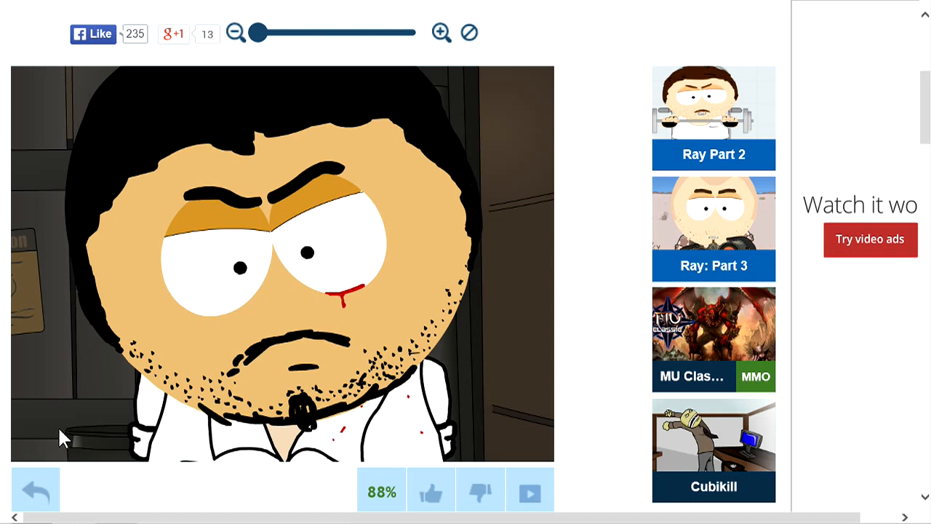
pyautogui.moveTo(120, 396)
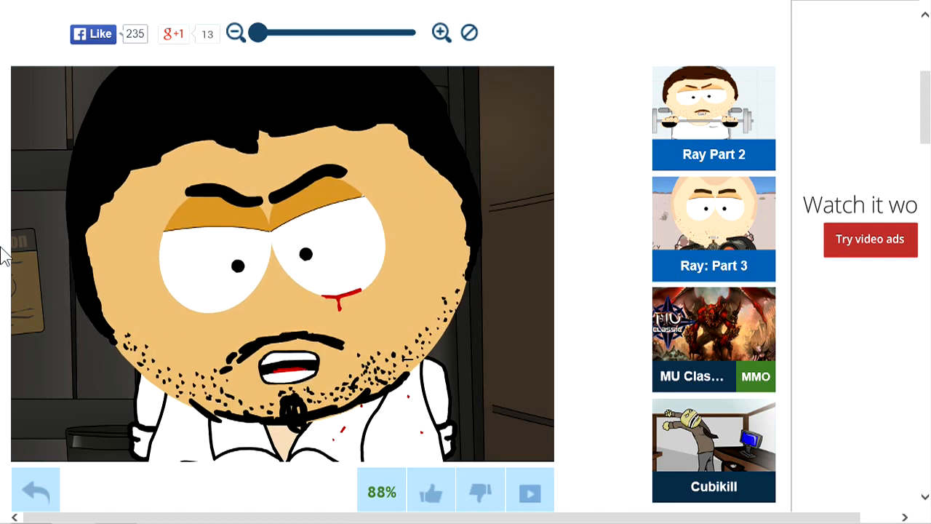
pyautogui.moveTo(203, 374)
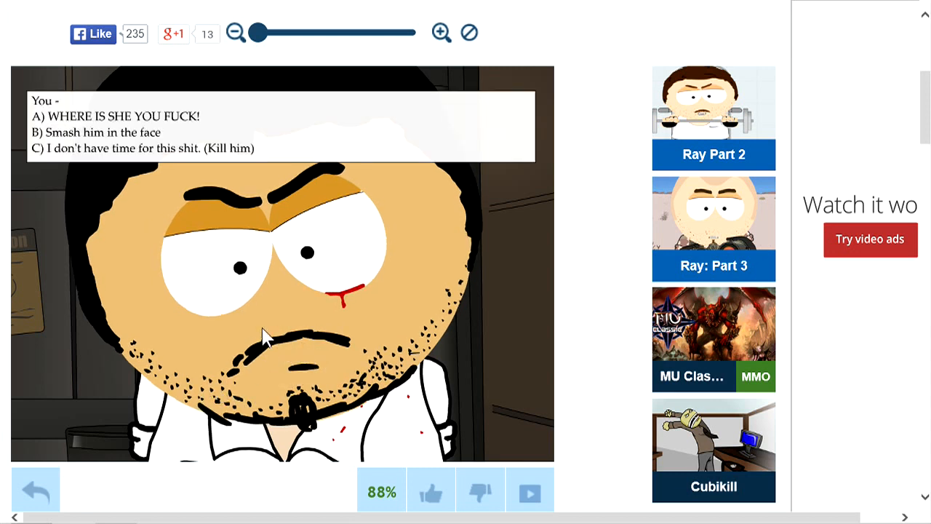
pyautogui.moveTo(333, 334)
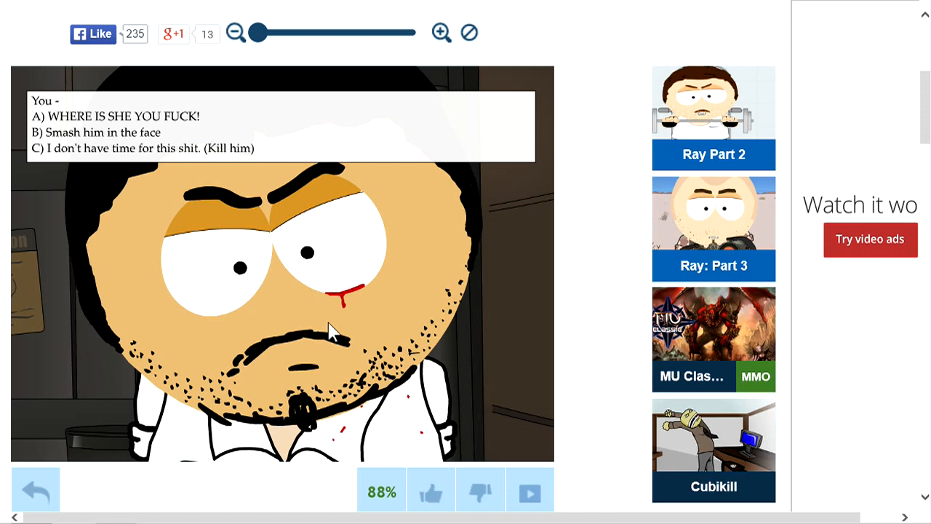
pyautogui.moveTo(116, 157)
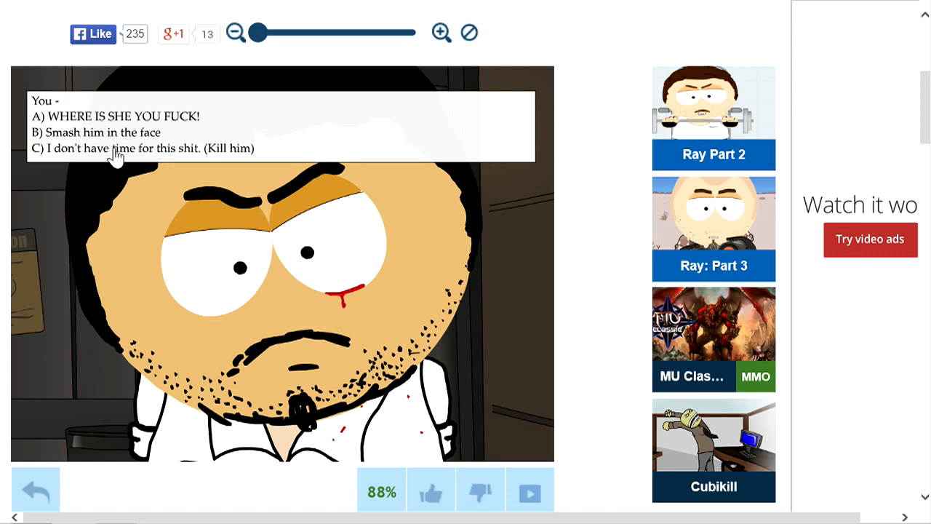
pyautogui.moveTo(109, 139)
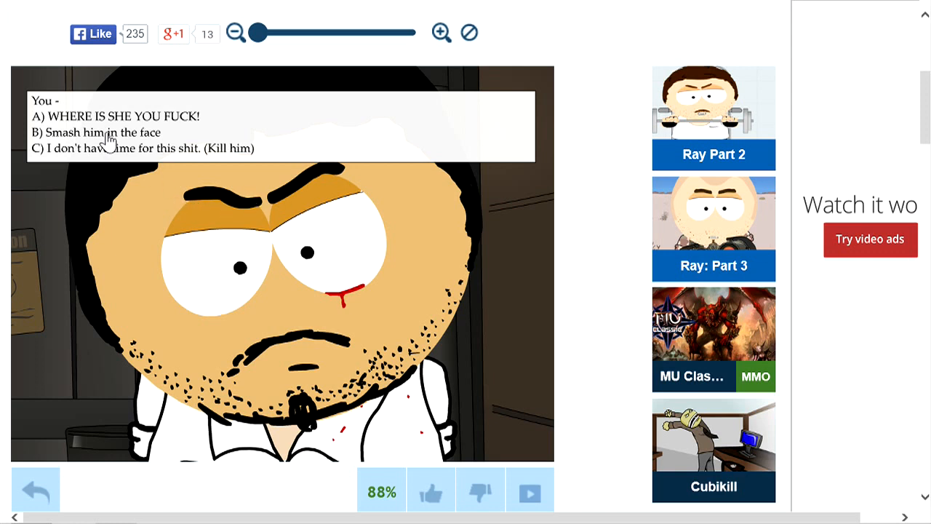
pyautogui.moveTo(91, 331)
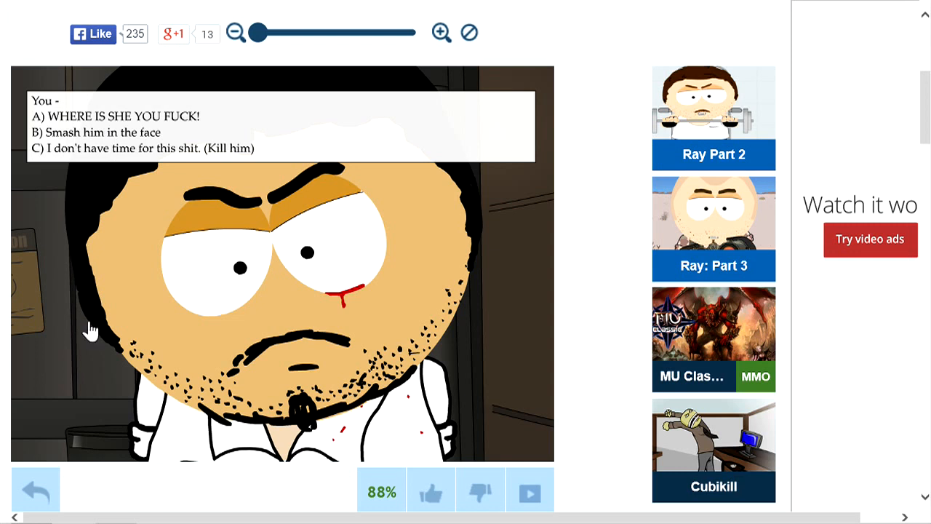
pyautogui.moveTo(94, 138)
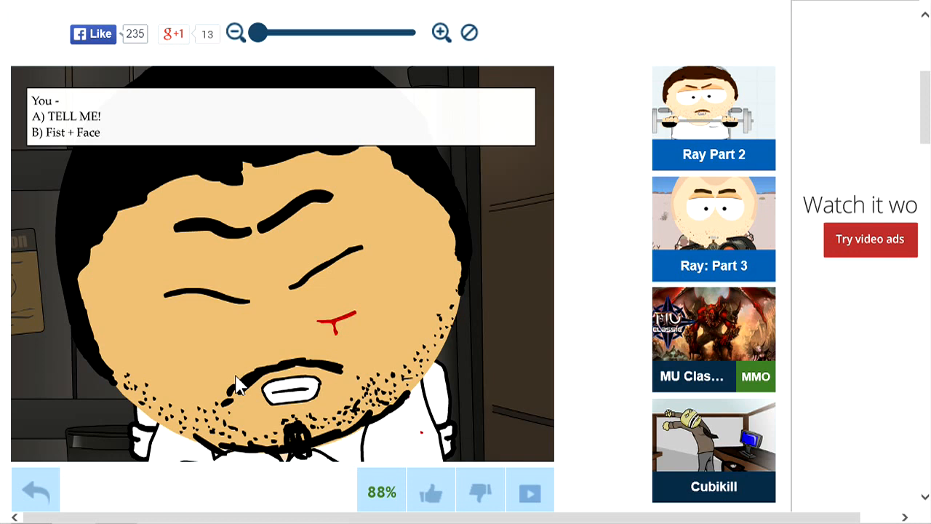
pyautogui.moveTo(73, 120)
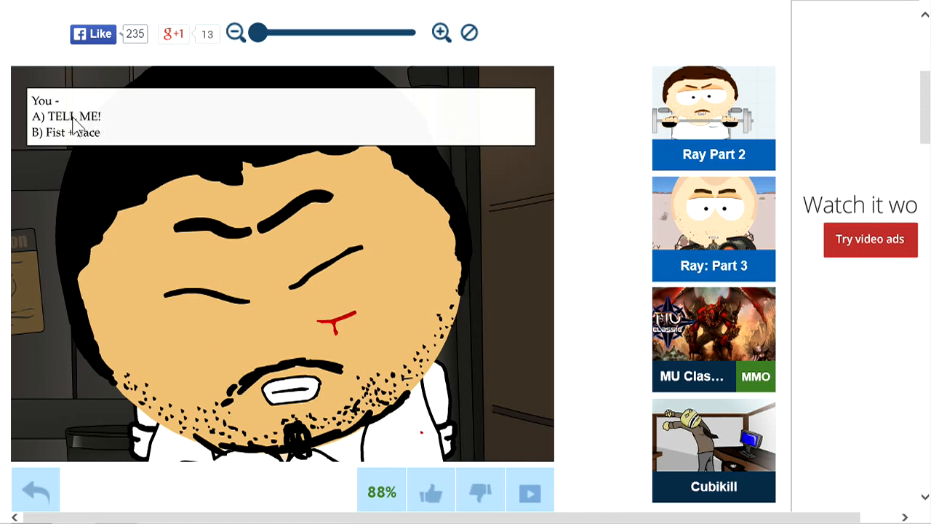
pyautogui.moveTo(43, 124)
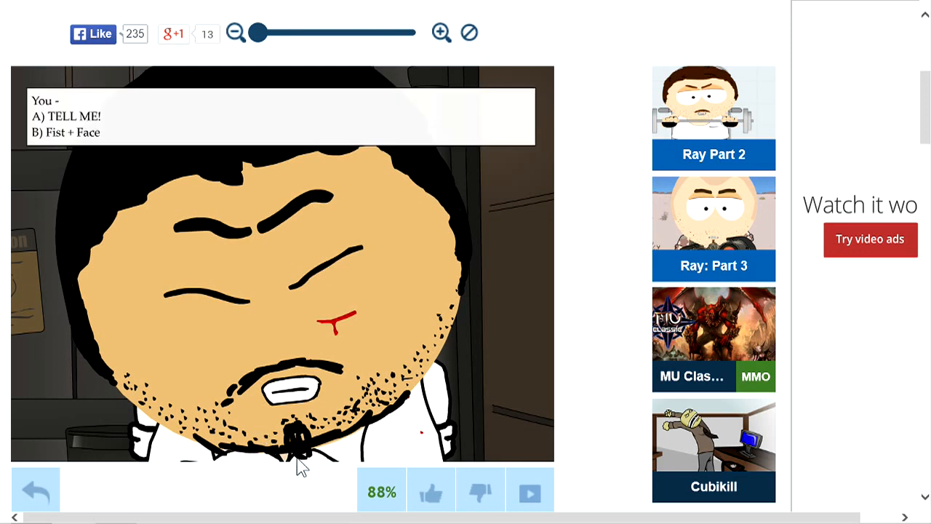
pyautogui.moveTo(290, 423)
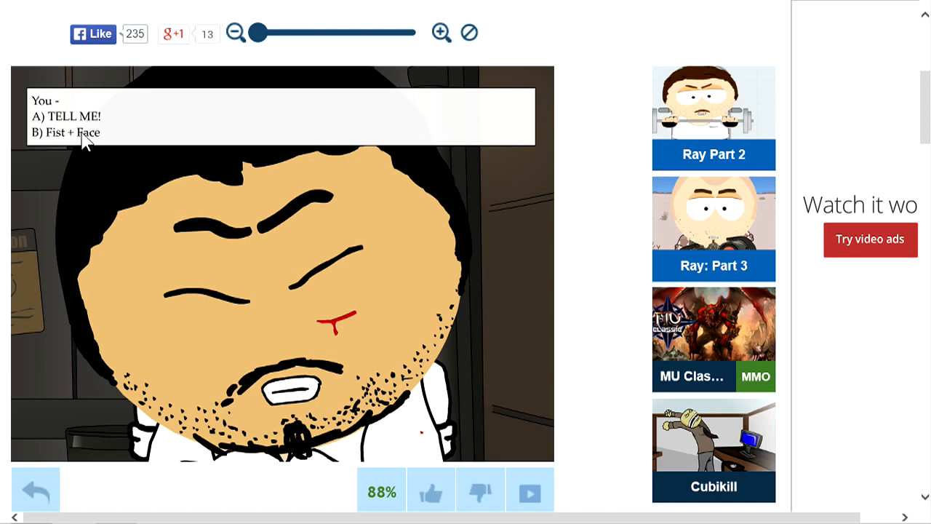
pyautogui.moveTo(89, 117)
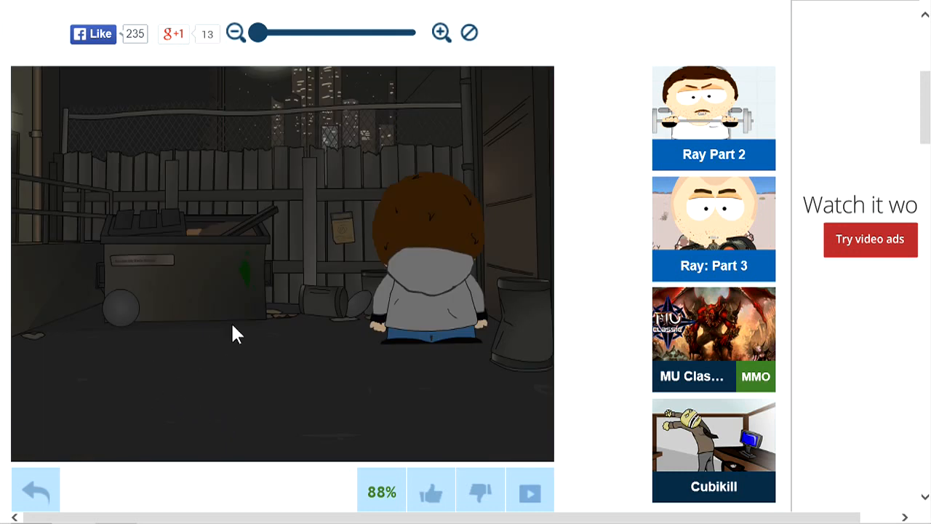
pyautogui.moveTo(258, 349)
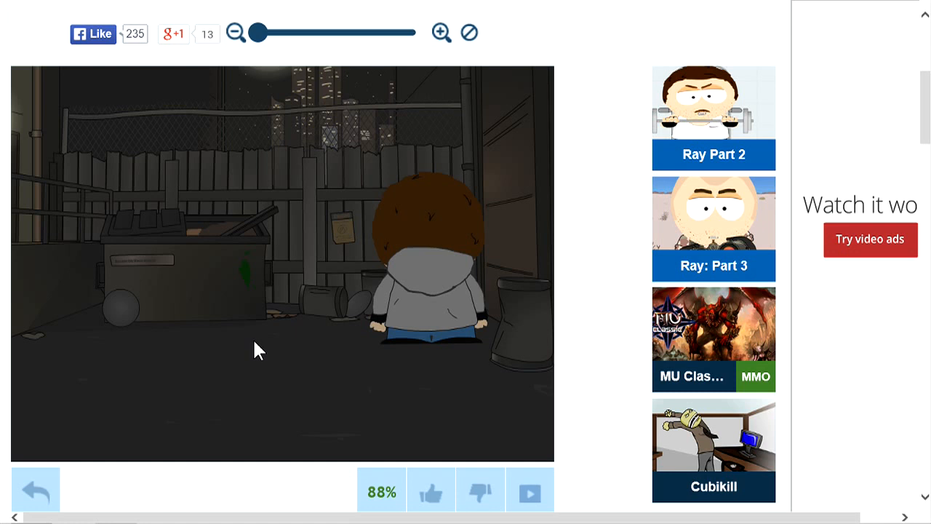
# Choose 'D) Piss on him' to leave Jeff, then continue into chapter 3.
pyautogui.click(330, 320)
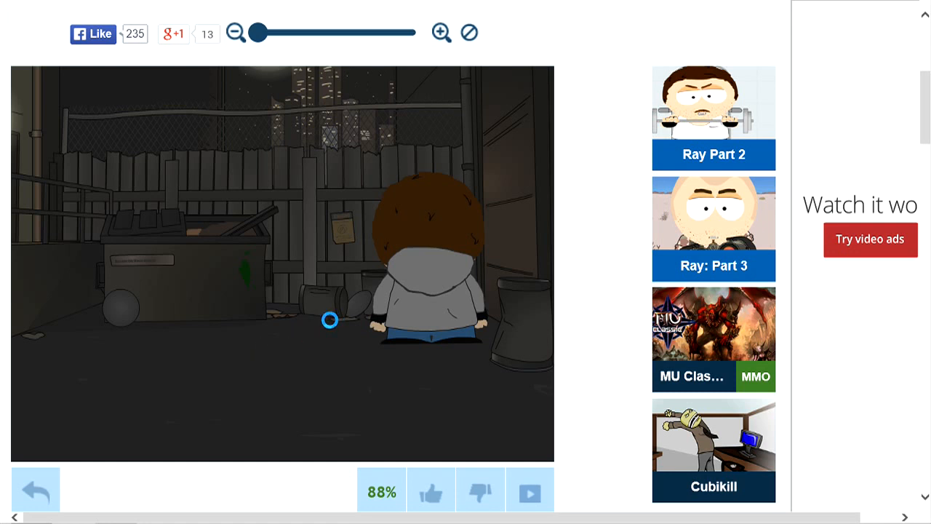
pyautogui.click(330, 320)
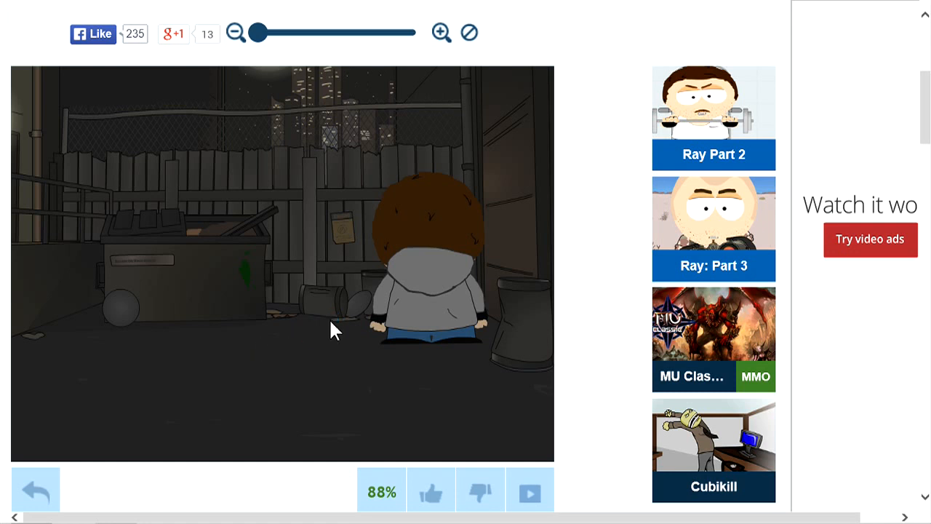
pyautogui.moveTo(376, 406)
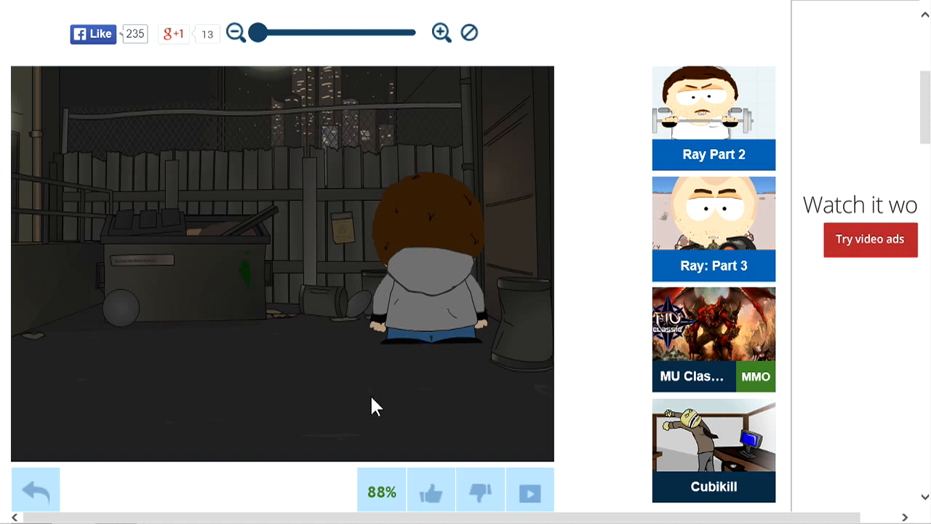
pyautogui.moveTo(424, 369)
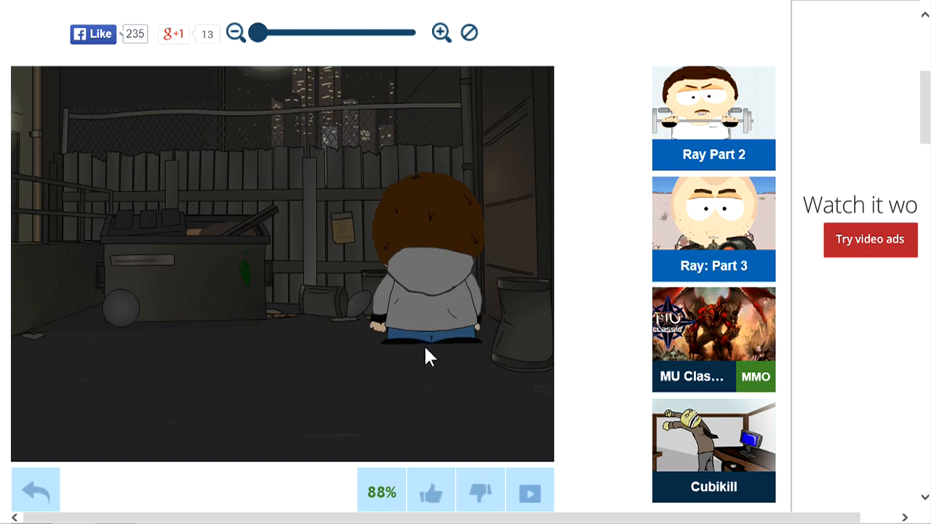
pyautogui.moveTo(425, 393)
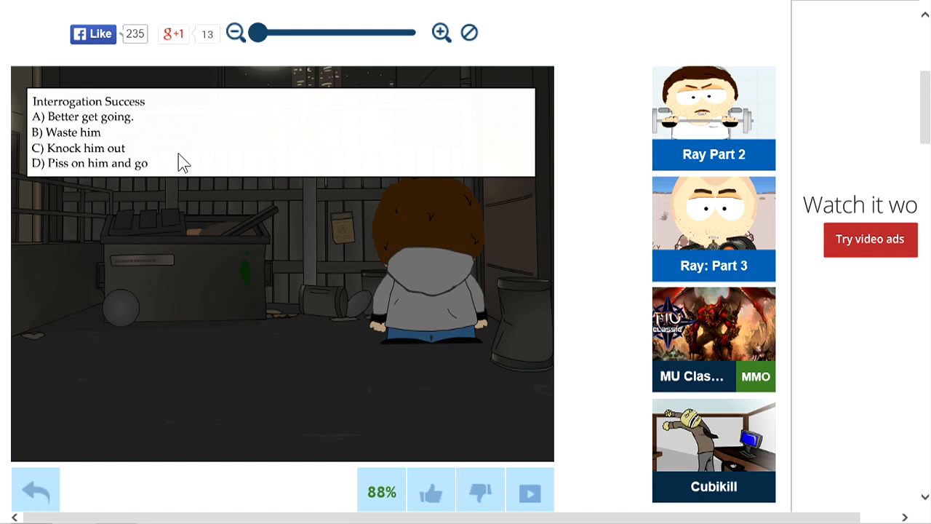
pyautogui.moveTo(137, 166)
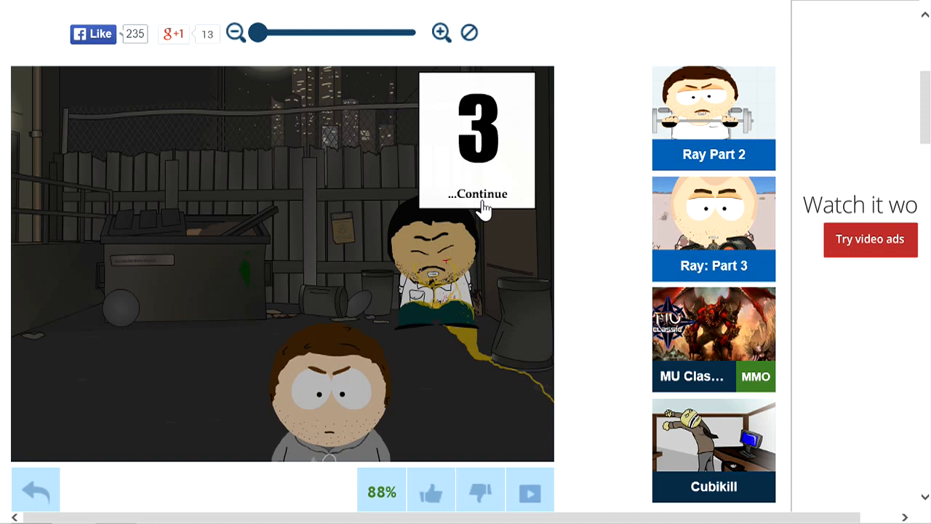
pyautogui.moveTo(452, 220)
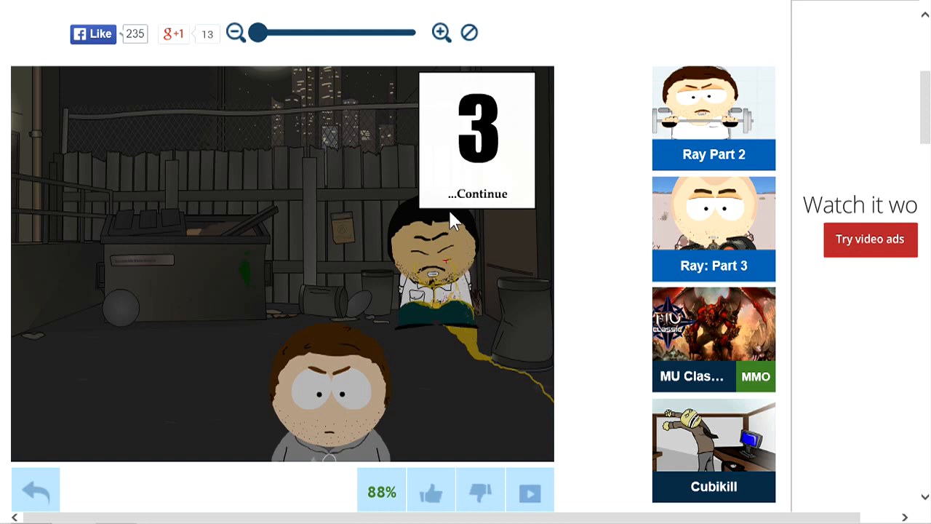
pyautogui.moveTo(473, 207)
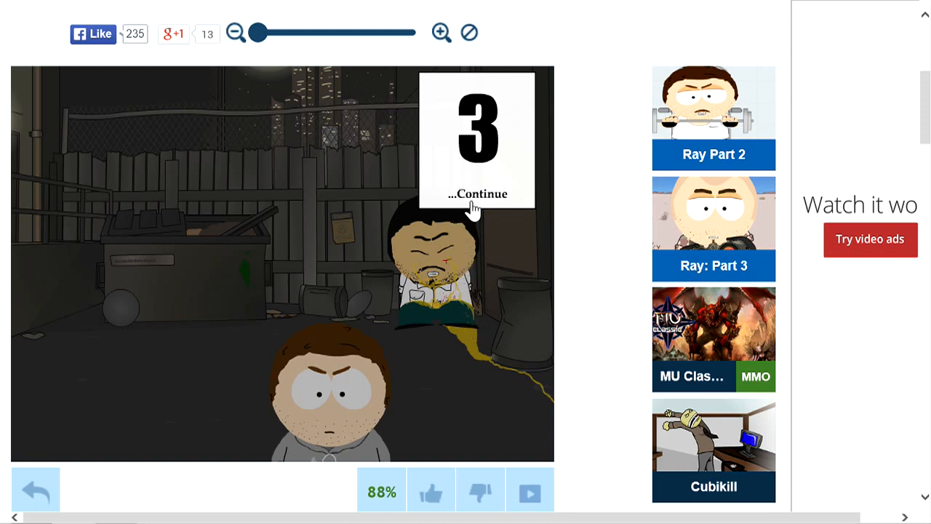
pyautogui.click(477, 193)
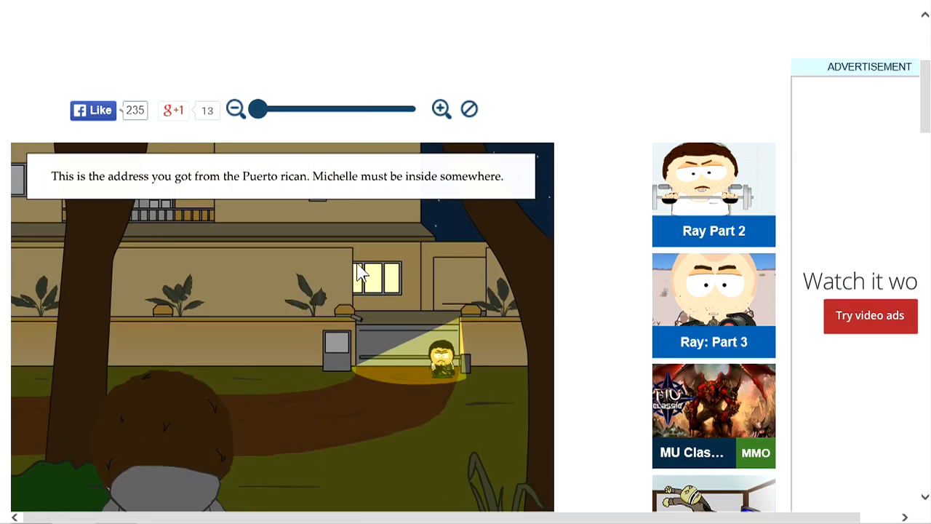
# Scroll the page to keep the chapter 3 house-gate scene in view.
pyautogui.scroll(-3)
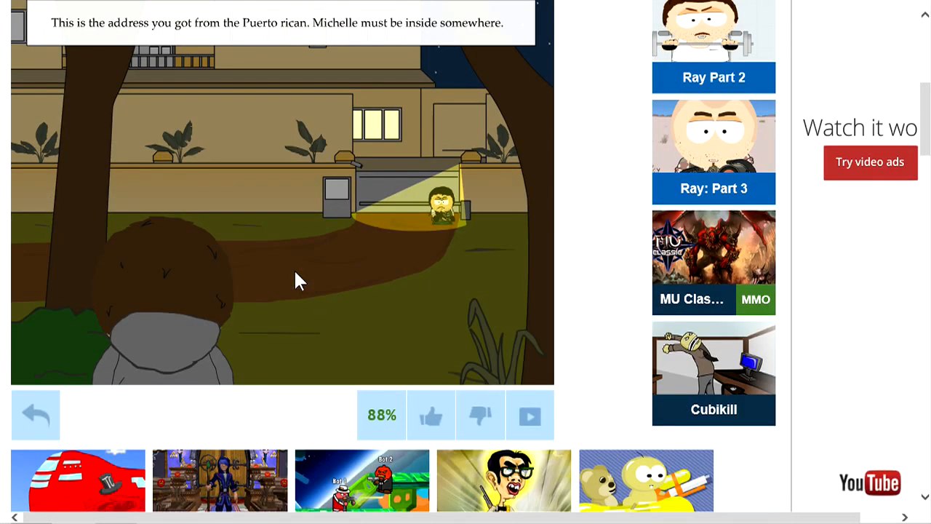
pyautogui.scroll(3)
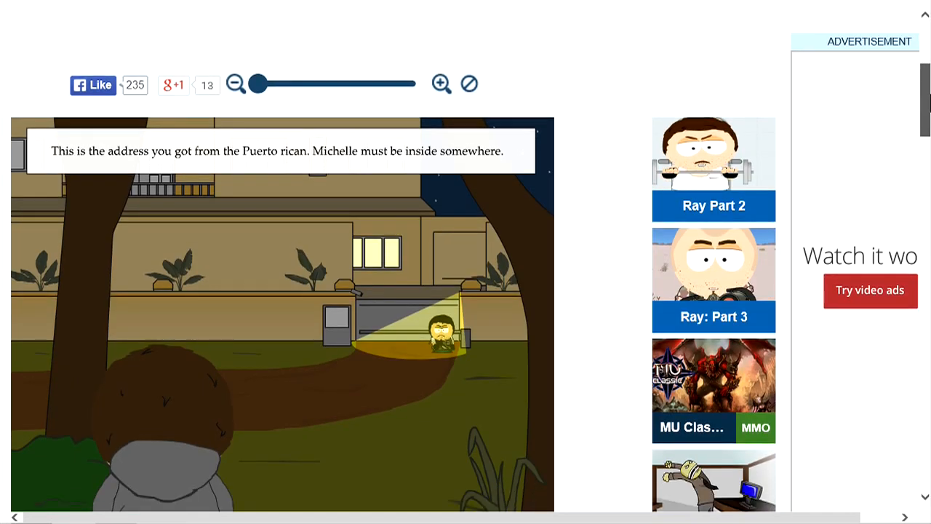
pyautogui.scroll(-3)
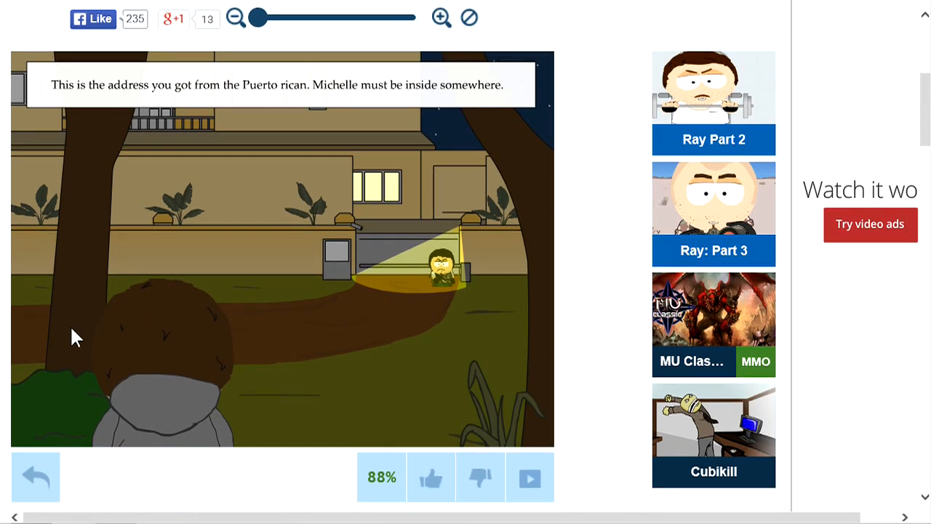
pyautogui.moveTo(424, 220)
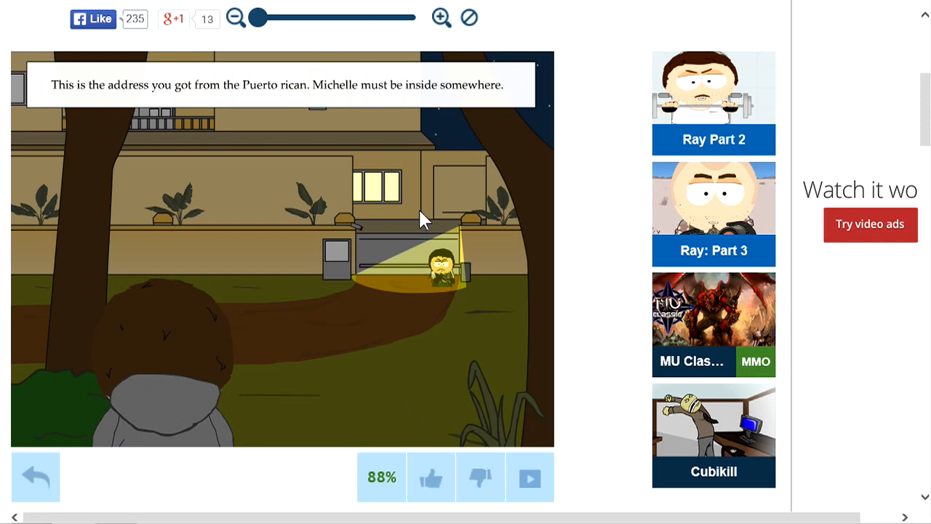
pyautogui.moveTo(364, 363)
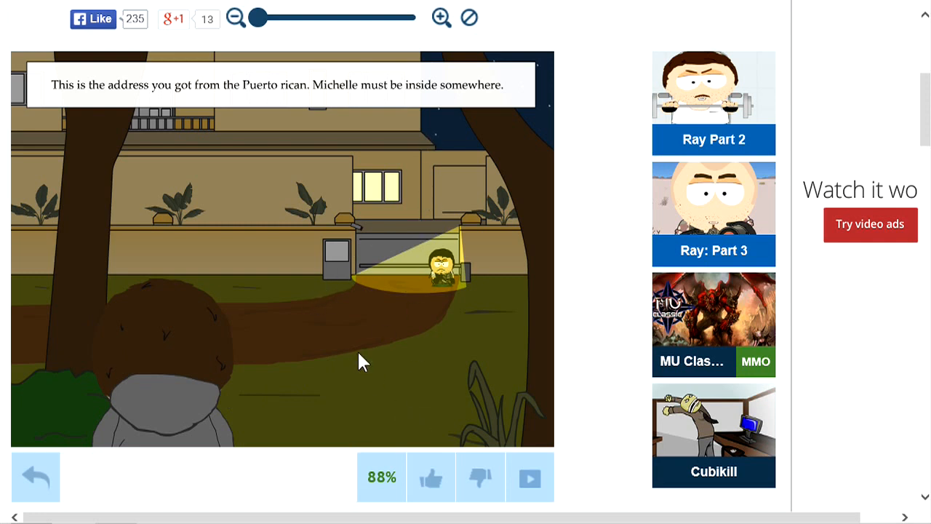
pyautogui.moveTo(436, 386)
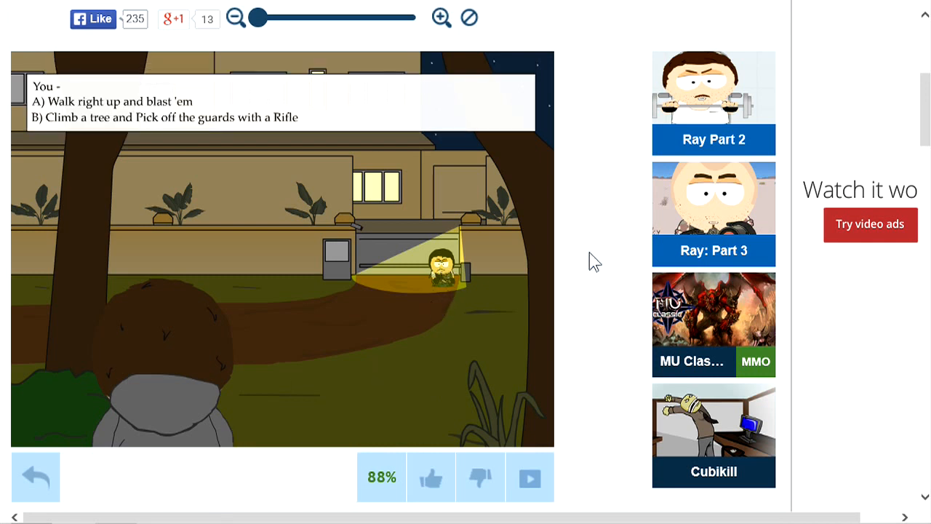
pyautogui.moveTo(348, 310)
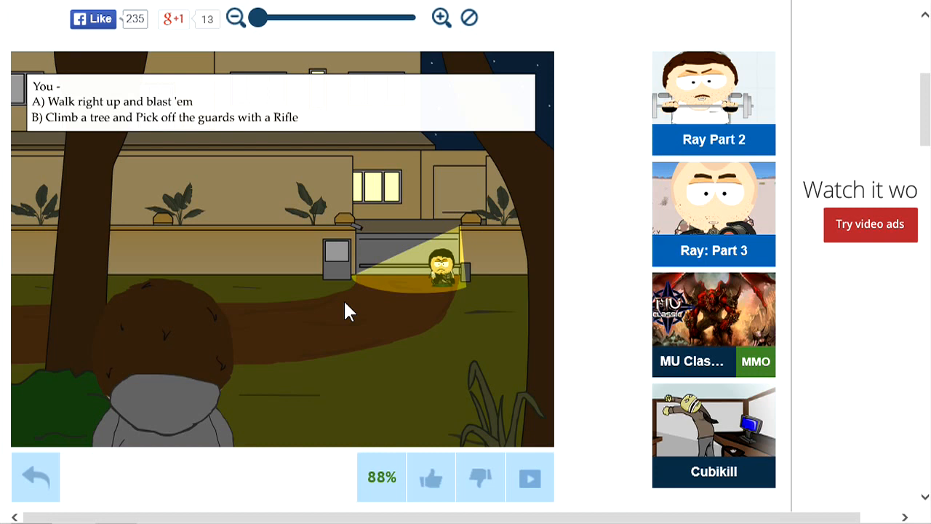
pyautogui.moveTo(221, 122)
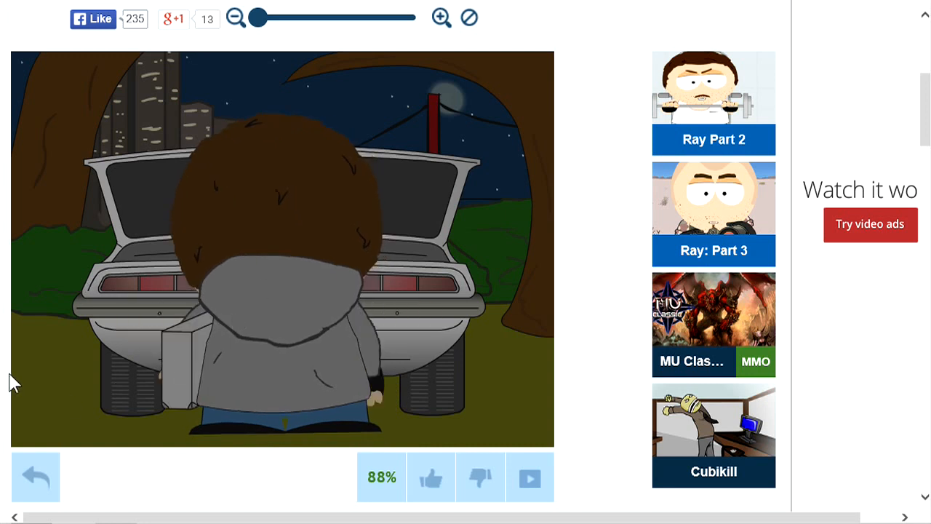
pyautogui.moveTo(7, 386)
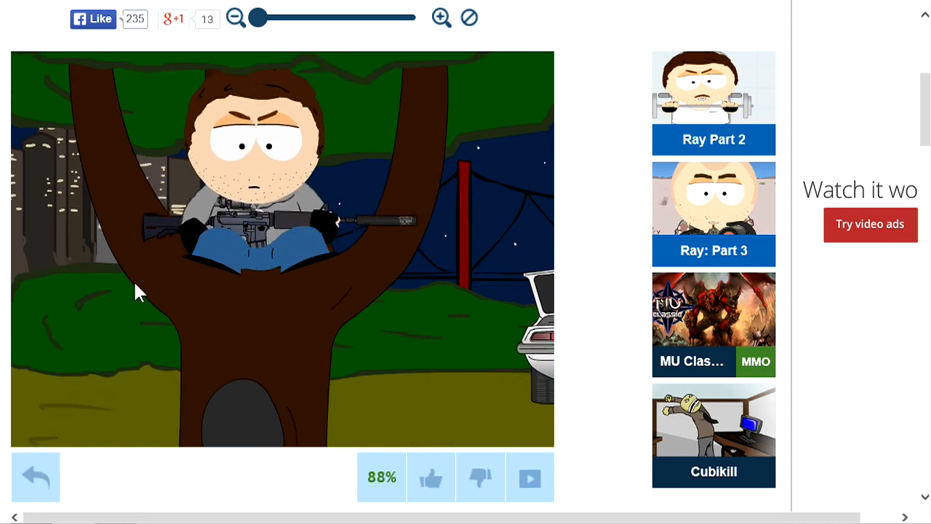
pyautogui.moveTo(231, 320)
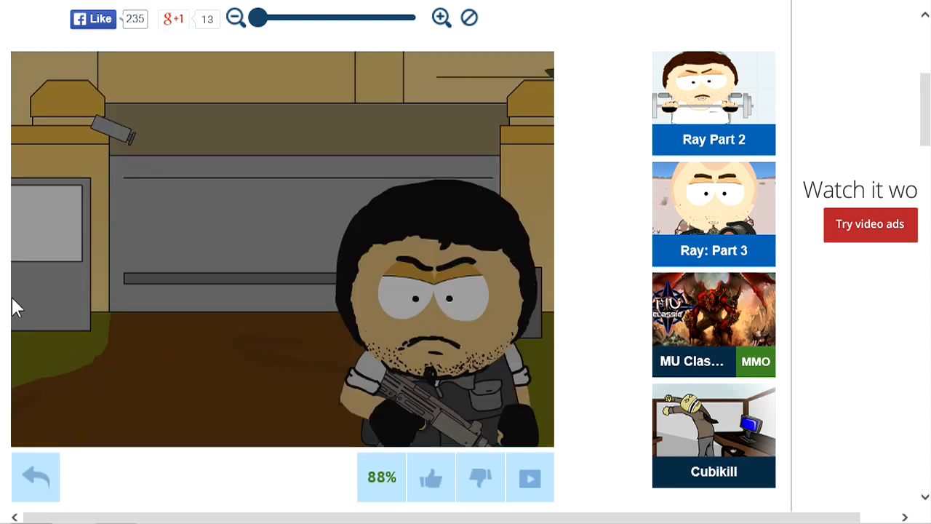
pyautogui.moveTo(186, 403)
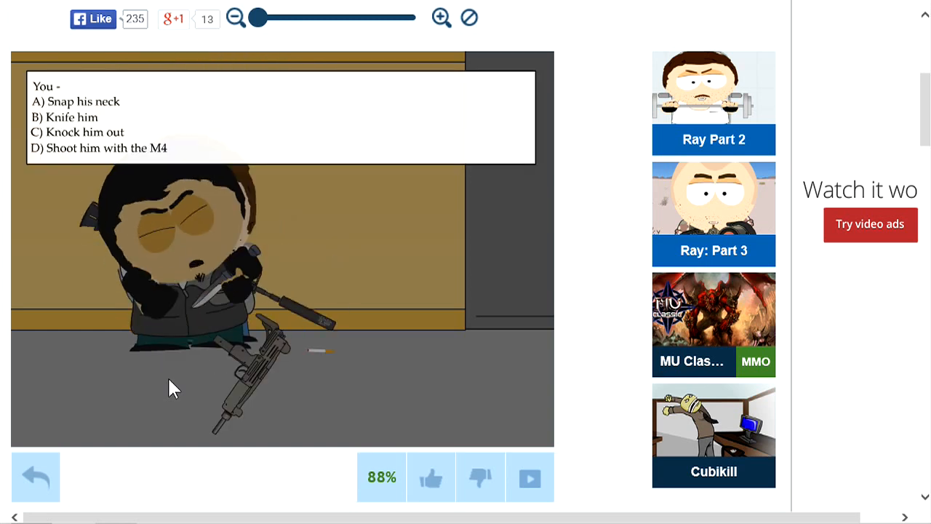
pyautogui.moveTo(85, 347)
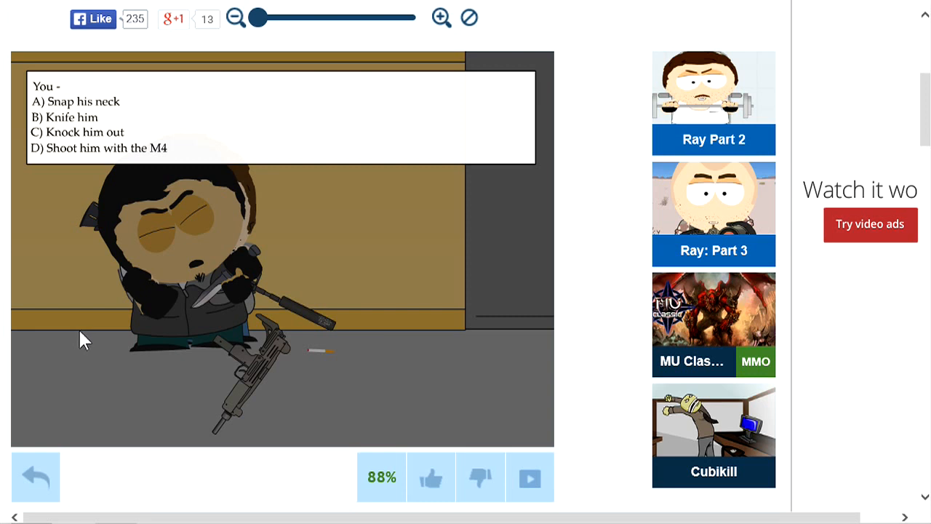
pyautogui.moveTo(88, 125)
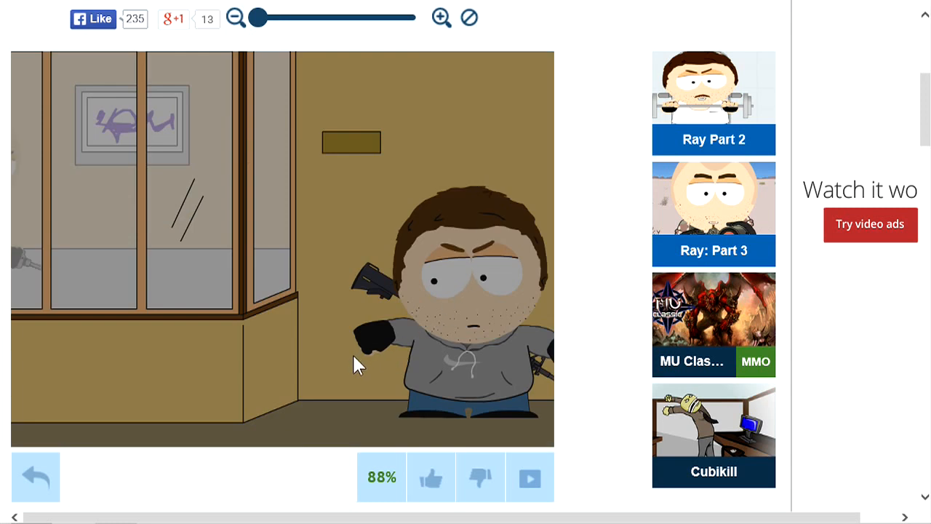
pyautogui.moveTo(214, 397)
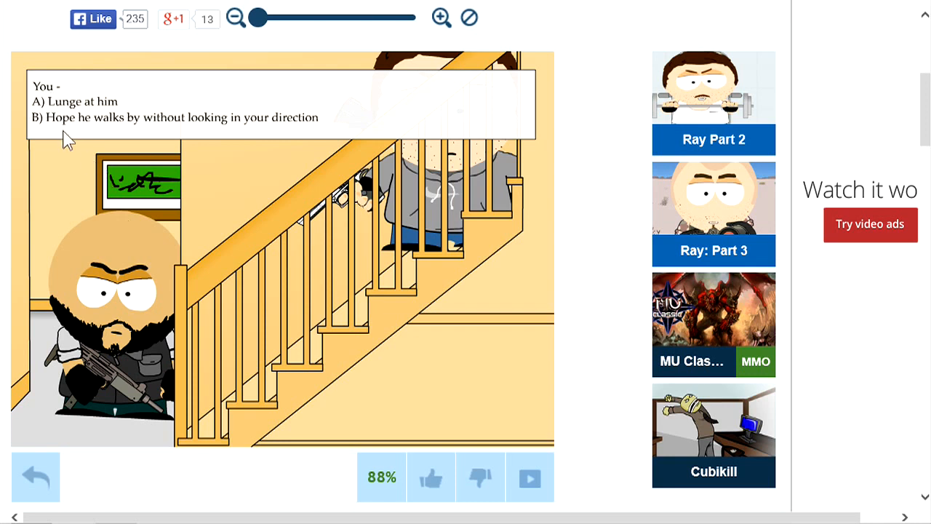
pyautogui.moveTo(470, 200)
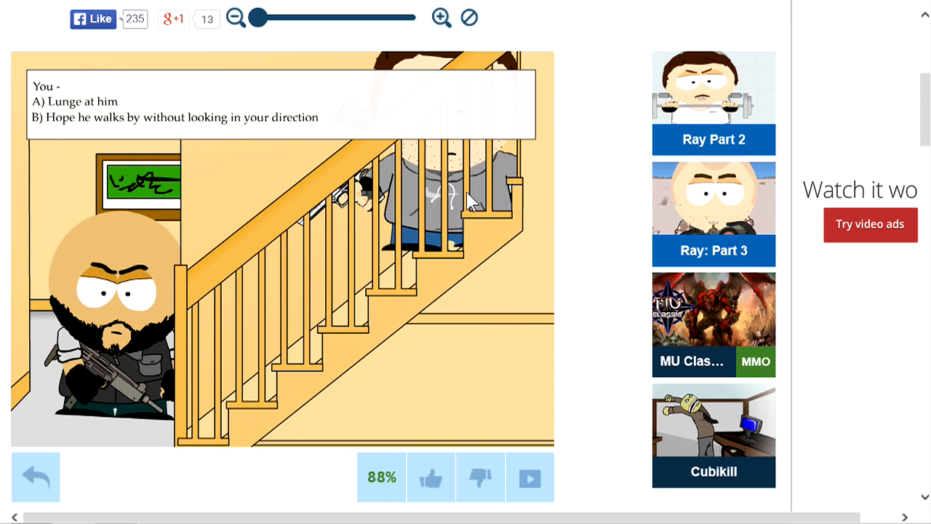
pyautogui.moveTo(162, 118)
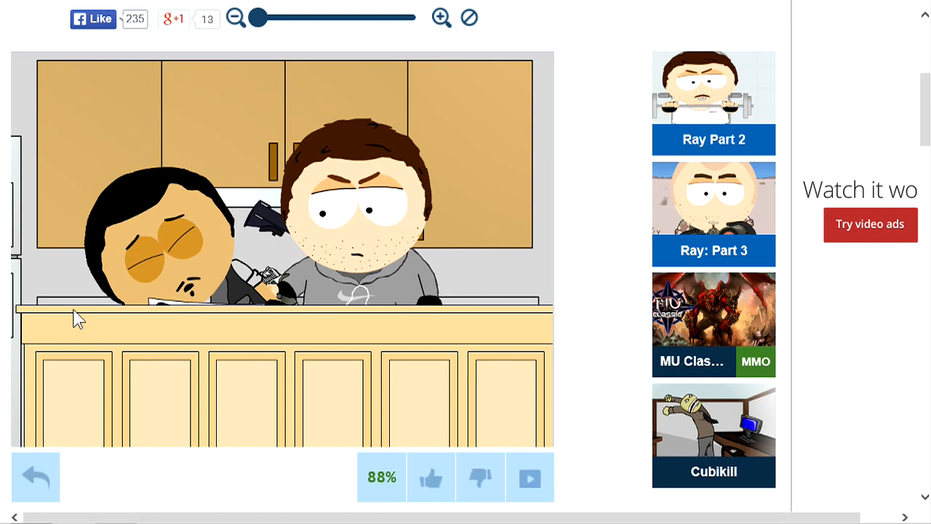
pyautogui.moveTo(251, 352)
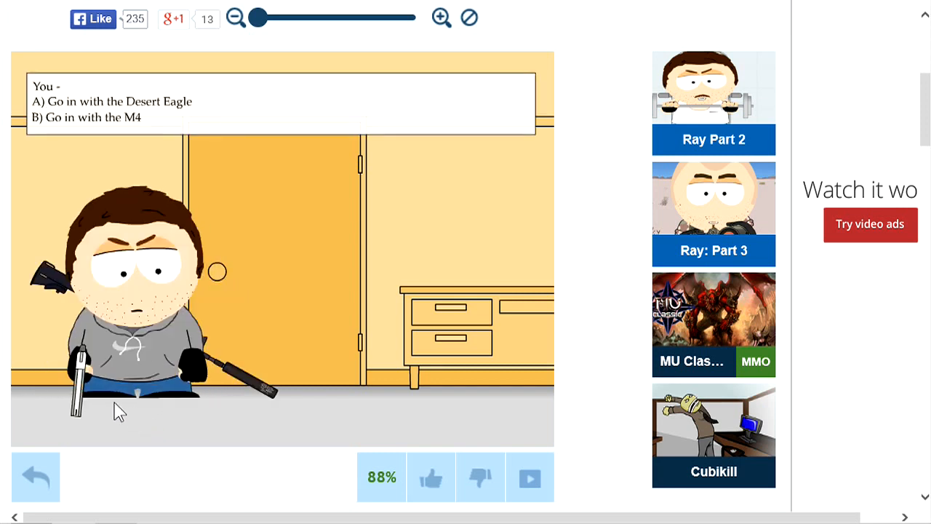
pyautogui.moveTo(102, 247)
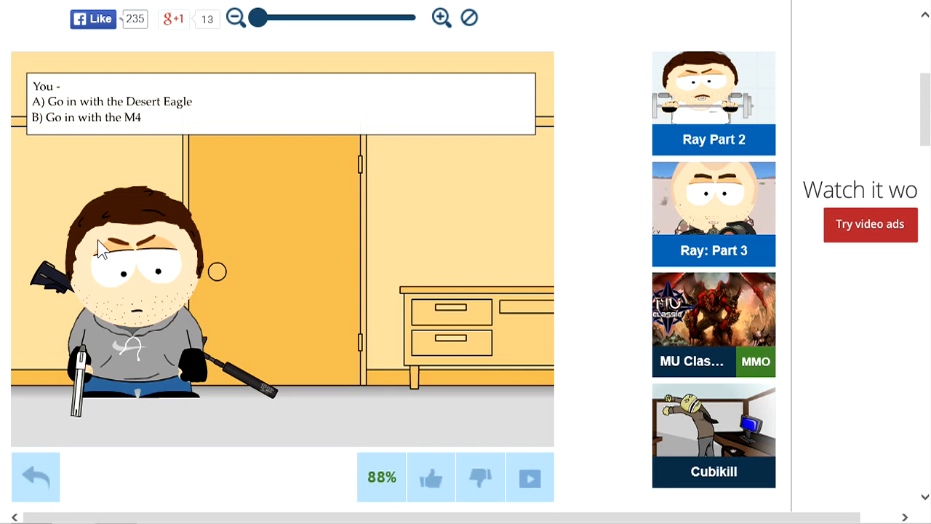
pyautogui.moveTo(133, 122)
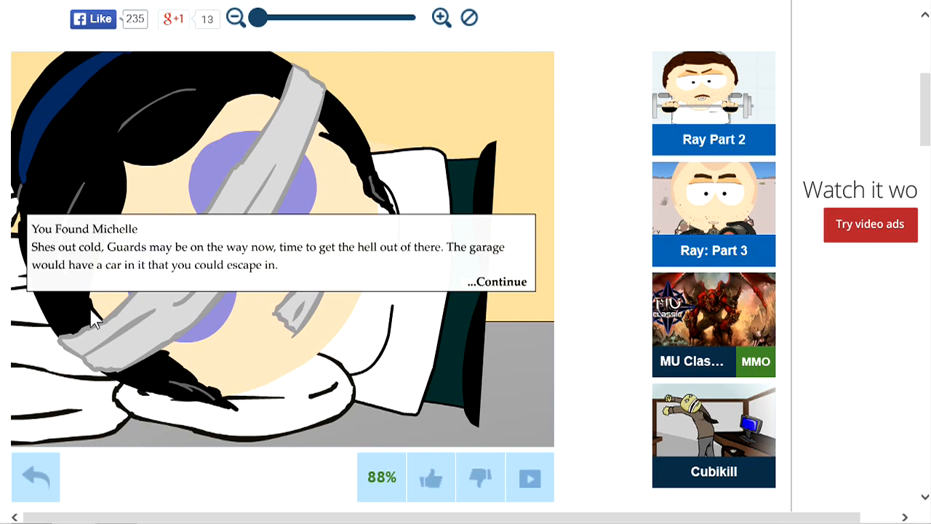
pyautogui.moveTo(83, 241)
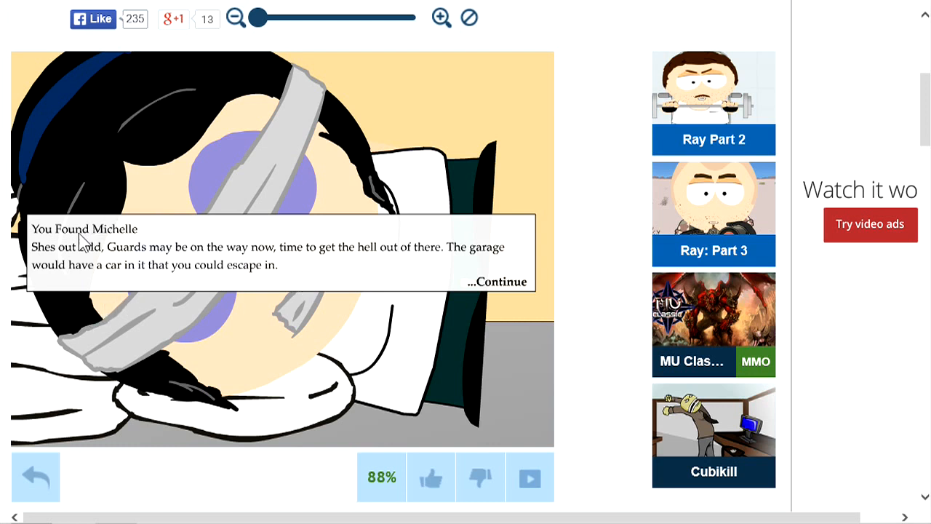
pyautogui.moveTo(240, 282)
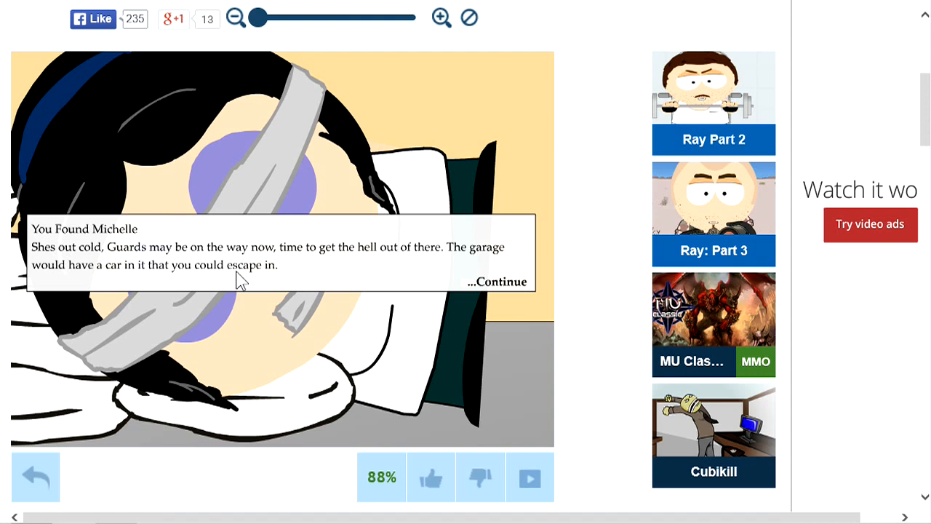
pyautogui.moveTo(501, 289)
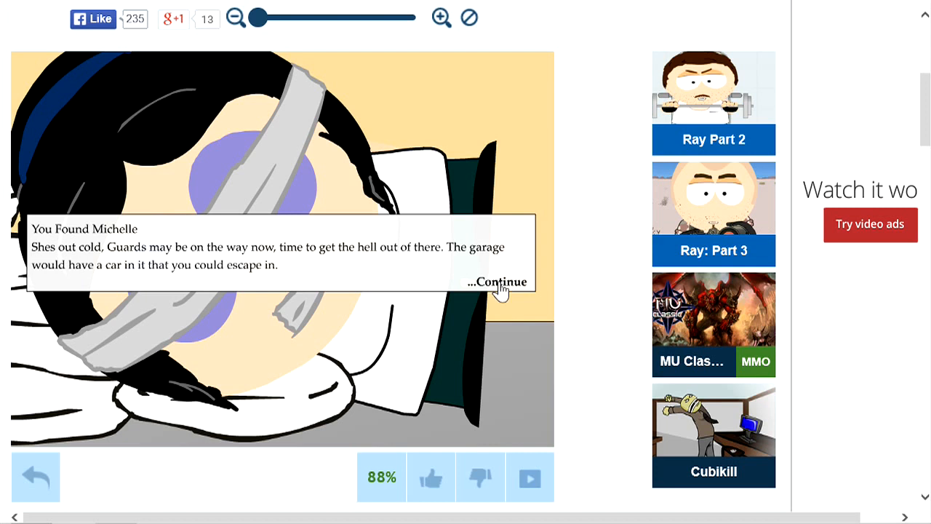
# Continue past 'You Found Michelle' to the garage car needing keys.
pyautogui.click(498, 282)
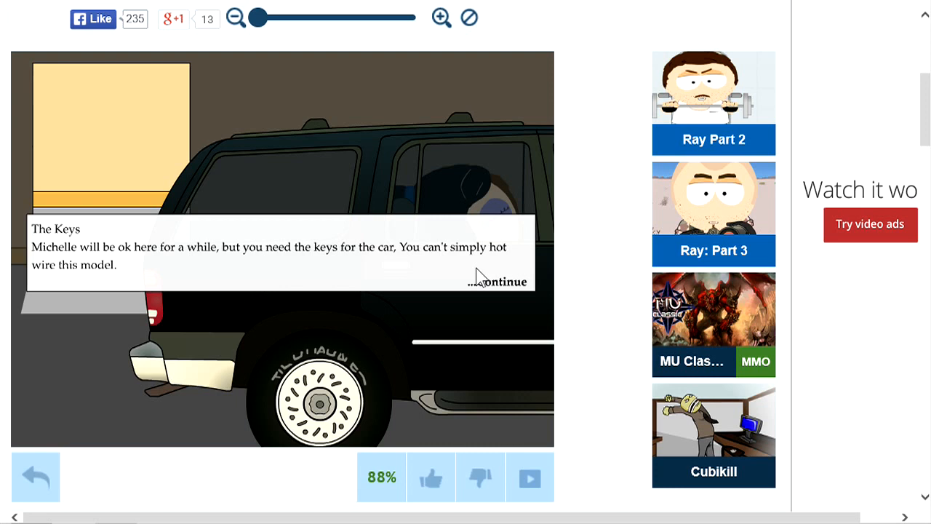
pyautogui.click(498, 281)
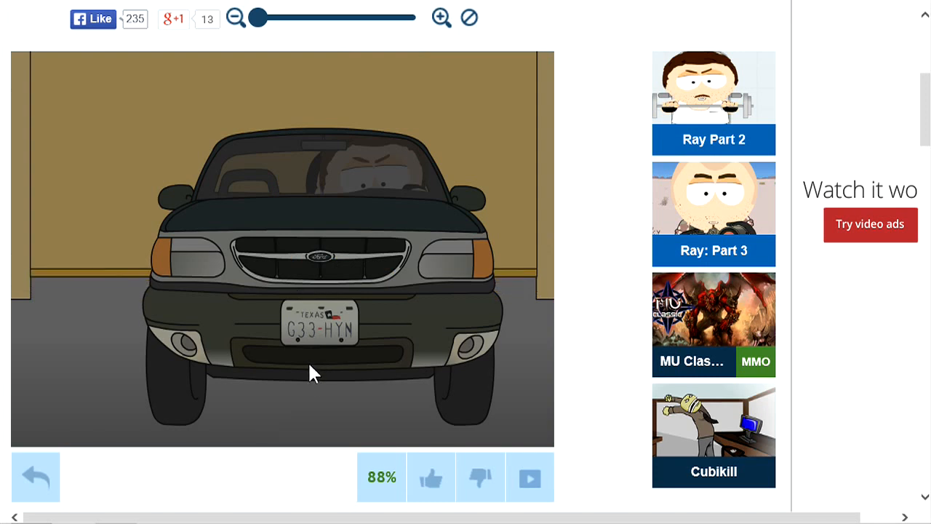
pyautogui.moveTo(306, 351)
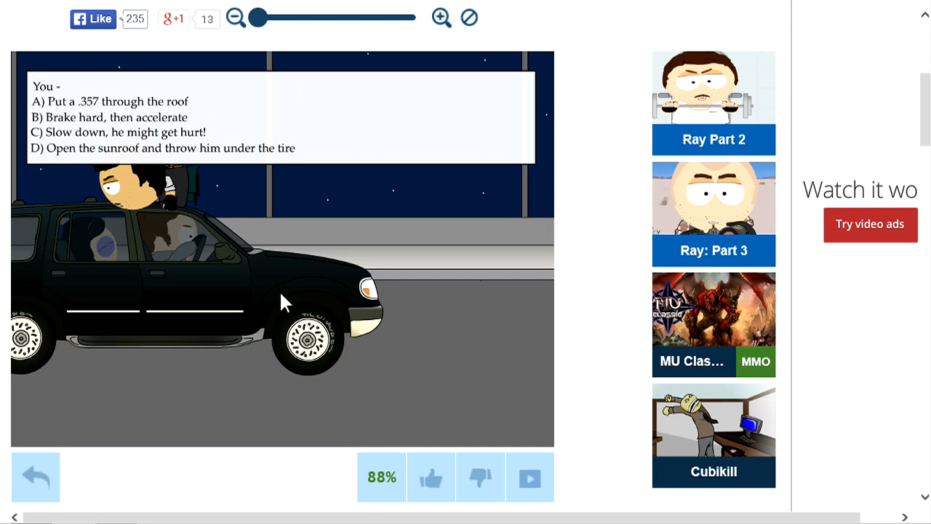
pyautogui.moveTo(282, 308)
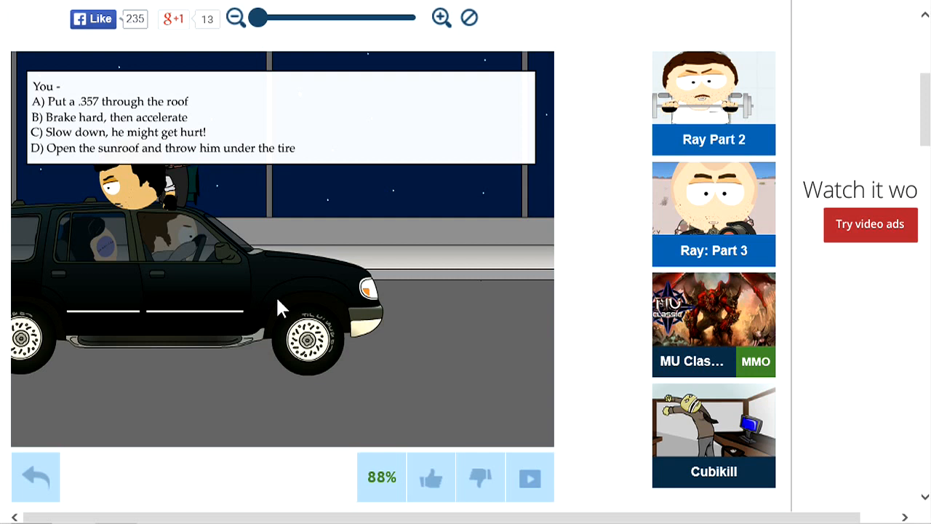
pyautogui.moveTo(220, 160)
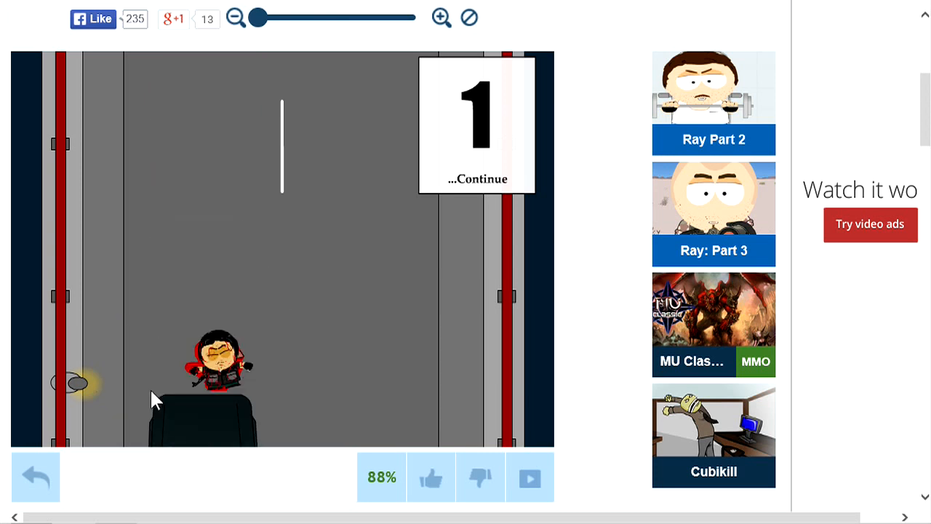
# Continue the story to the four-round M4 helicopter briefing.
pyautogui.click(478, 179)
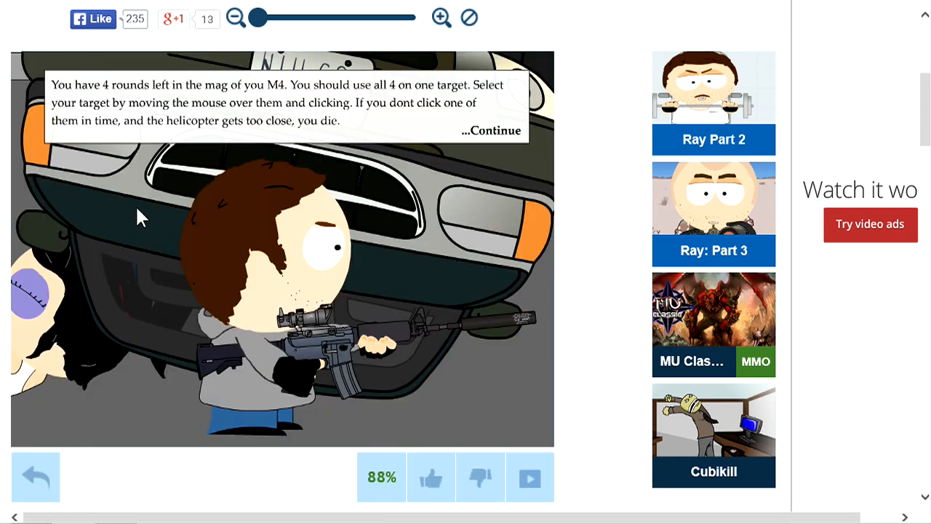
pyautogui.moveTo(398, 161)
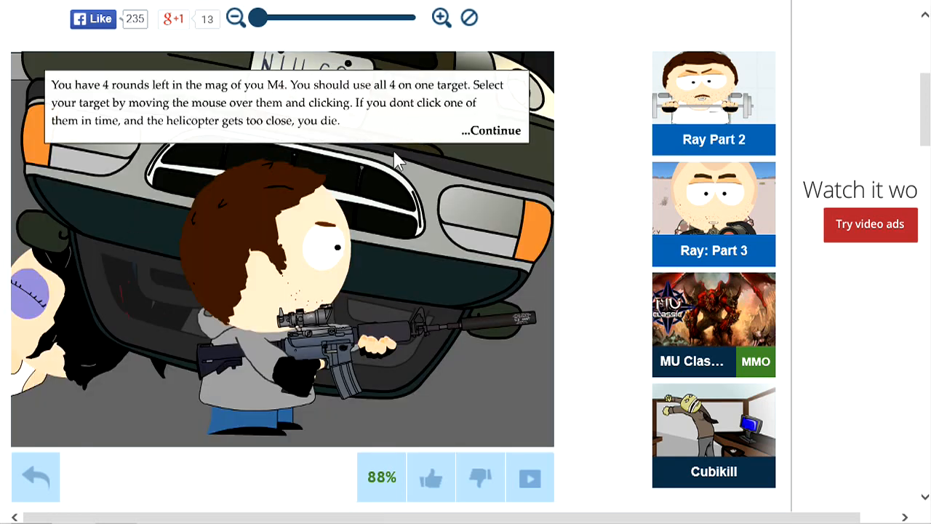
pyautogui.moveTo(243, 97)
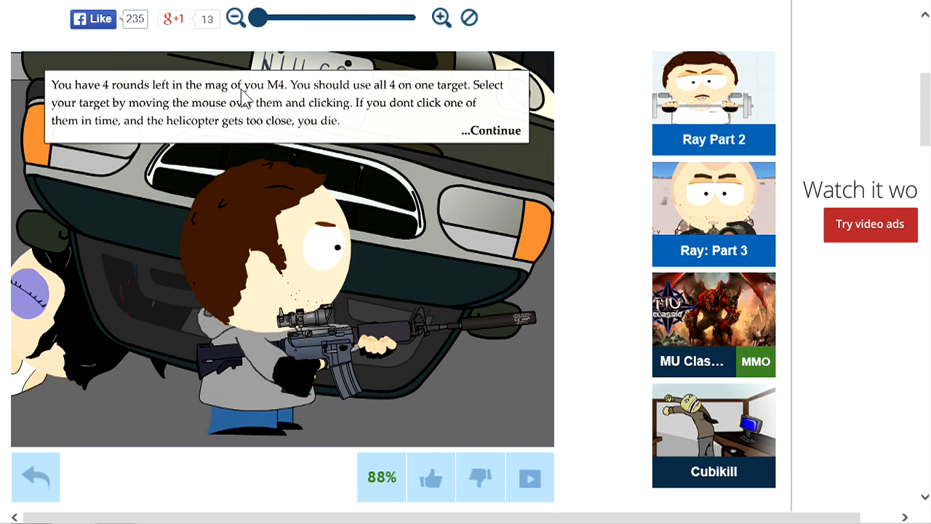
pyautogui.moveTo(342, 162)
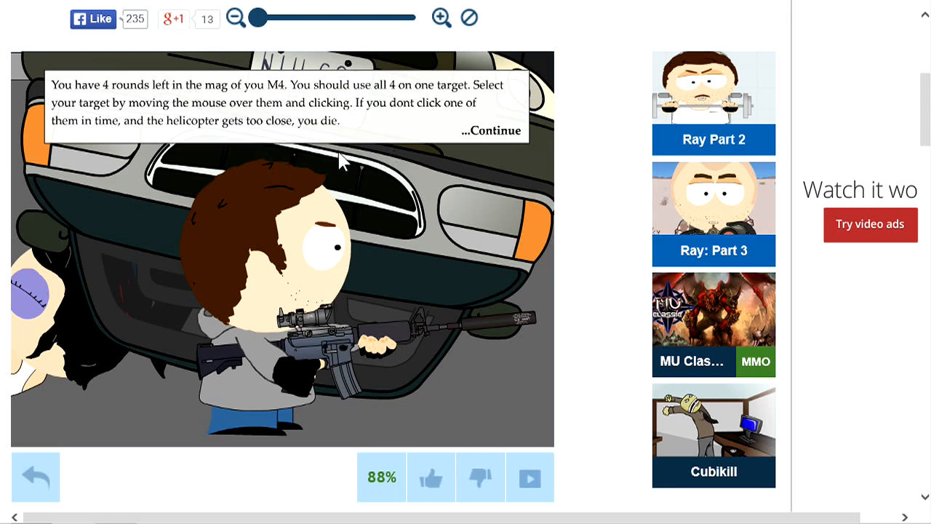
pyautogui.moveTo(387, 282)
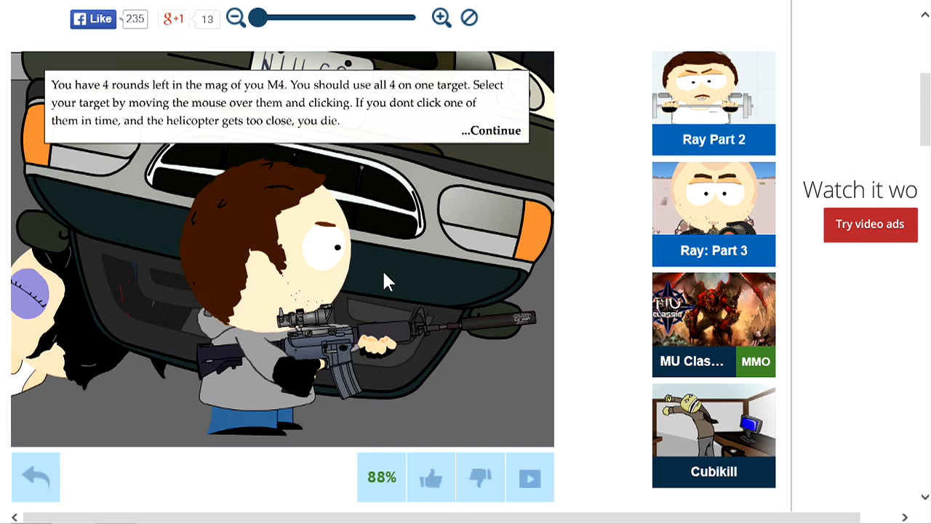
pyautogui.moveTo(393, 275)
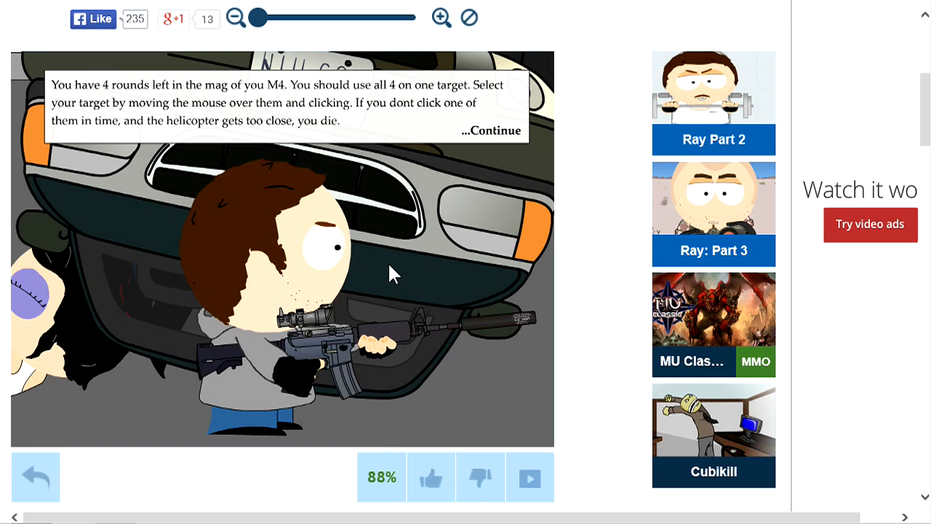
pyautogui.moveTo(379, 276)
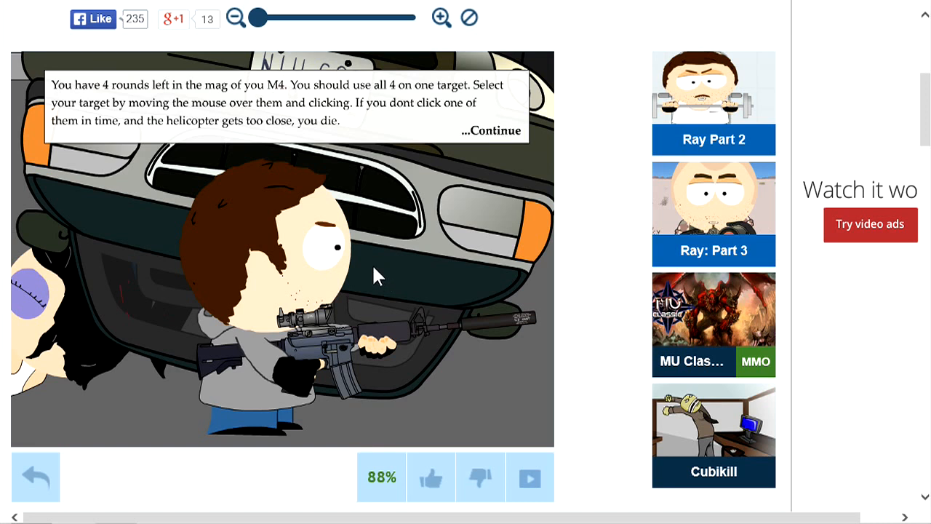
# Dismiss the M4 briefing to start the helicopter fight.
pyautogui.click(491, 131)
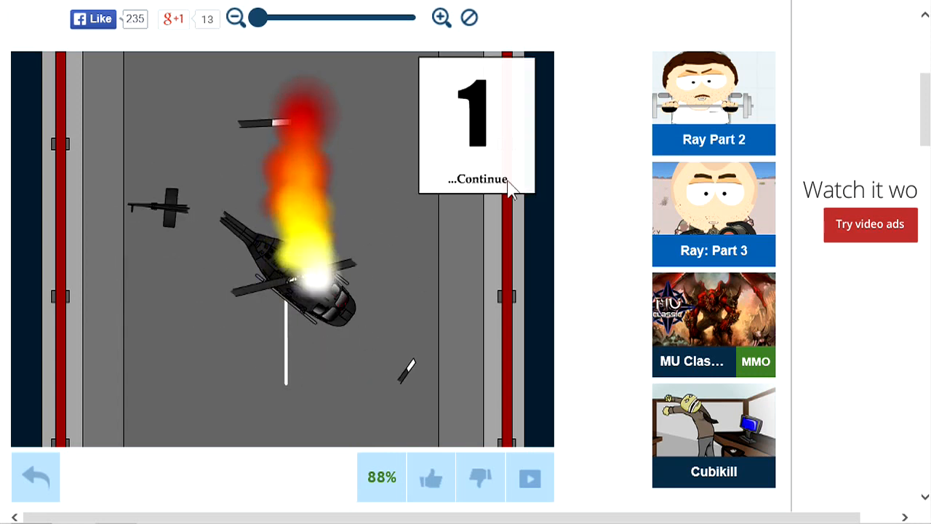
# Continue past the helicopter result and the carrying-her-back note to the bench.
pyautogui.click(477, 178)
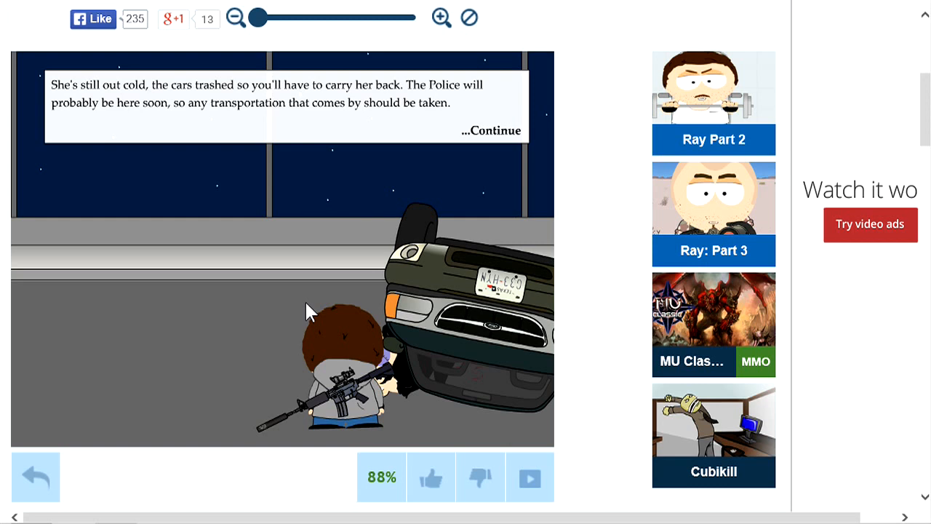
pyautogui.moveTo(291, 297)
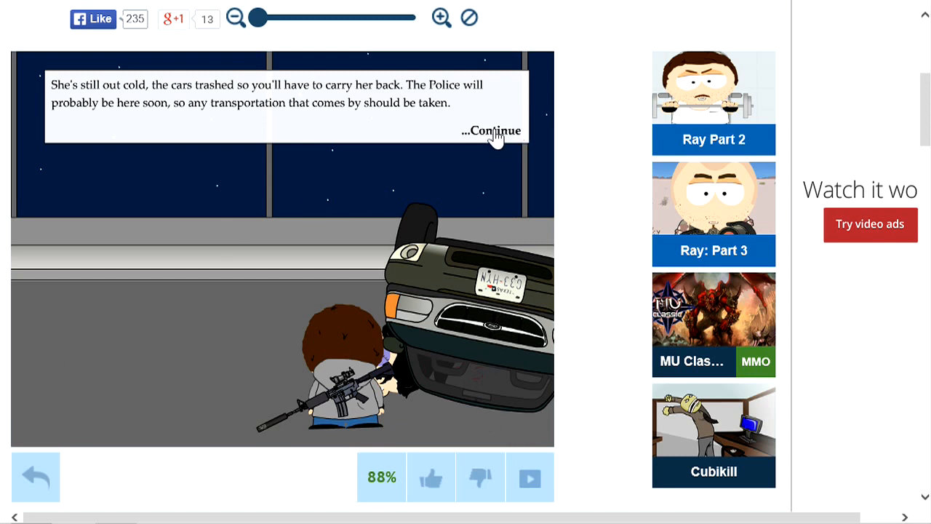
pyautogui.click(495, 130)
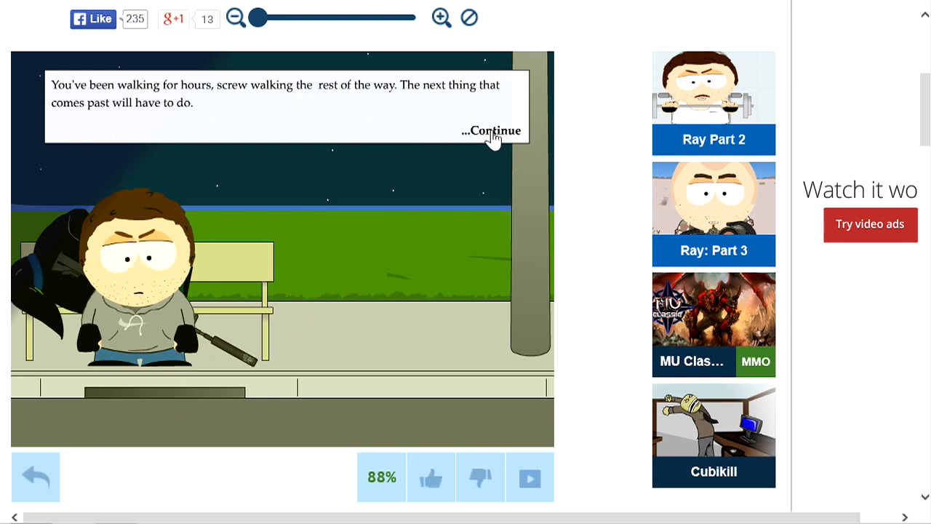
# Dismiss the walking-for-hours bench narration.
pyautogui.click(491, 130)
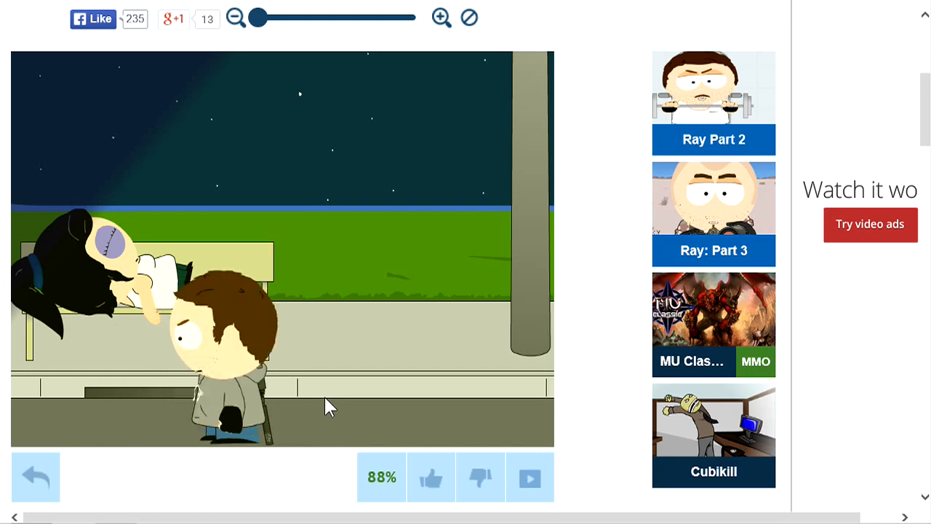
pyautogui.moveTo(290, 415)
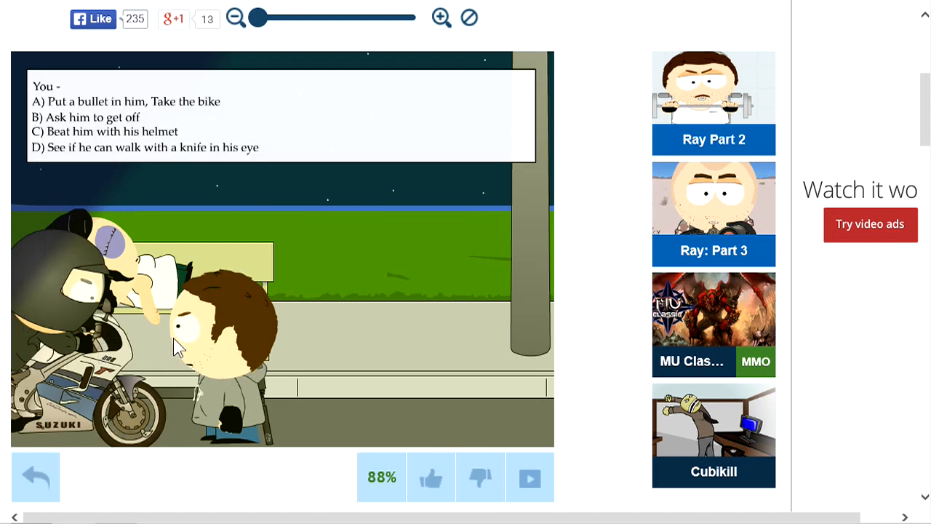
pyautogui.moveTo(172, 357)
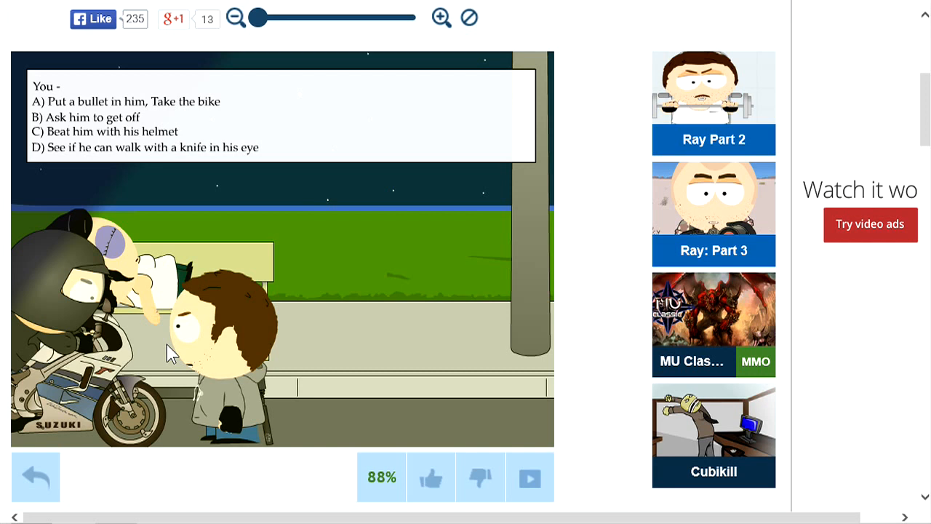
pyautogui.moveTo(155, 191)
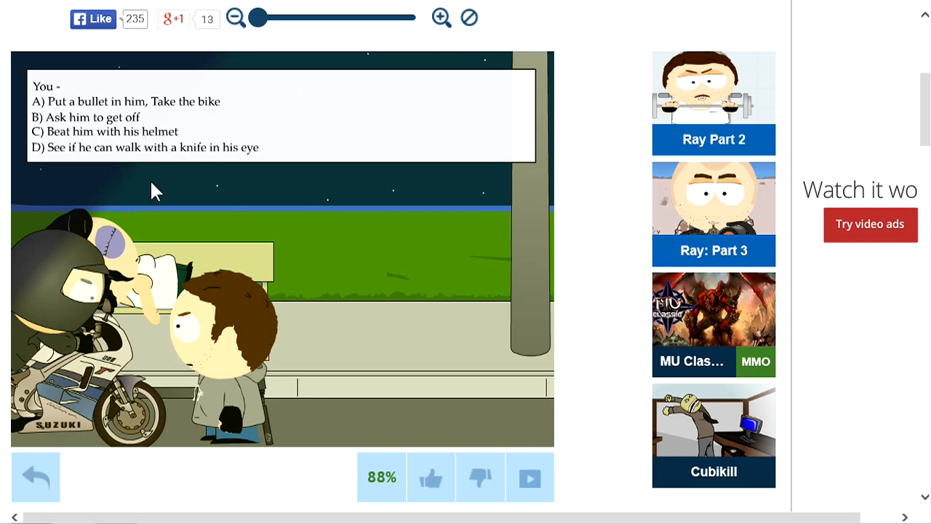
pyautogui.moveTo(156, 159)
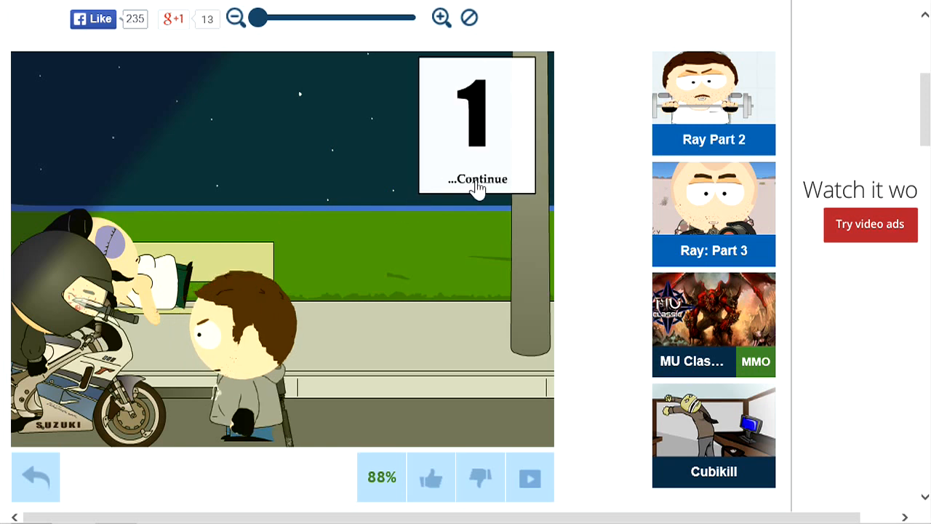
# Continue past the biker result and the take-her-inside prompt.
pyautogui.click(477, 178)
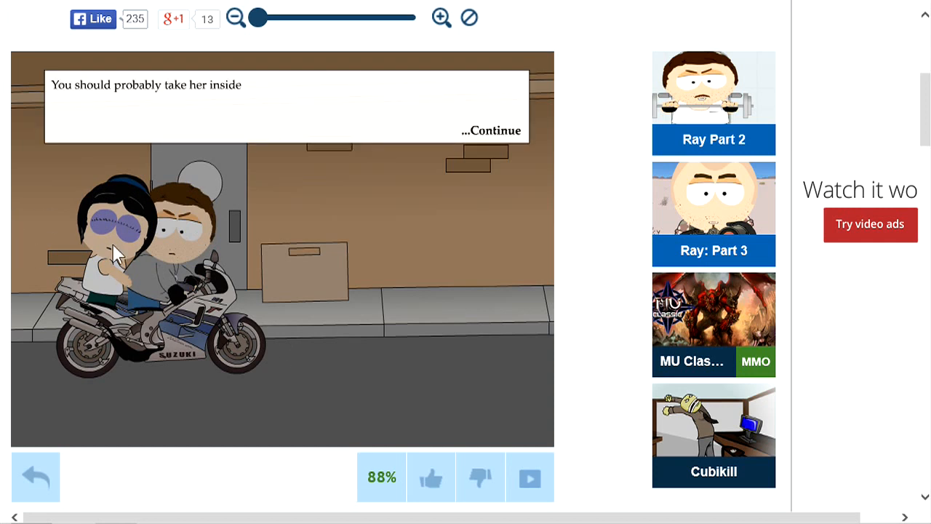
pyautogui.moveTo(62, 98)
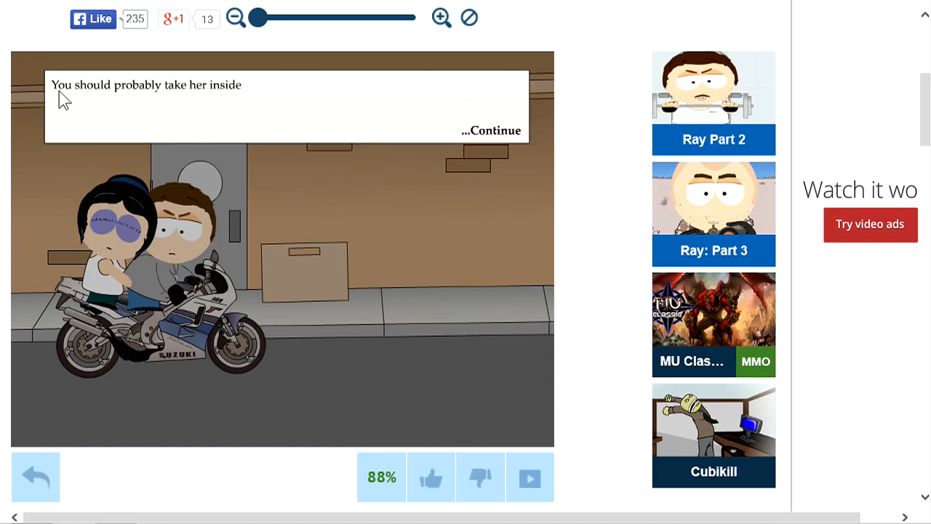
pyautogui.click(491, 131)
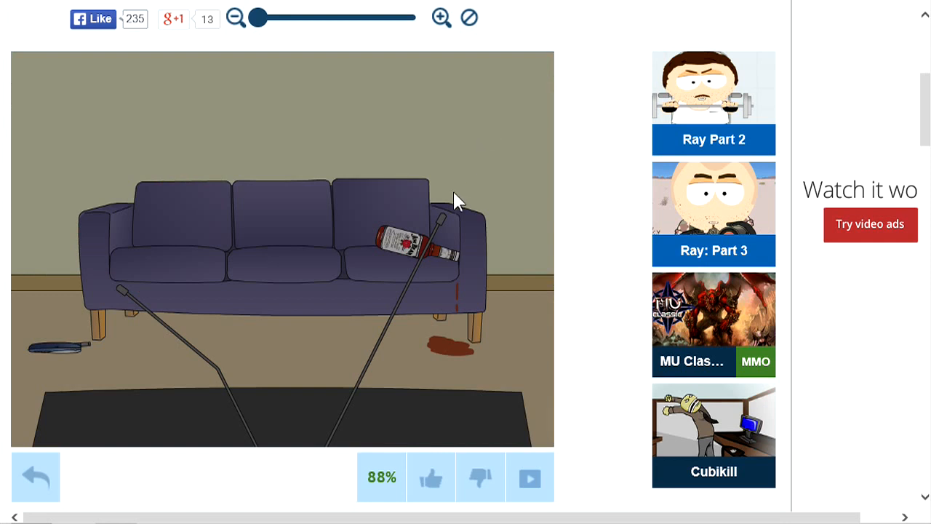
pyautogui.moveTo(348, 304)
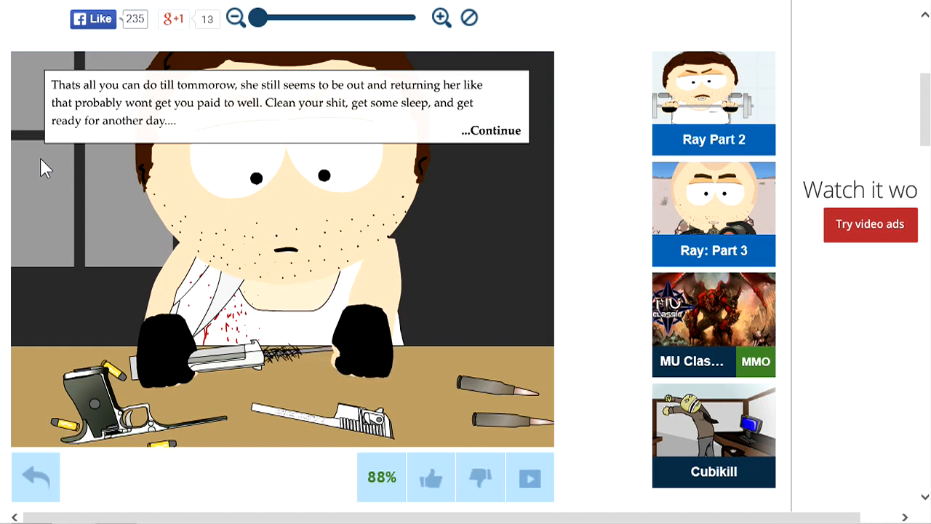
pyautogui.moveTo(714, 152)
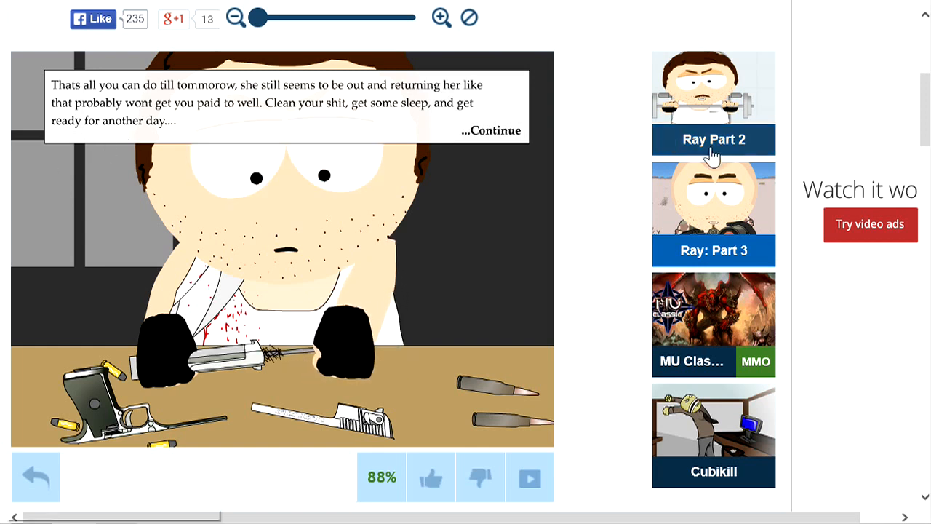
# Pass the end-of-day message and scroll through the RAY movie credits.
pyautogui.click(491, 130)
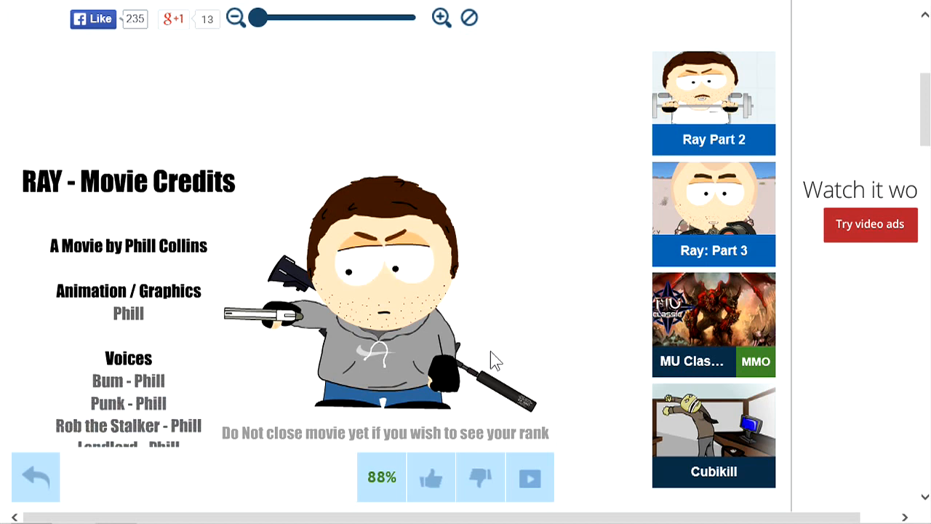
pyautogui.scroll(3)
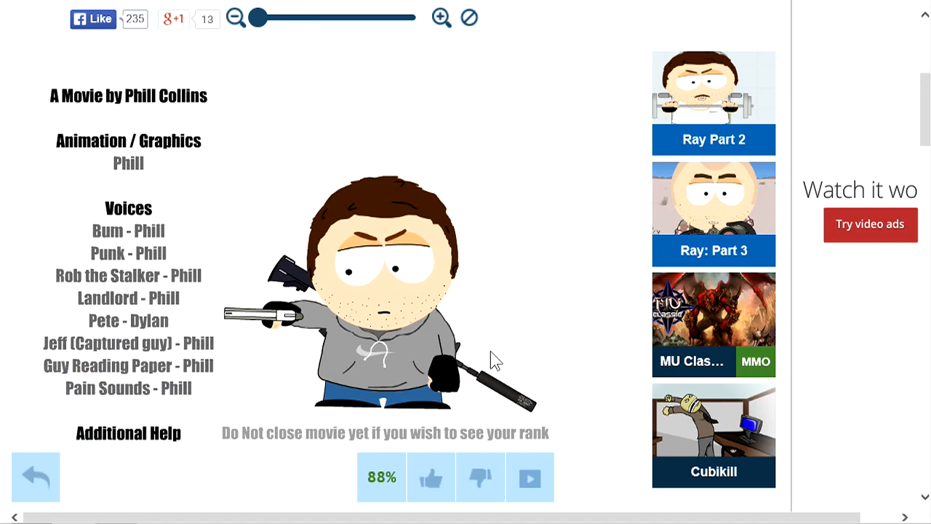
pyautogui.scroll(-3)
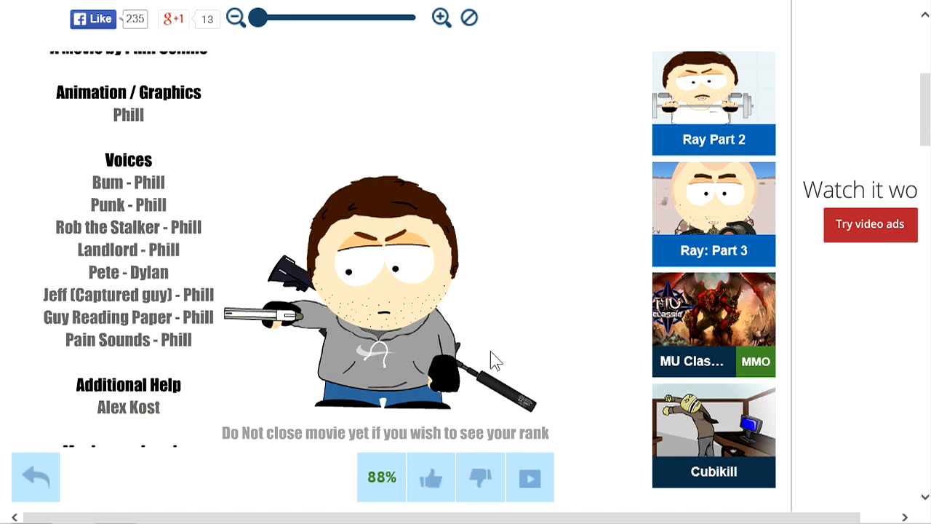
pyautogui.scroll(-3)
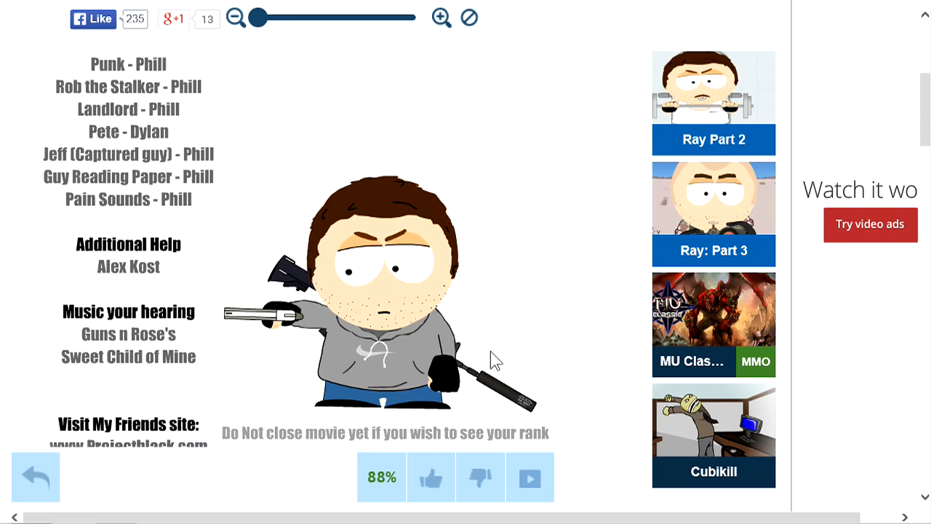
pyautogui.scroll(-3)
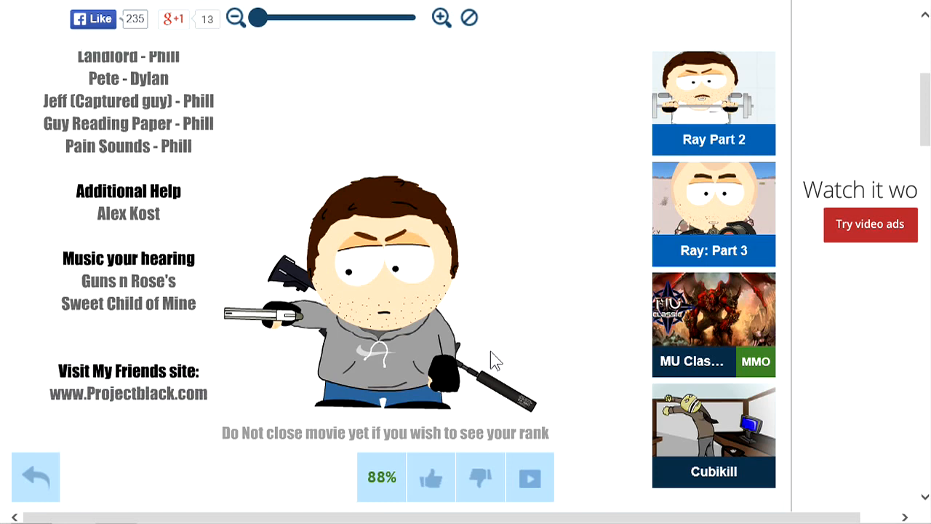